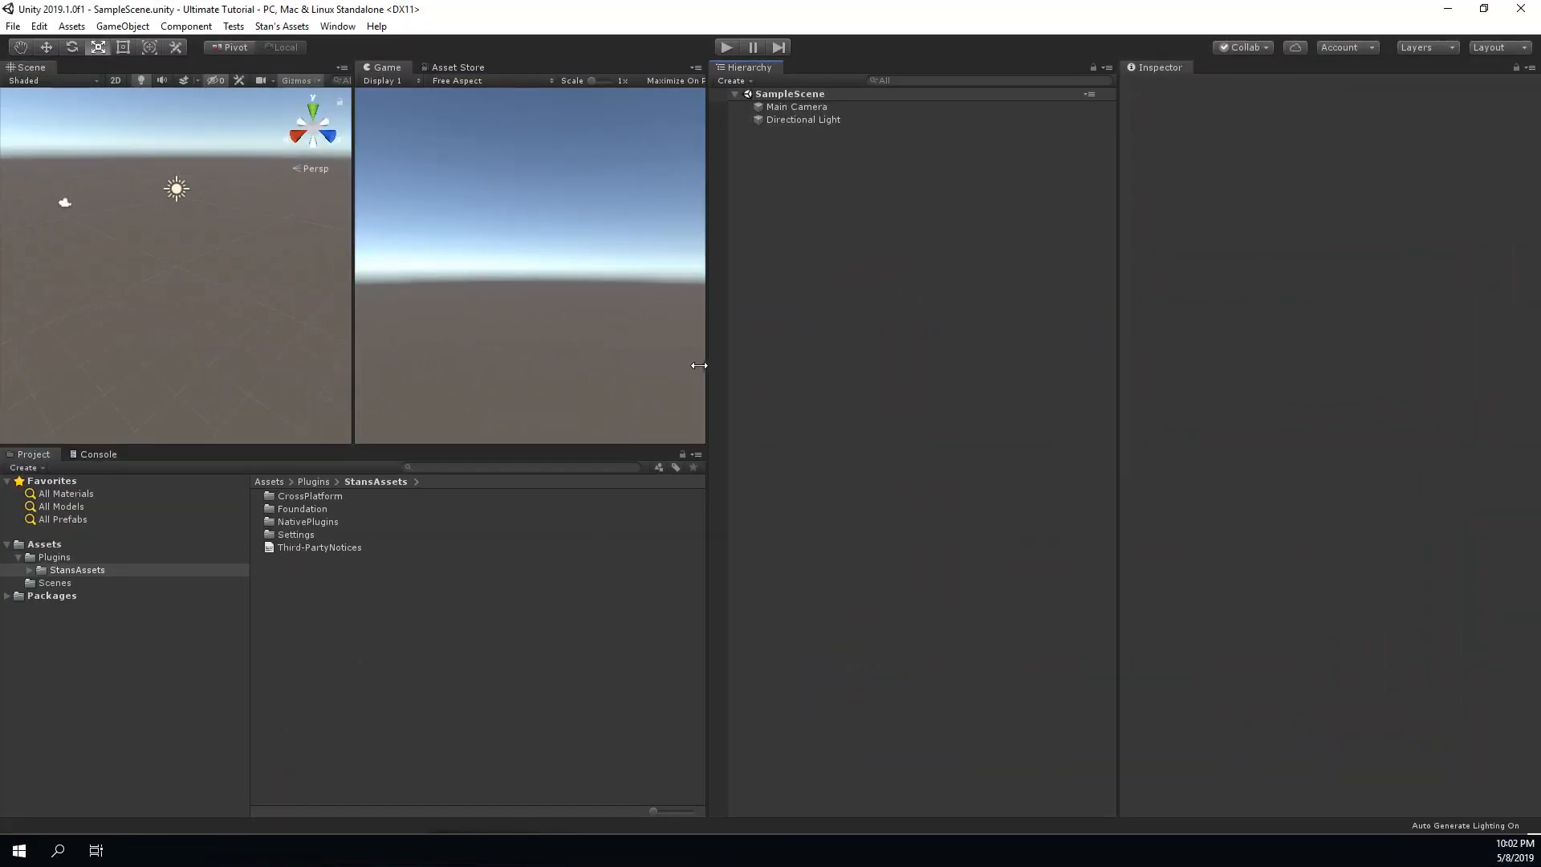
# - Open Stan's Assets > Ultimate Mobile, view the 3rd-Party integrations, and load UN_Welcome
pyautogui.click(281, 26)
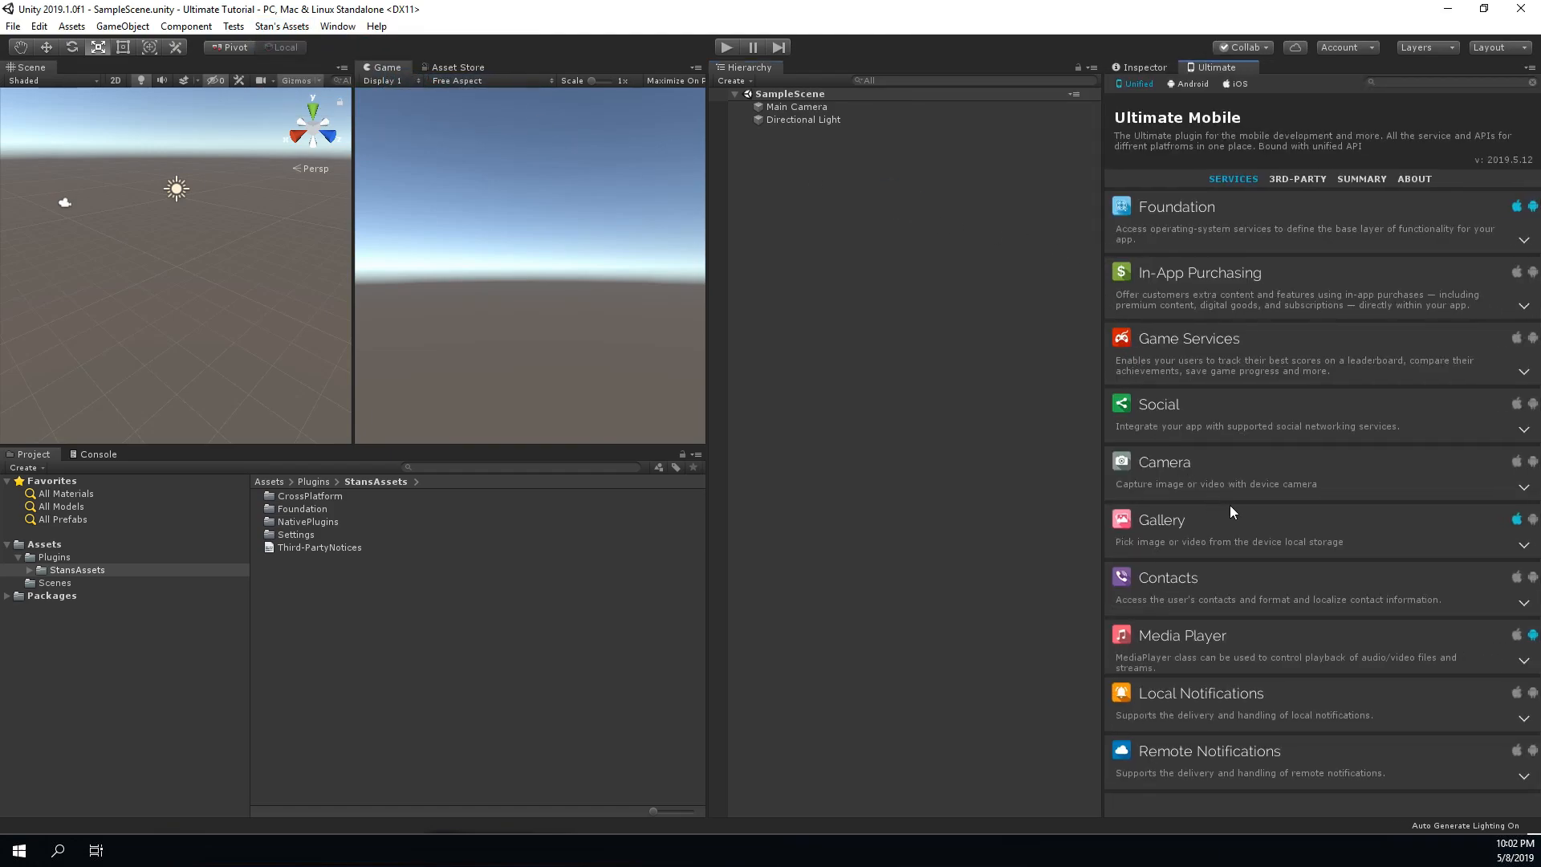
pyautogui.click(1296, 179)
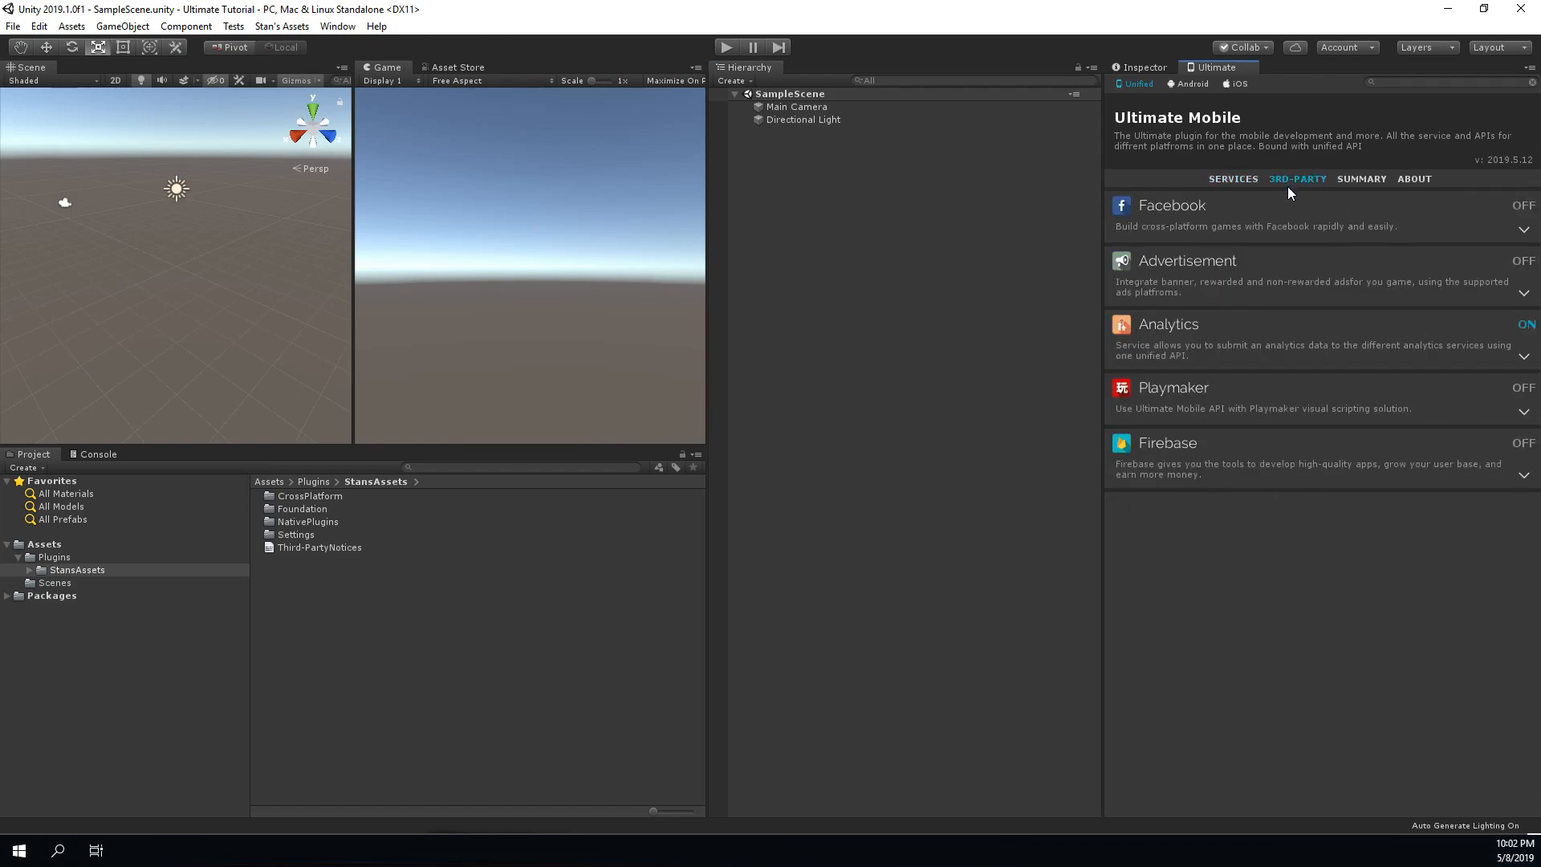
pyautogui.click(1361, 179)
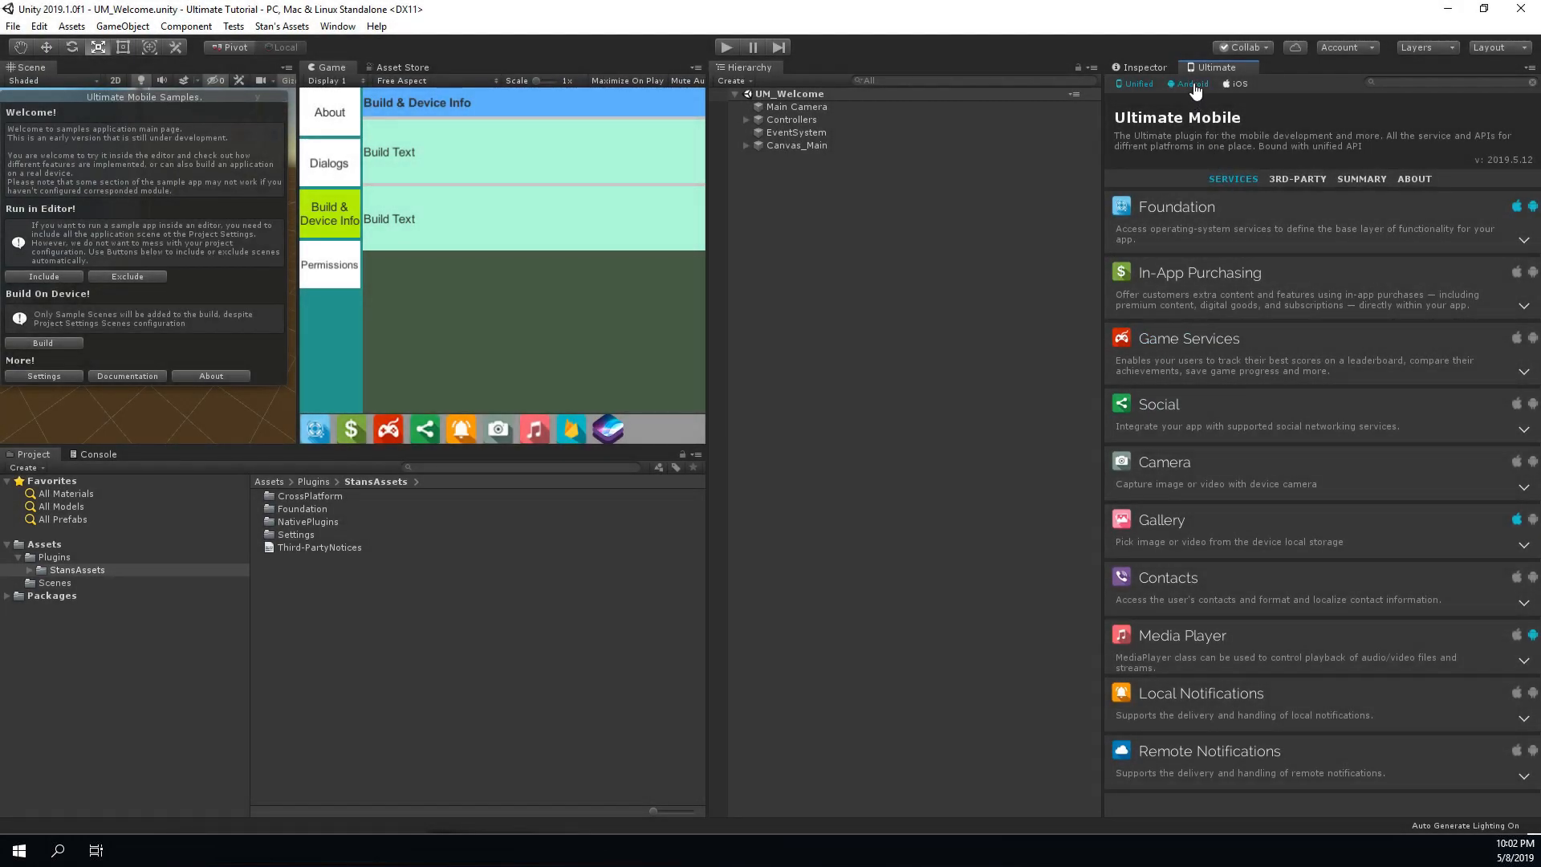
# - View the Android native services, then switch back to the Unified services list
pyautogui.click(1236, 83)
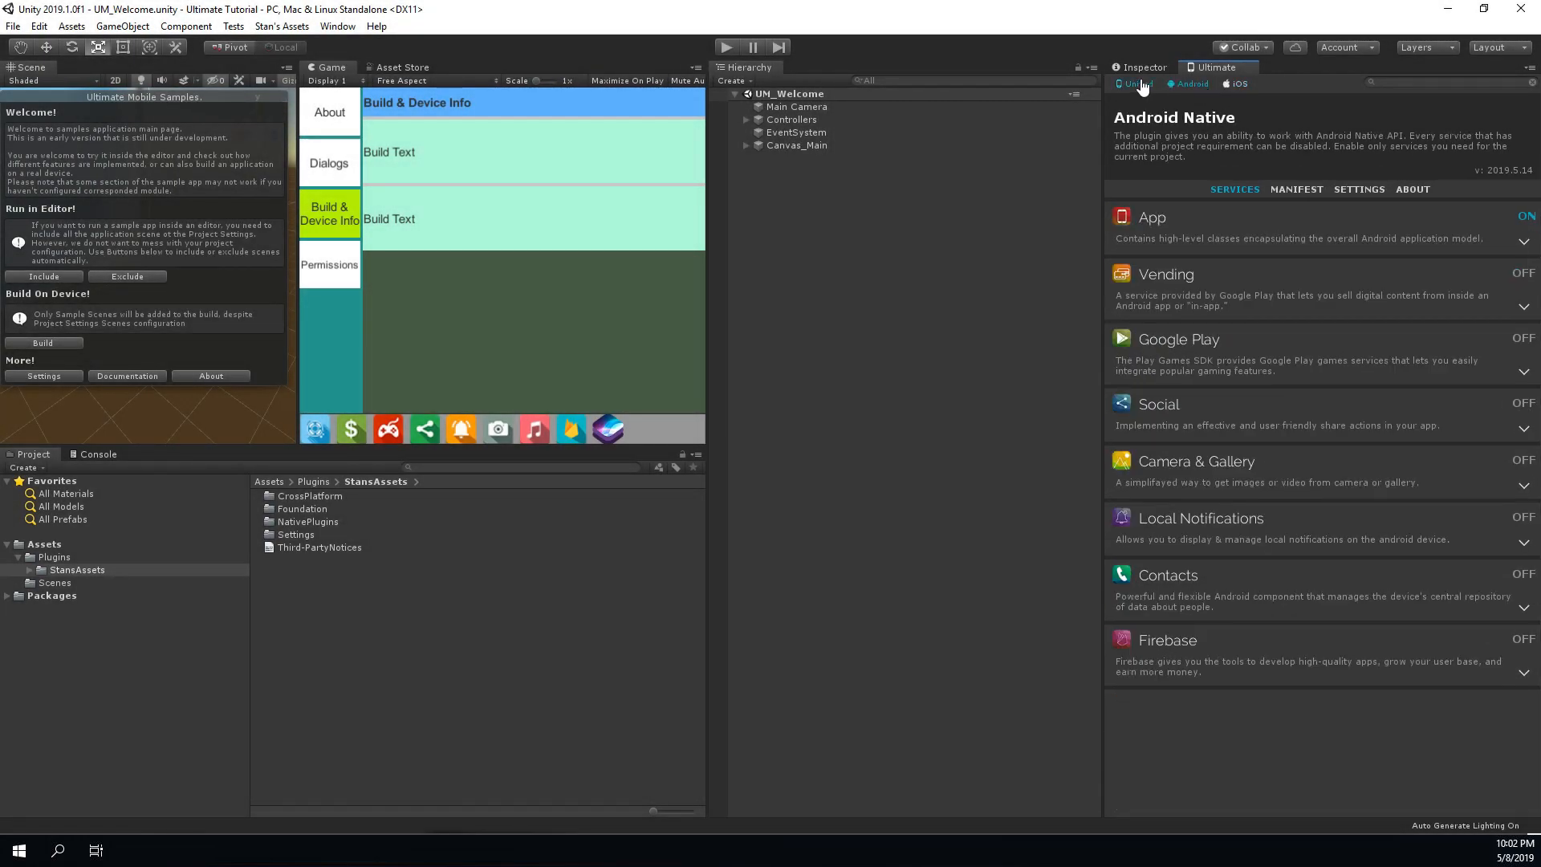
pyautogui.click(1137, 84)
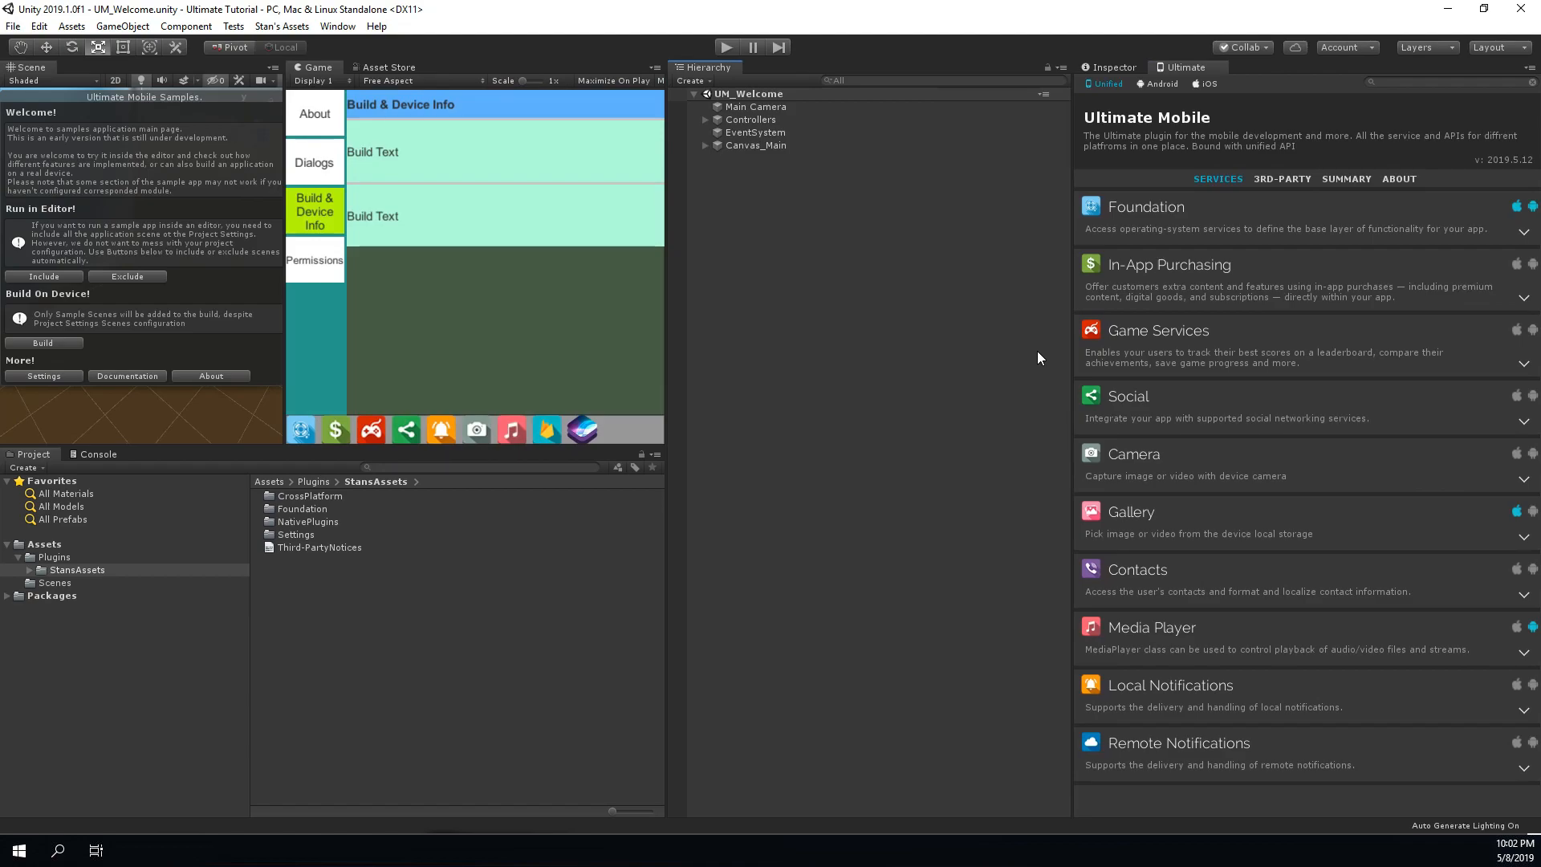
pyautogui.moveTo(1196, 367)
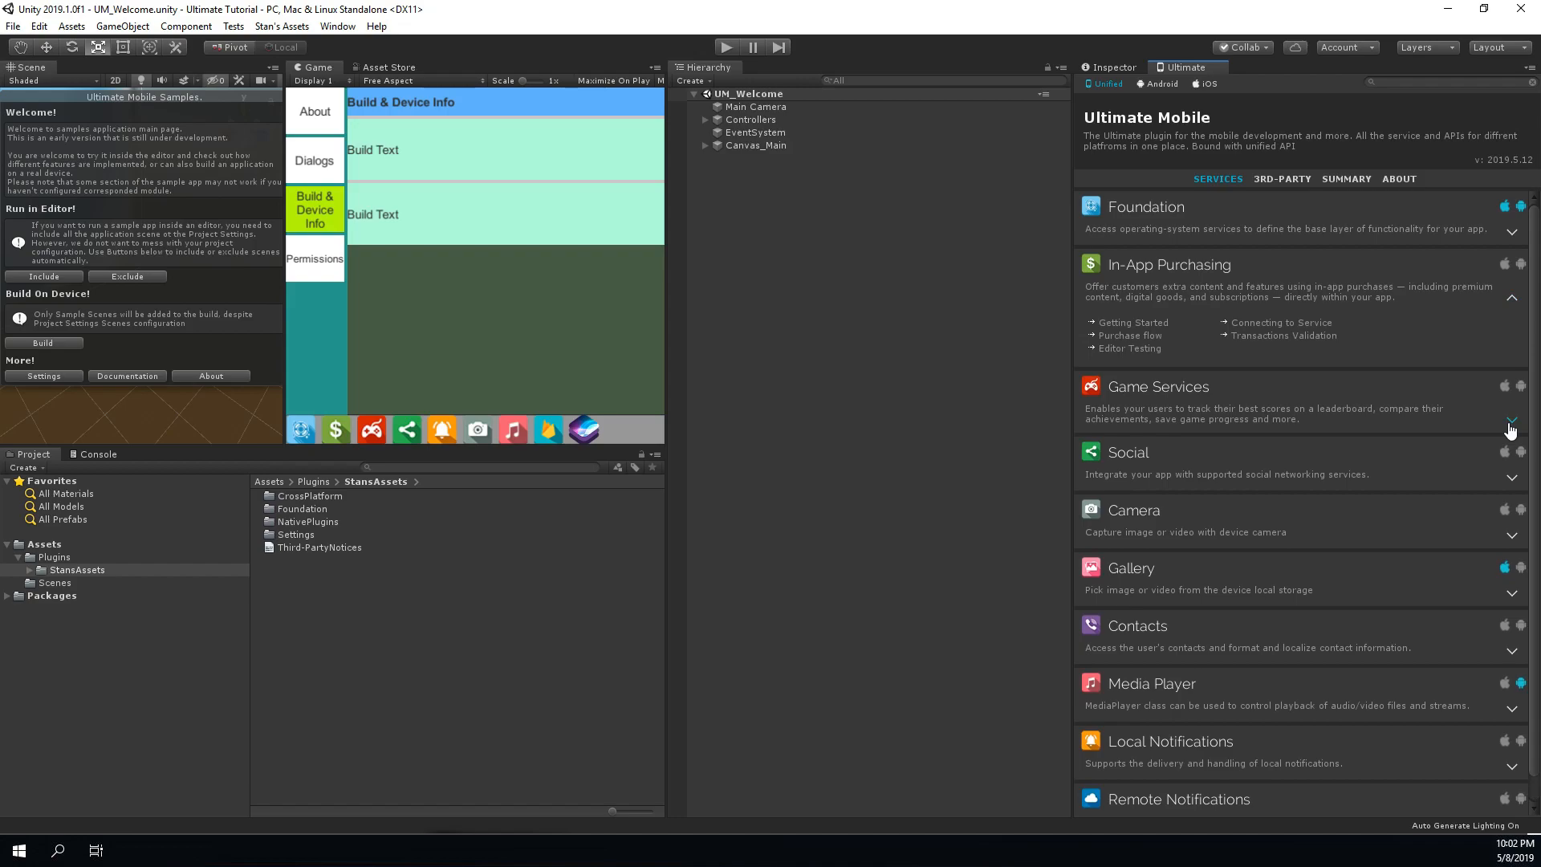
# - Expand Game Services and look over the In-App Purchasing and Foundation detail pages
pyautogui.click(1511, 419)
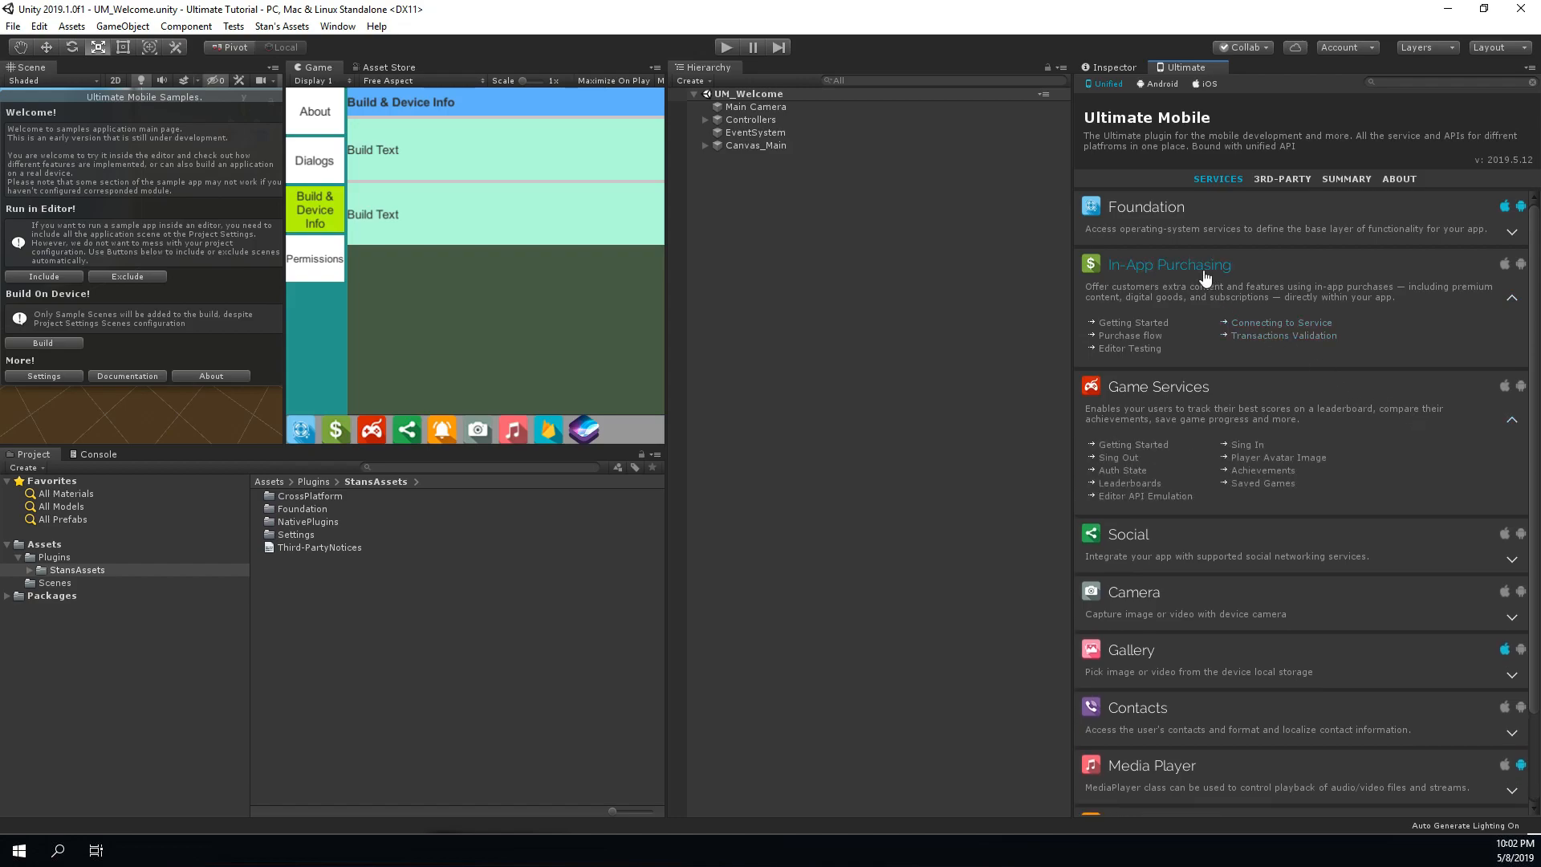
pyautogui.click(1168, 263)
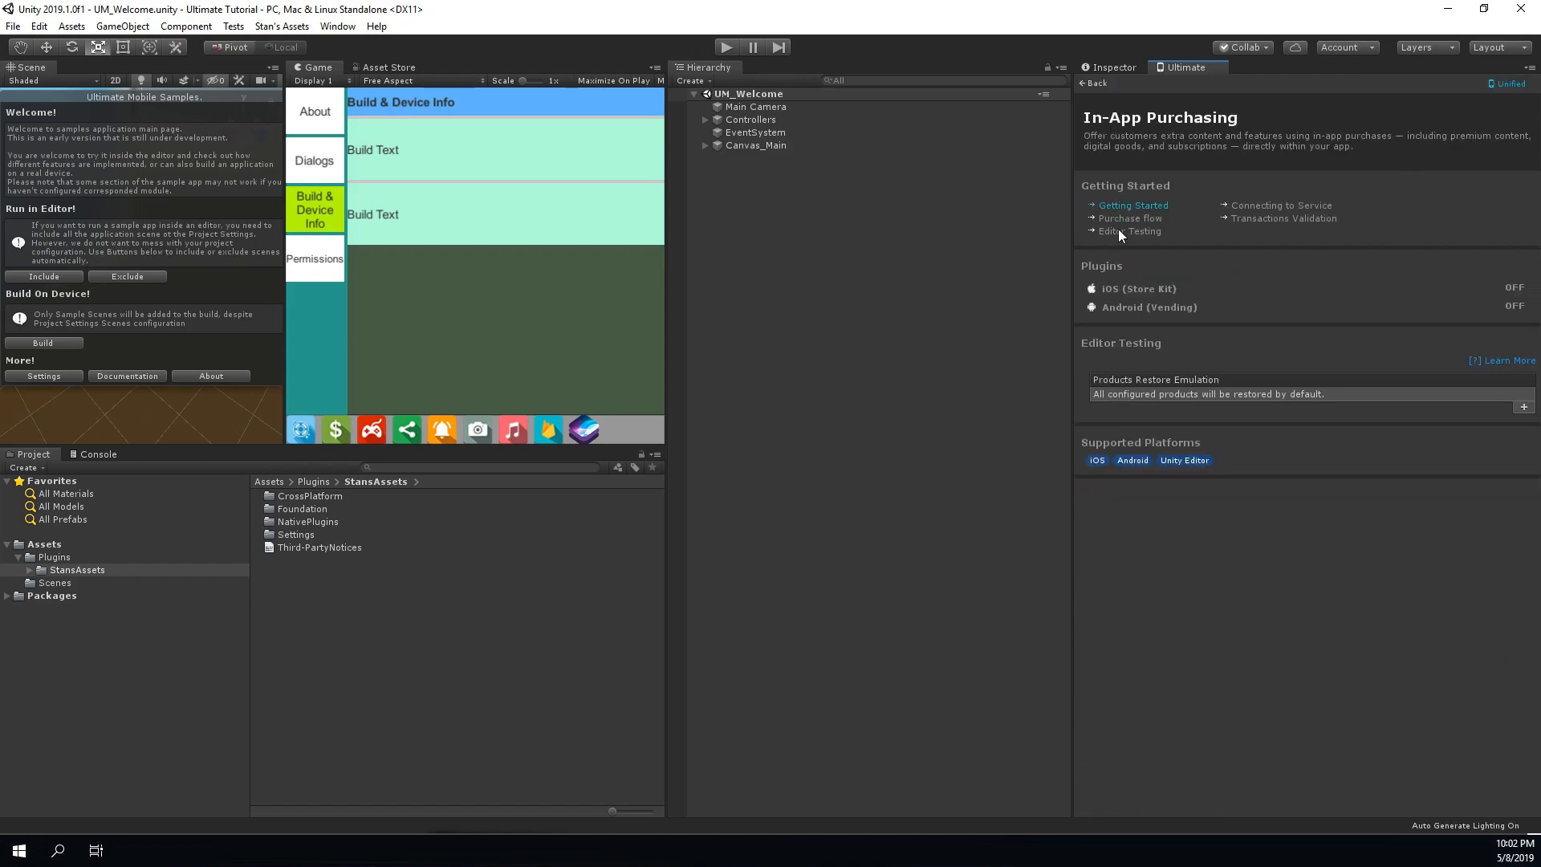
pyautogui.click(1089, 84)
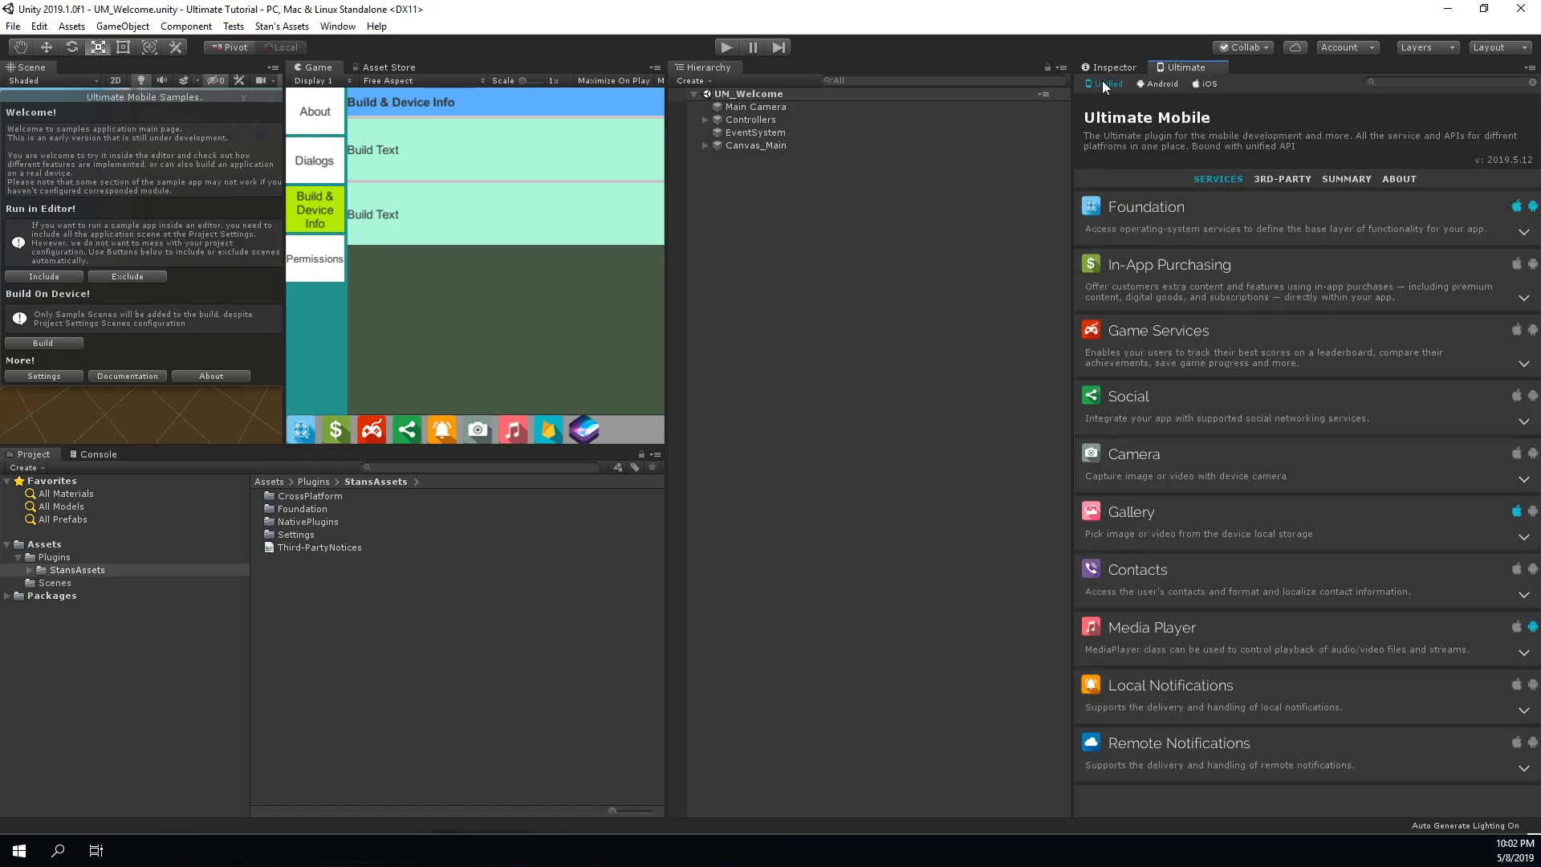
pyautogui.moveTo(1142, 174)
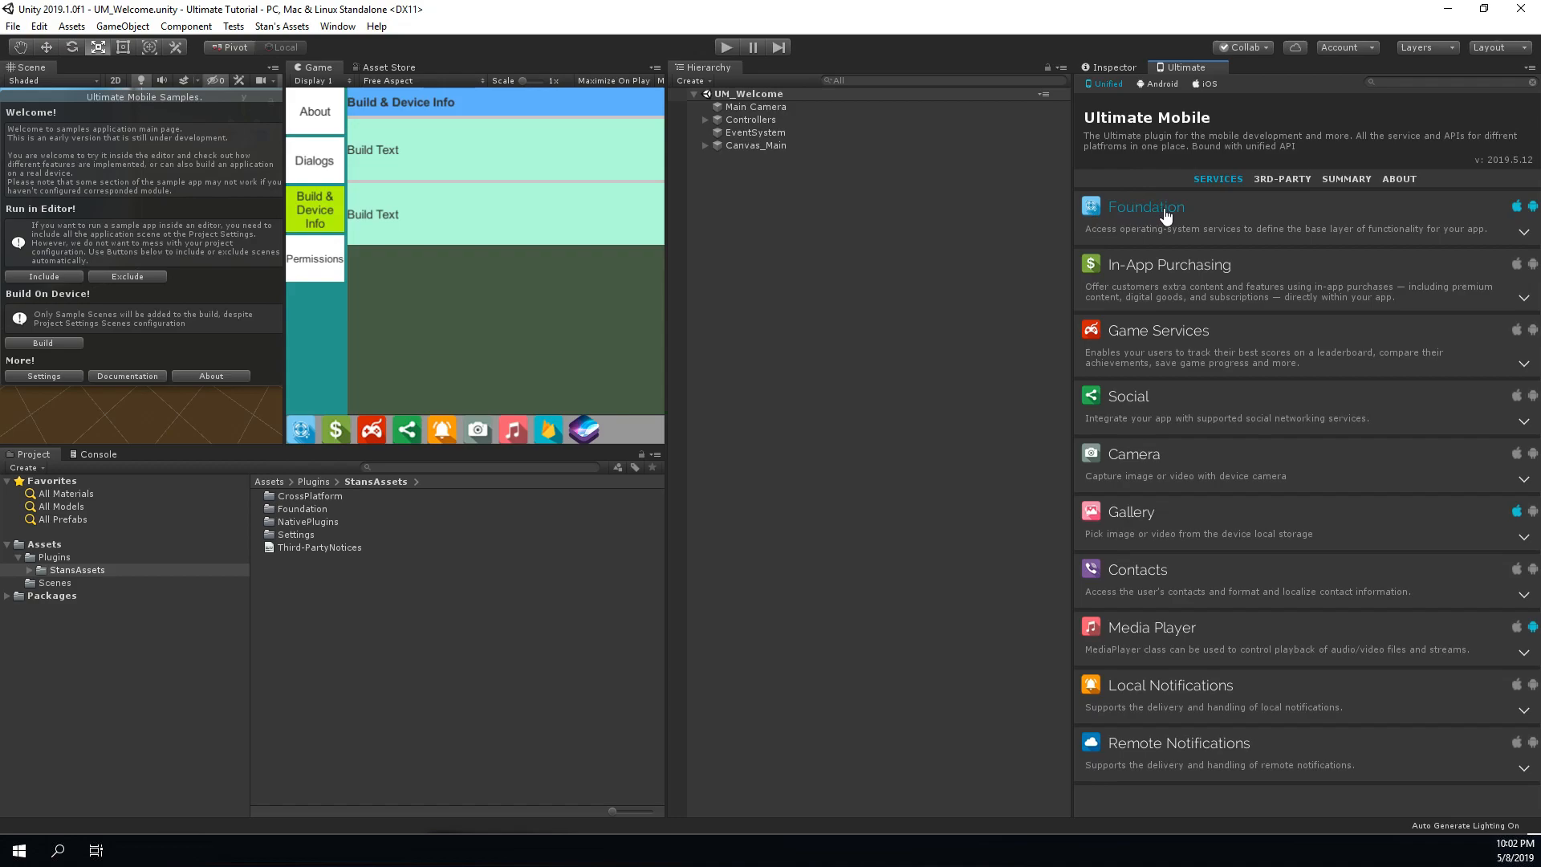
pyautogui.click(1146, 206)
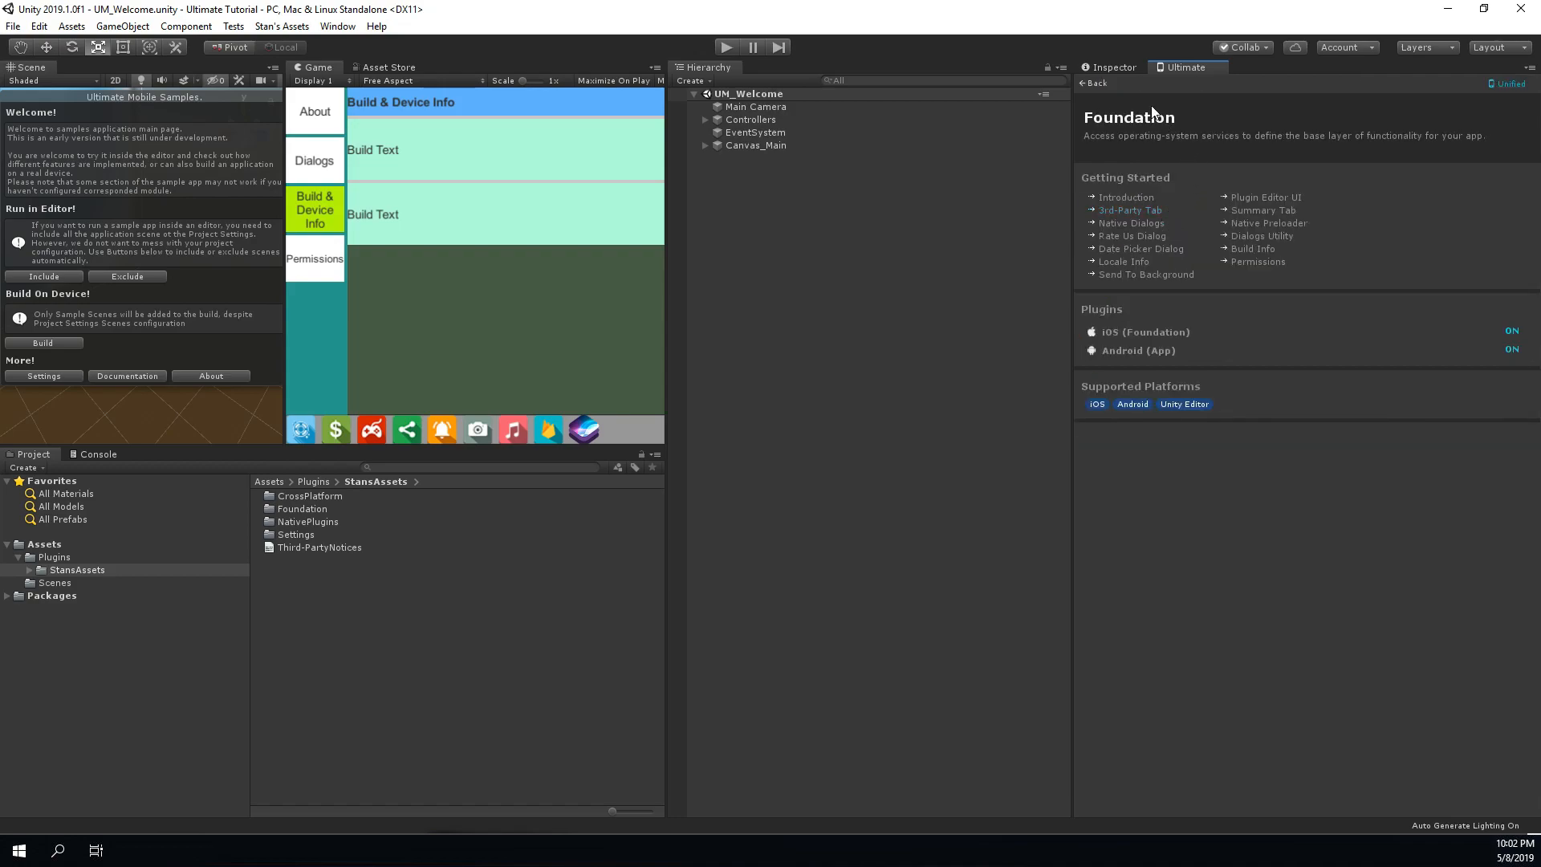
pyautogui.click(1090, 84)
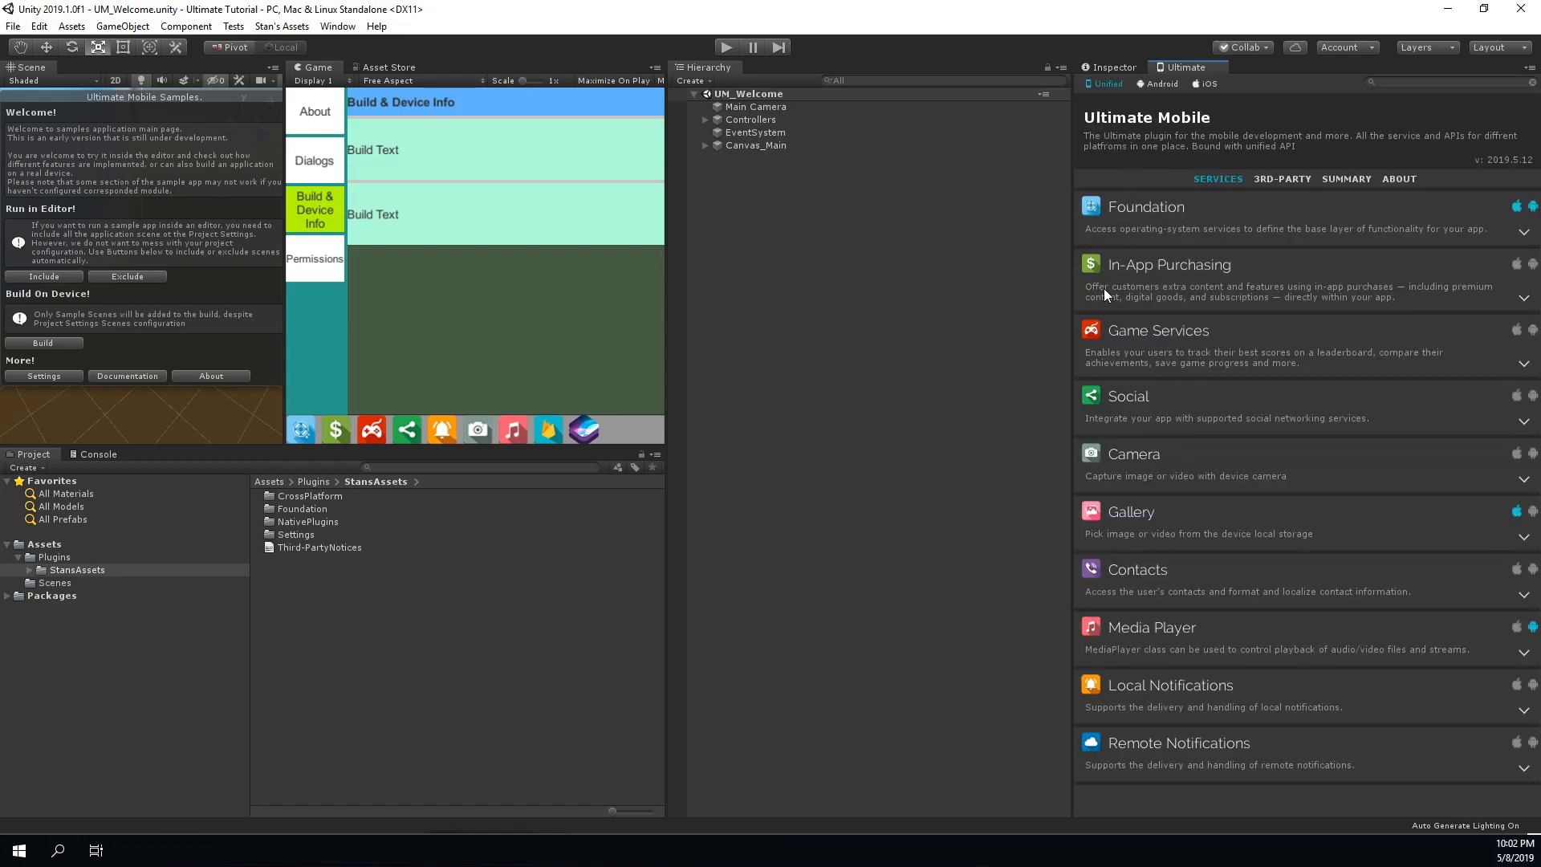
pyautogui.moveTo(1257, 314)
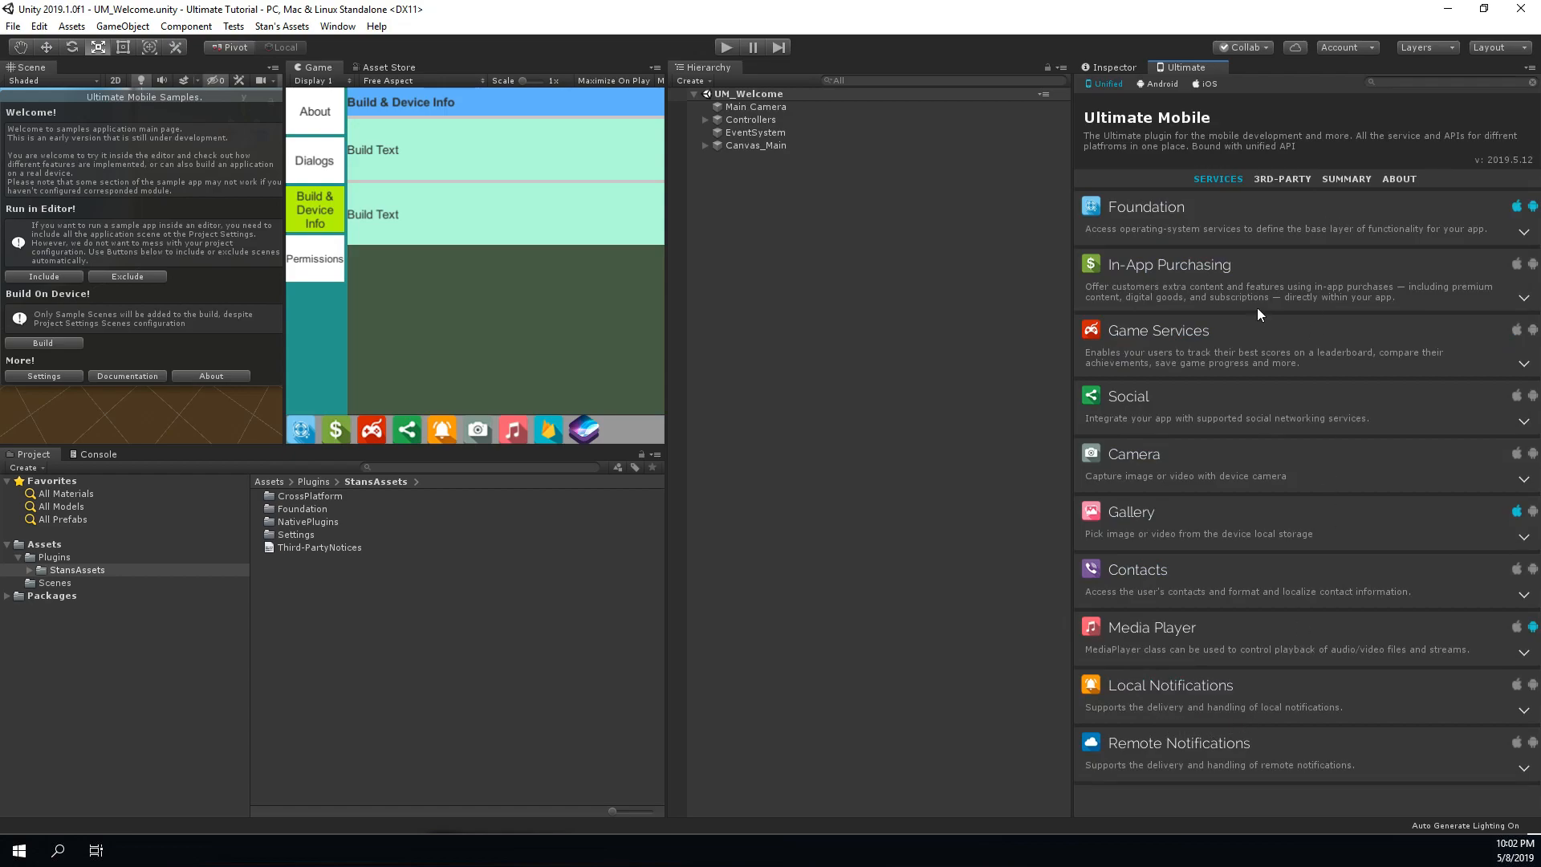
pyautogui.moveTo(1347, 203)
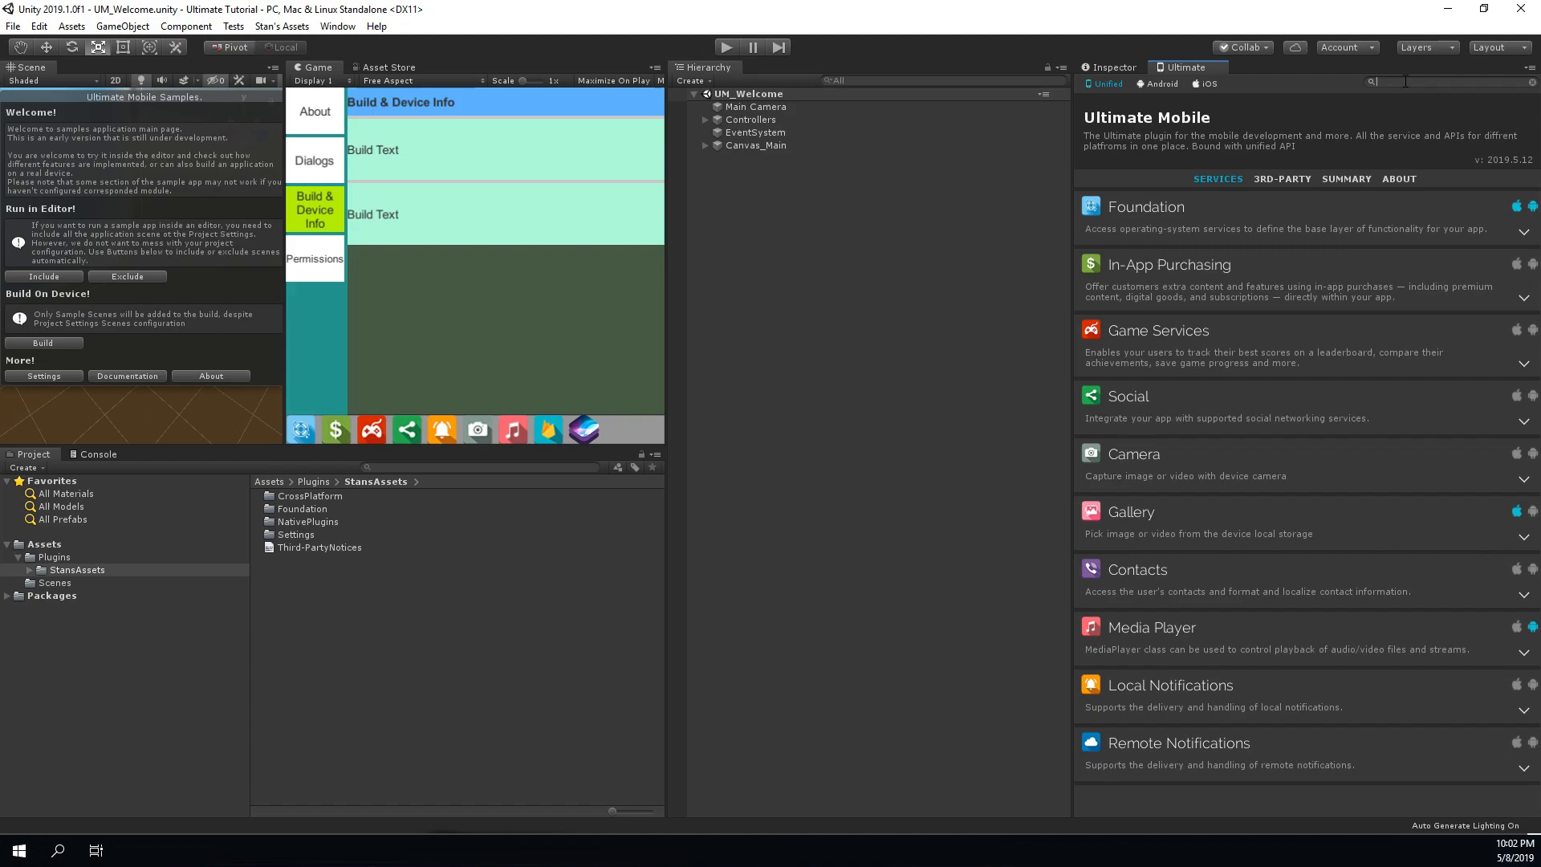
# - Search the hub for 'native' and read the Native Dialogs documentation
pyautogui.write('native')
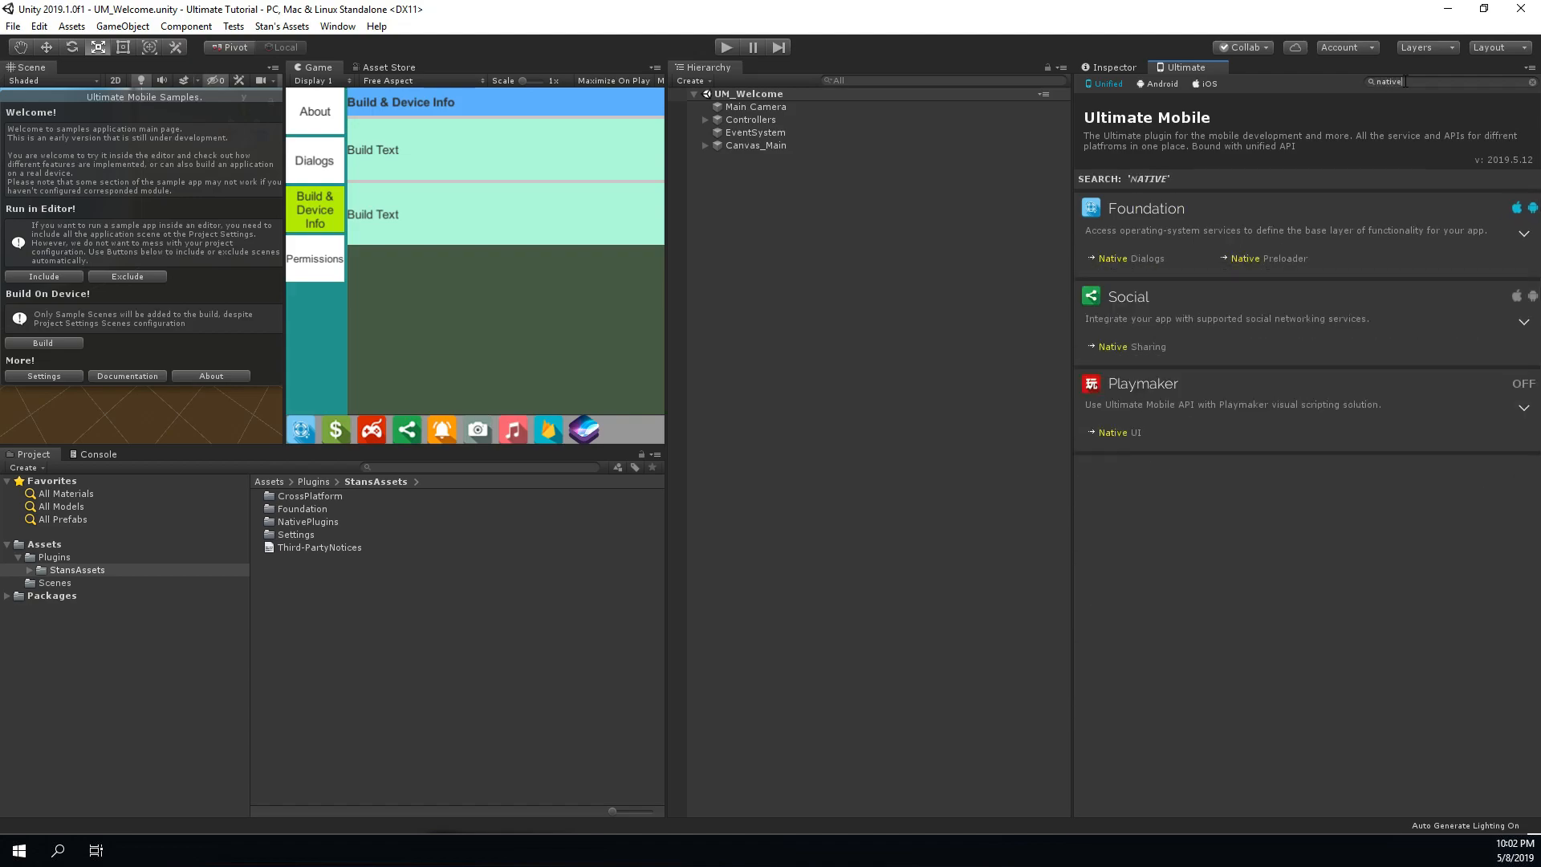
pyautogui.moveTo(1132, 263)
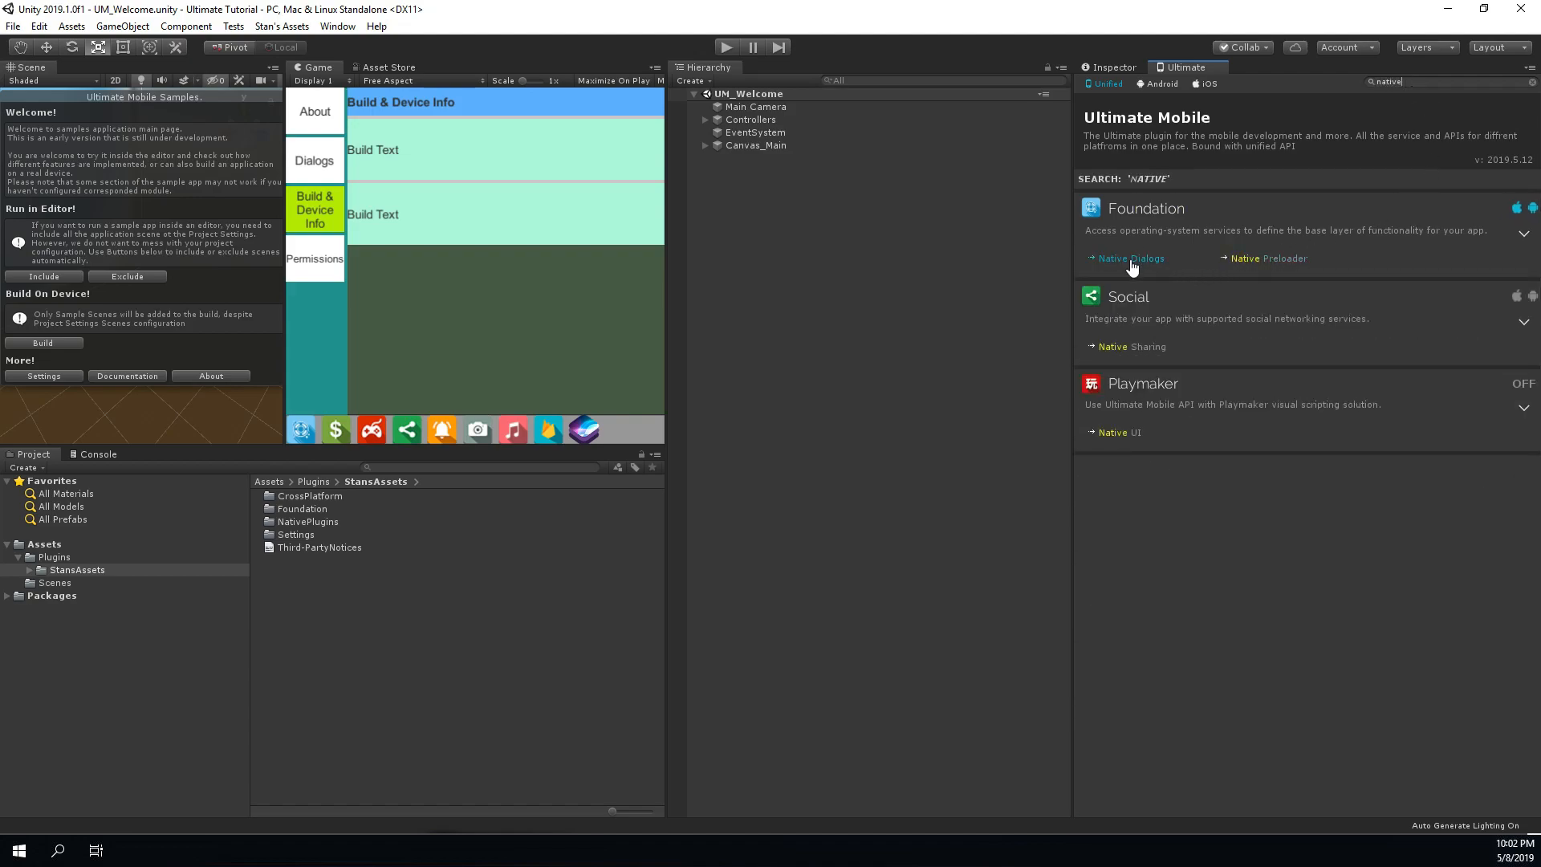
pyautogui.click(1130, 257)
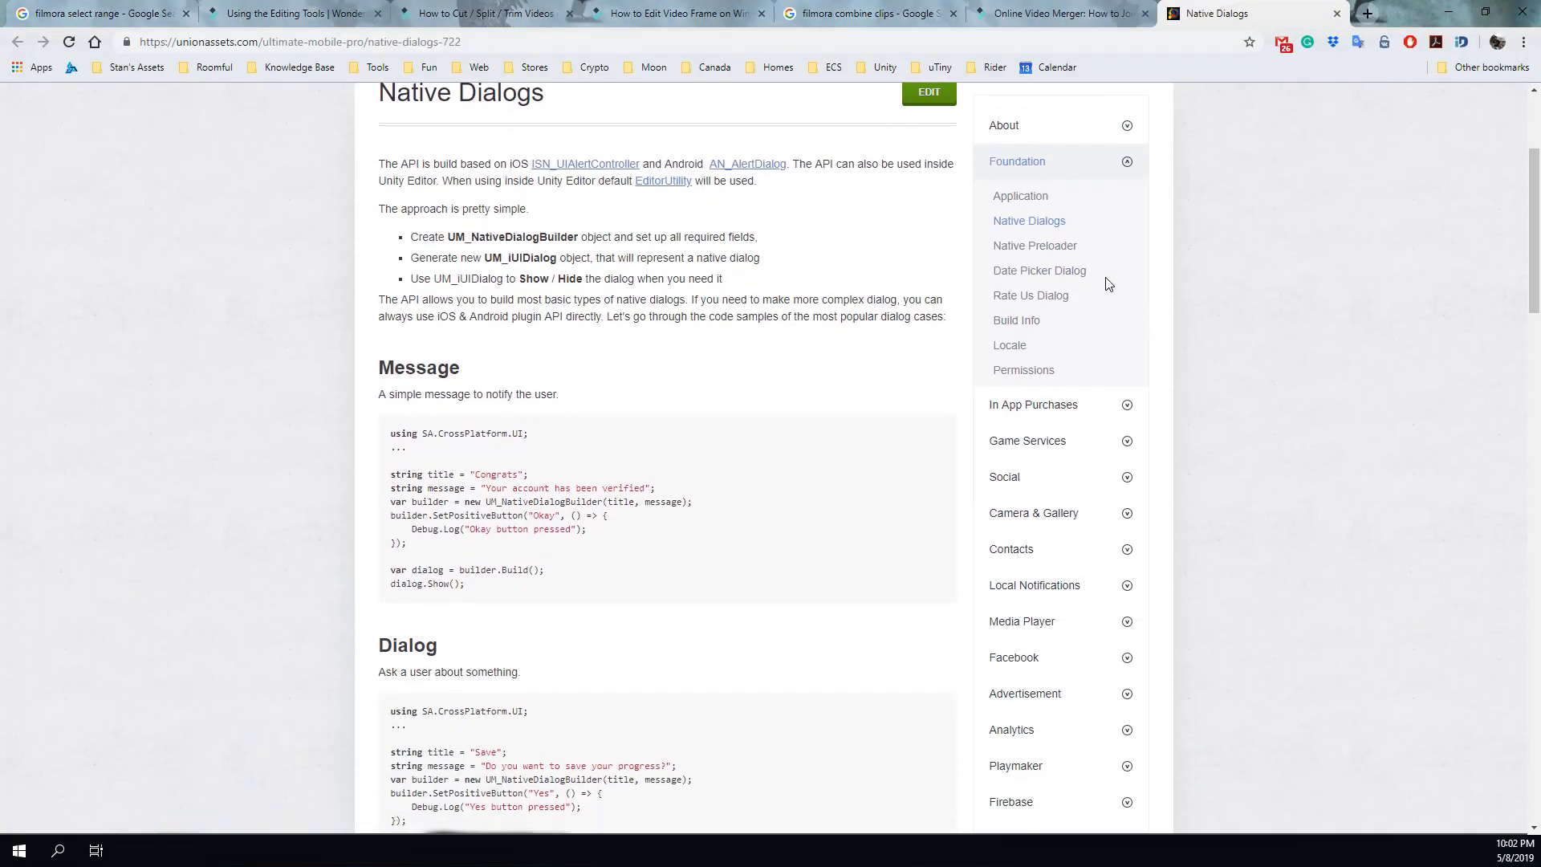
pyautogui.scroll(-3)
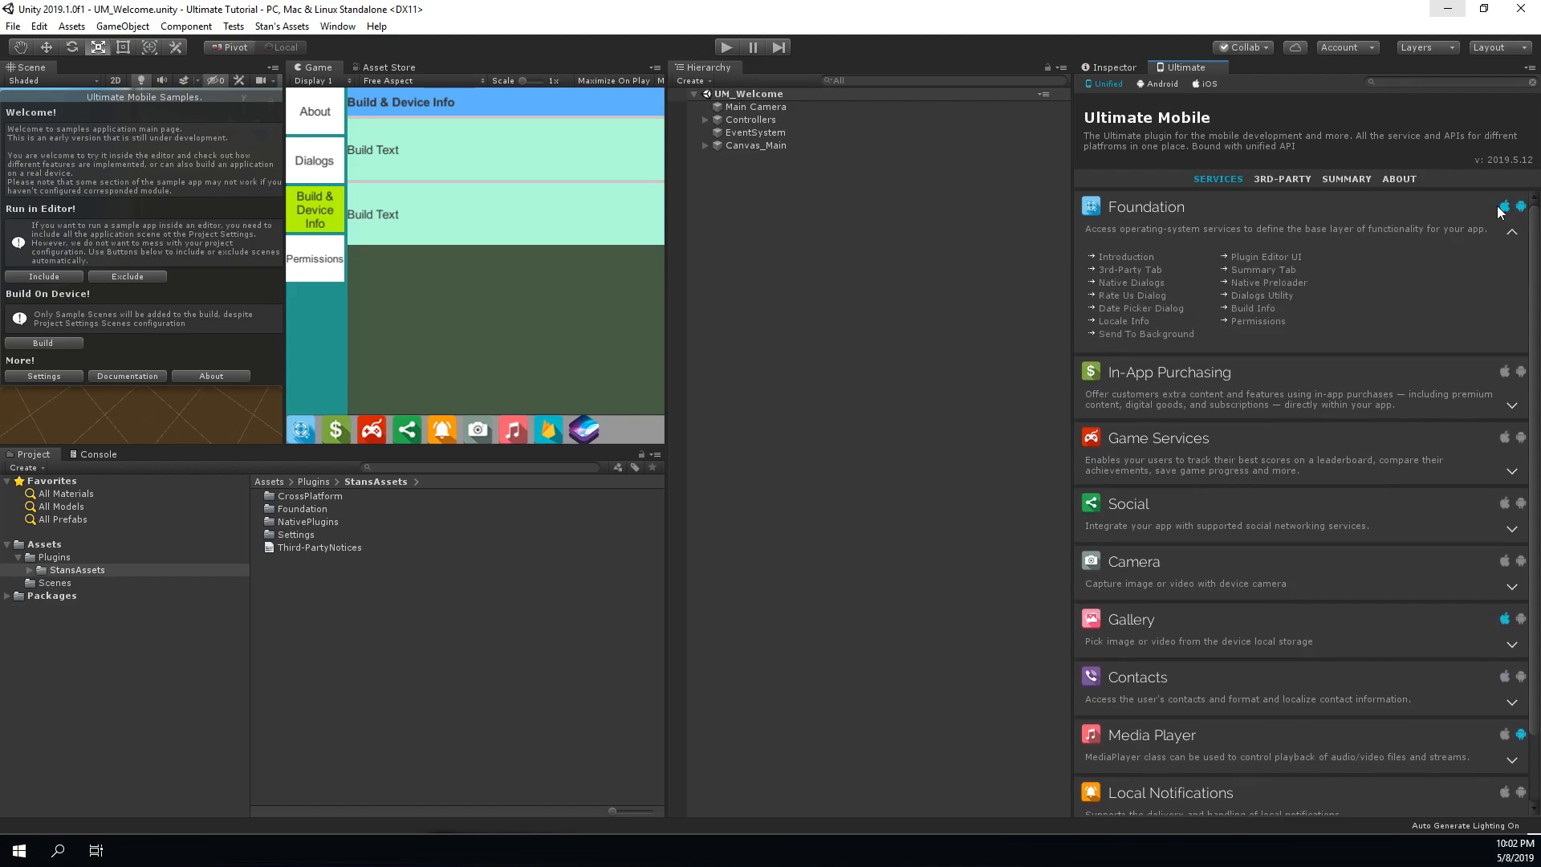
pyautogui.moveTo(1393, 239)
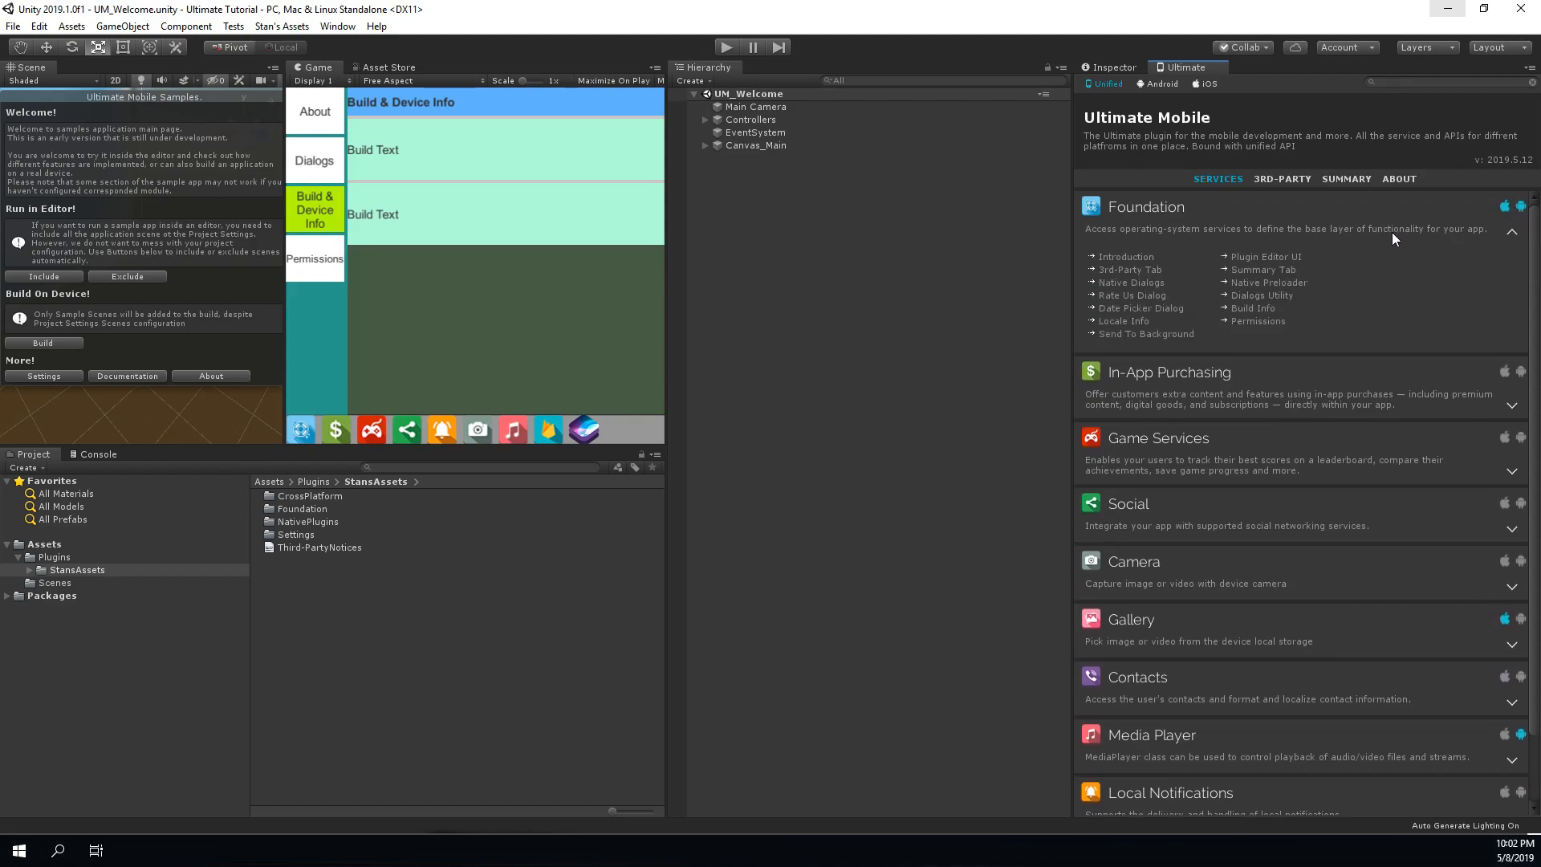
pyautogui.moveTo(1488, 239)
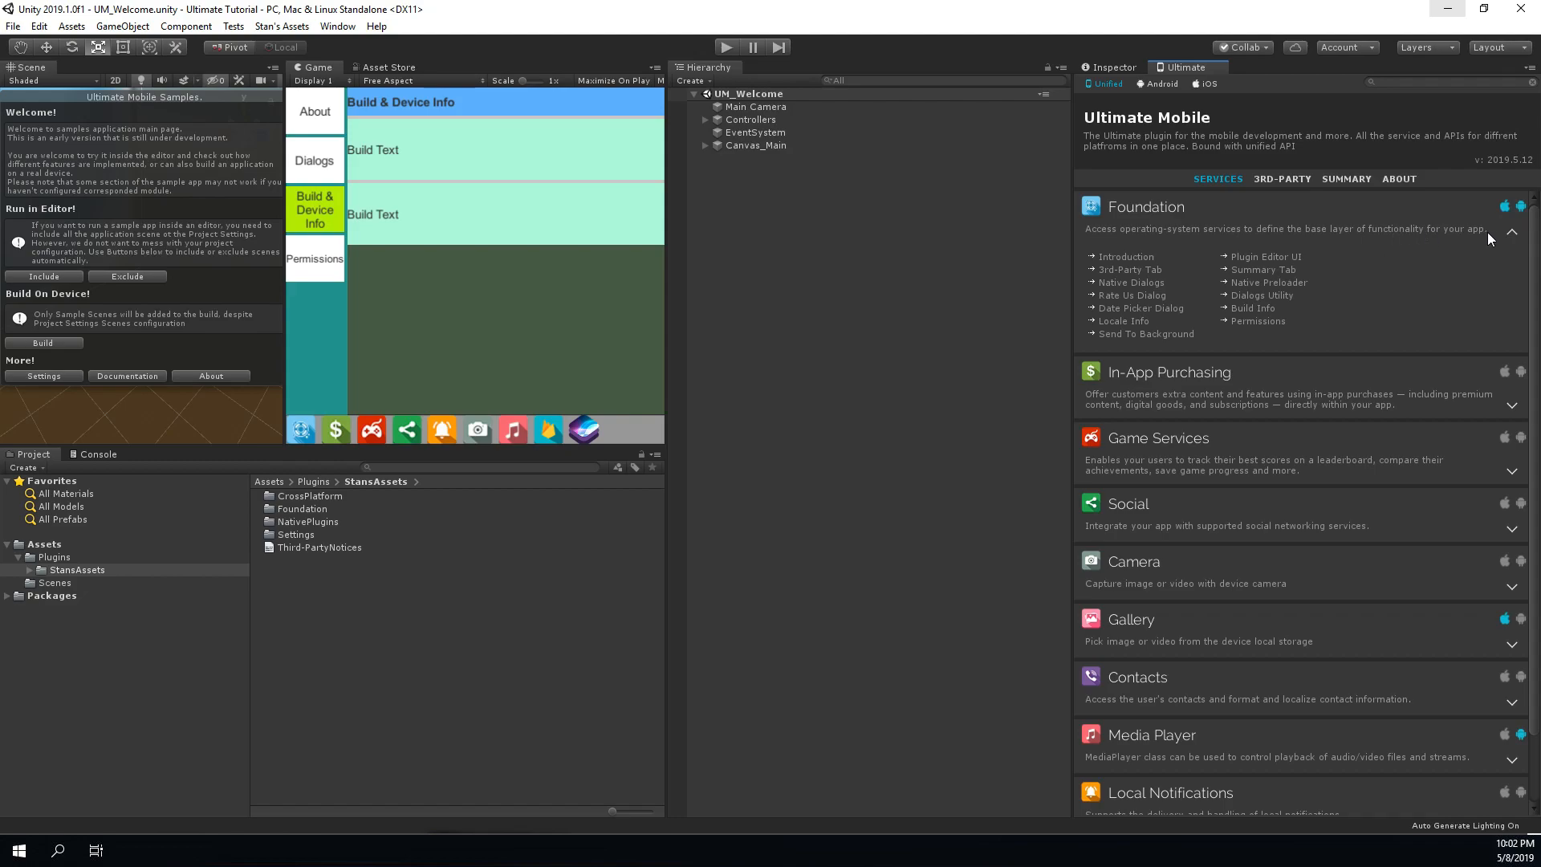
pyautogui.moveTo(1510, 237)
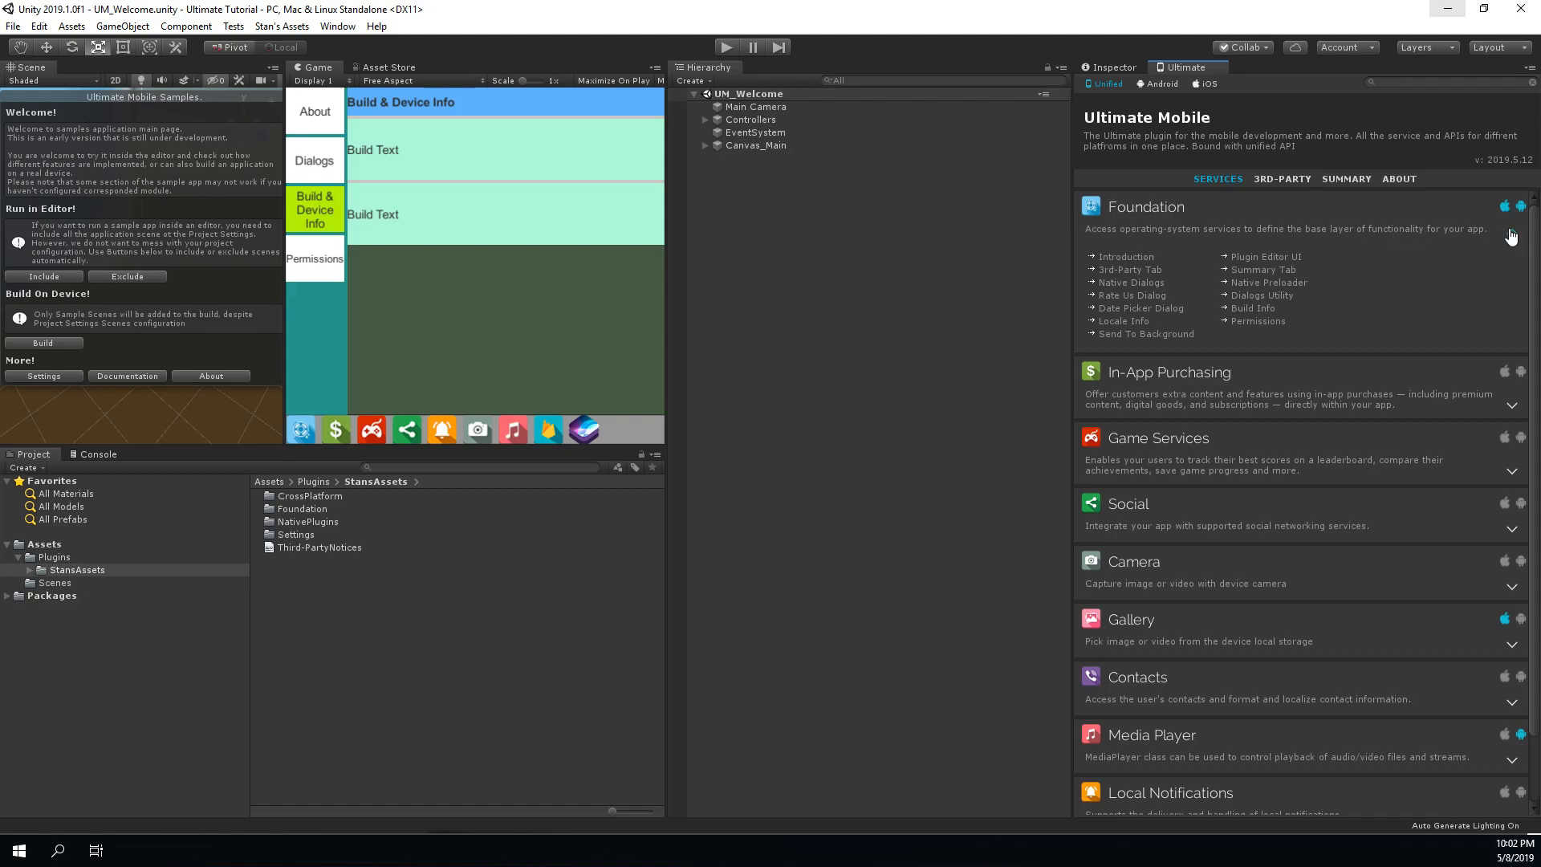
# - Collapse Foundation, view the Social service details, and go back to the services list
pyautogui.click(1524, 206)
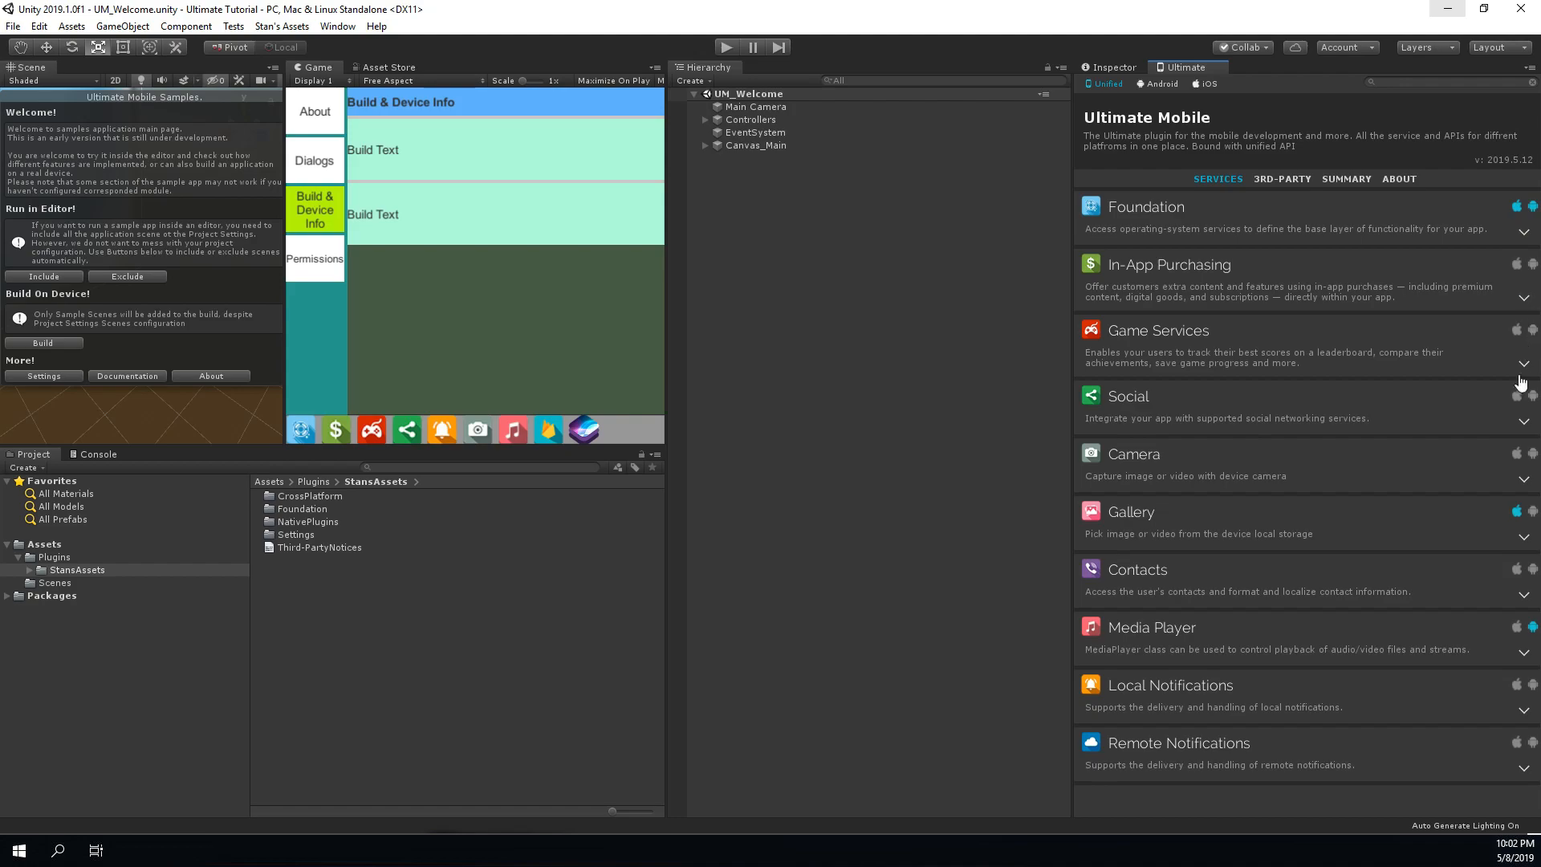
pyautogui.click(1127, 395)
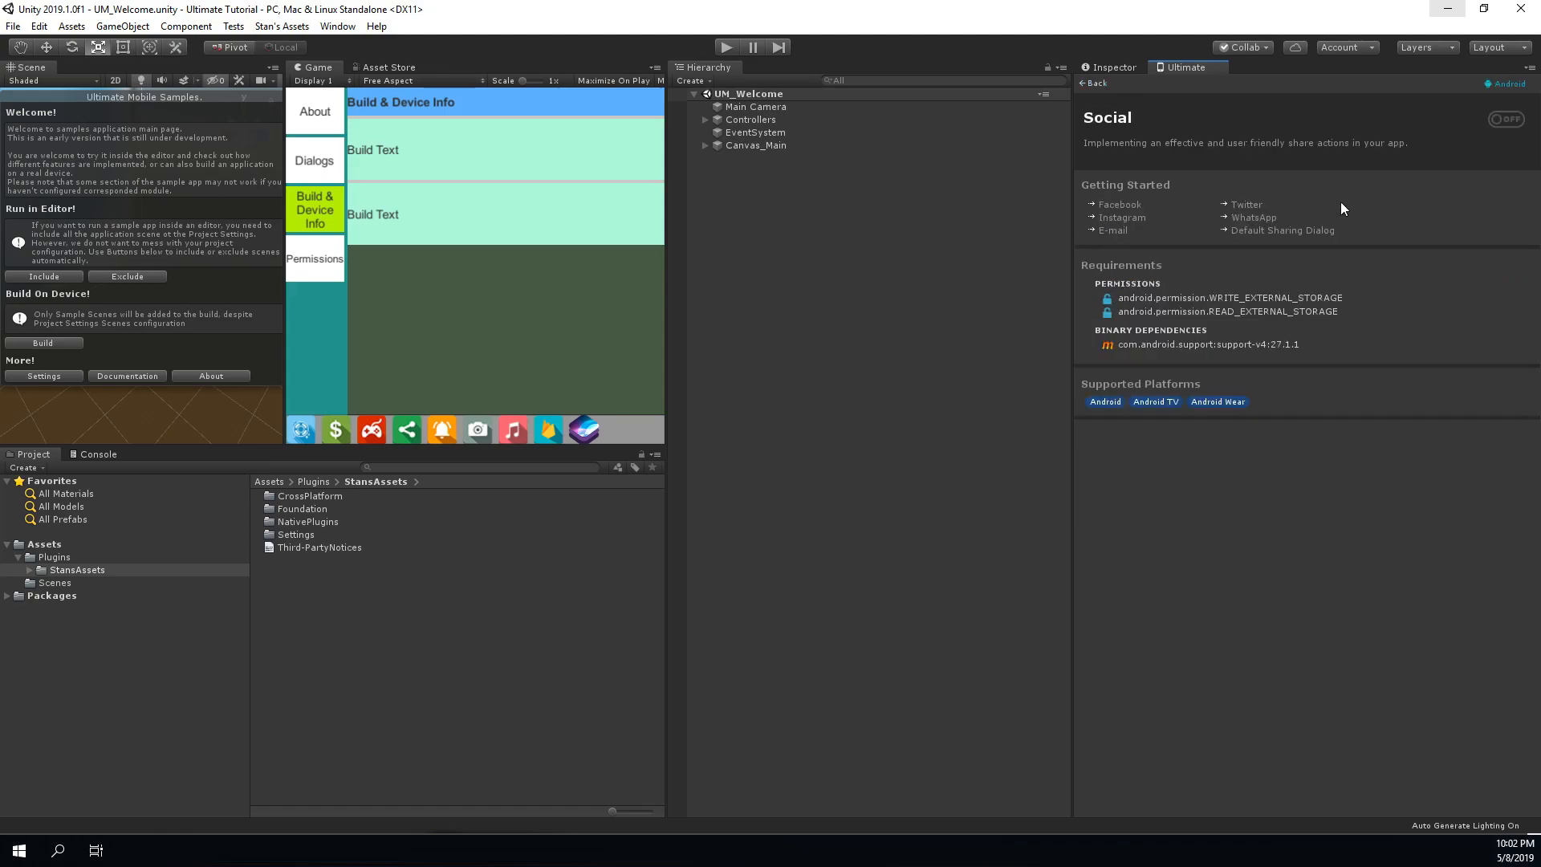
pyautogui.click(1091, 83)
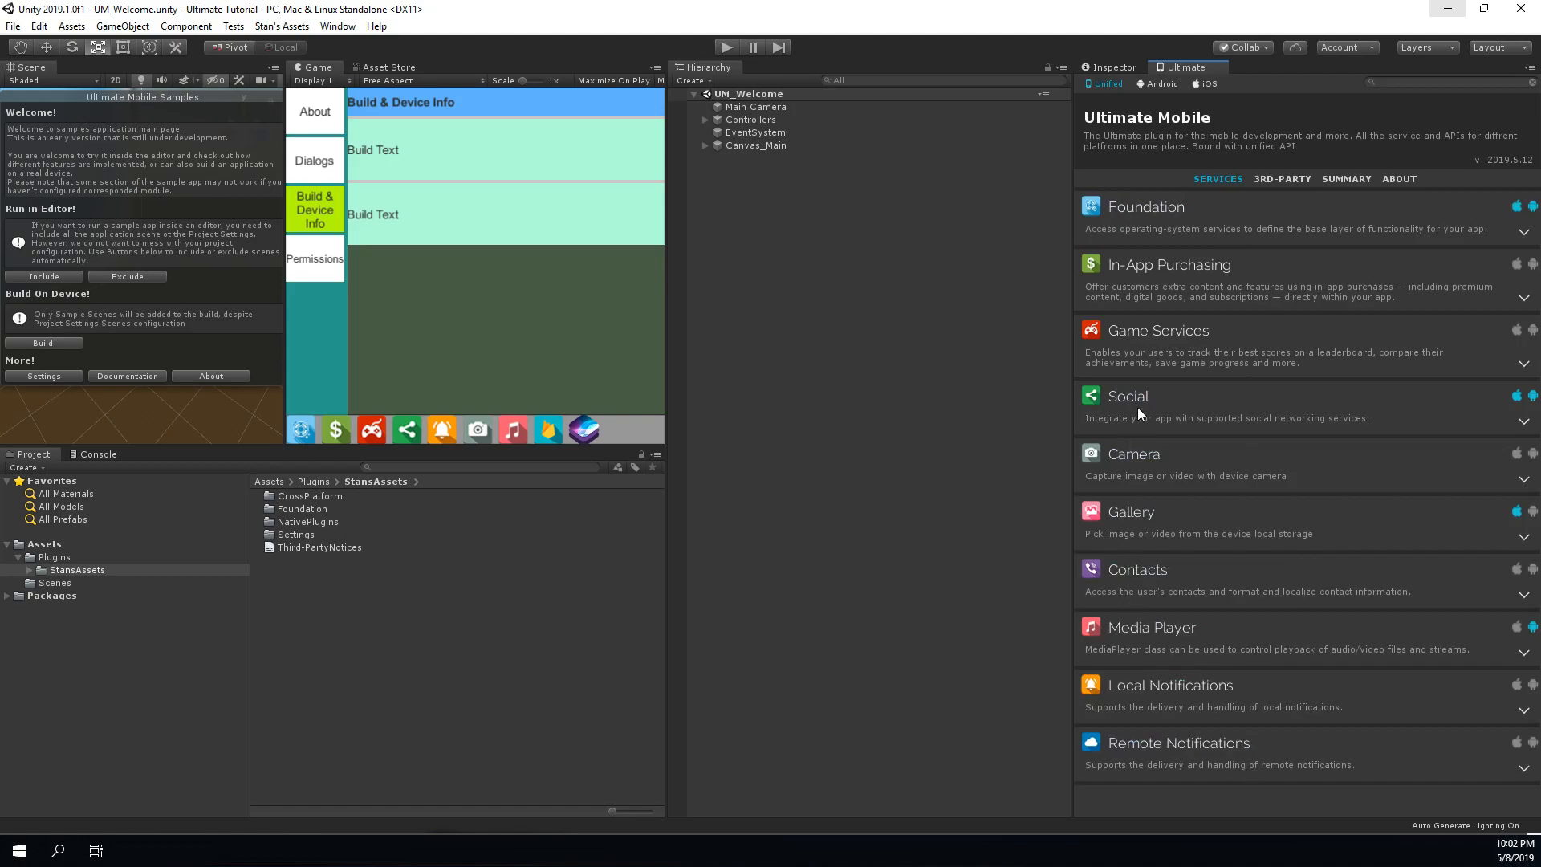
# - Check In-App Purchasing, then scroll Game Services' plugins and open the iOS Game Kit plugin
pyautogui.click(1168, 264)
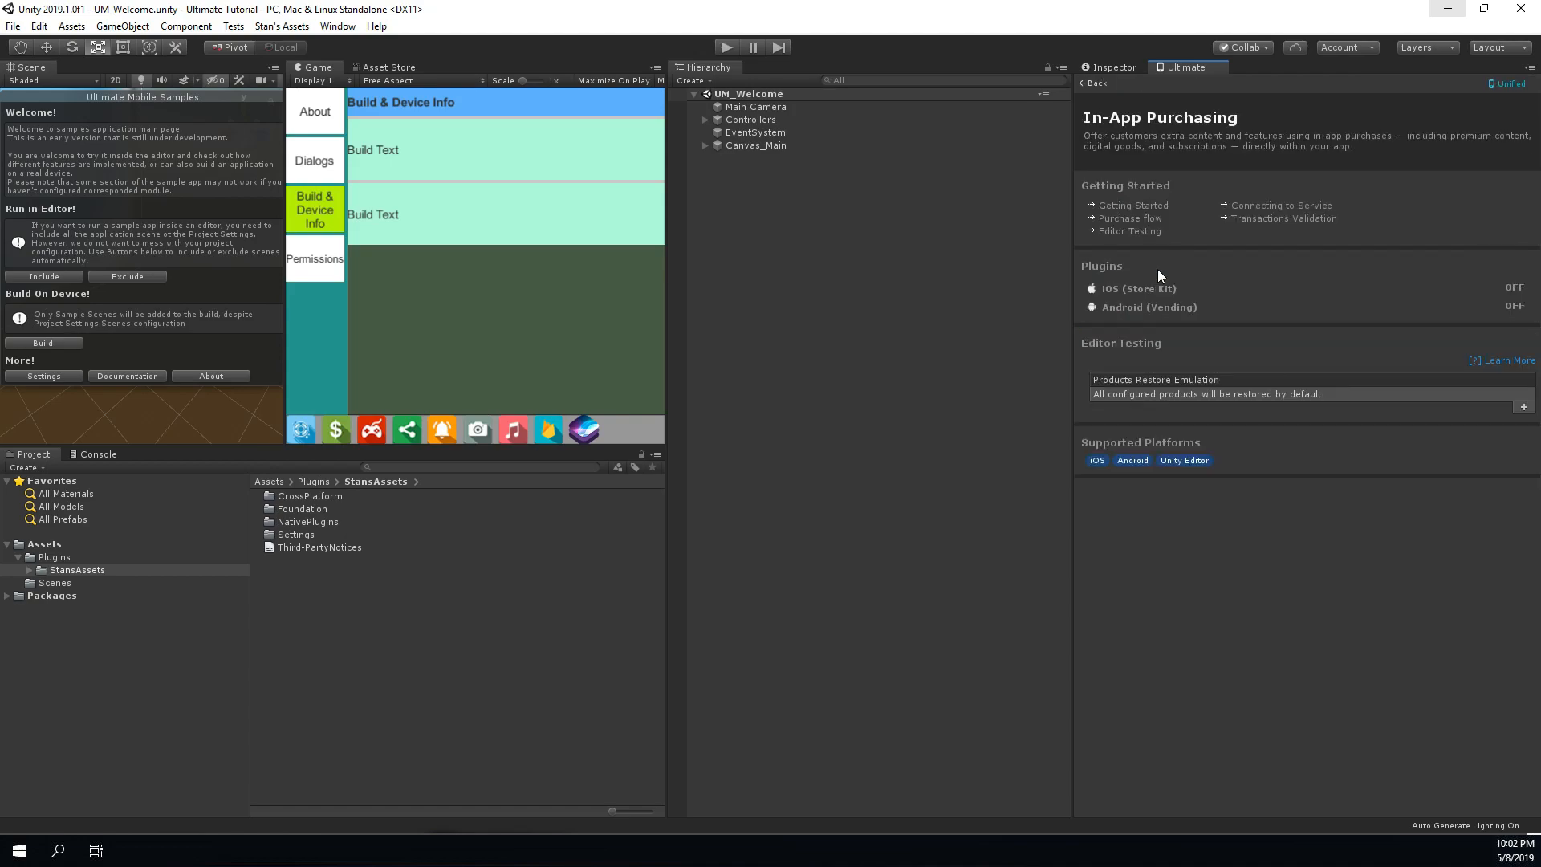
pyautogui.click(1090, 83)
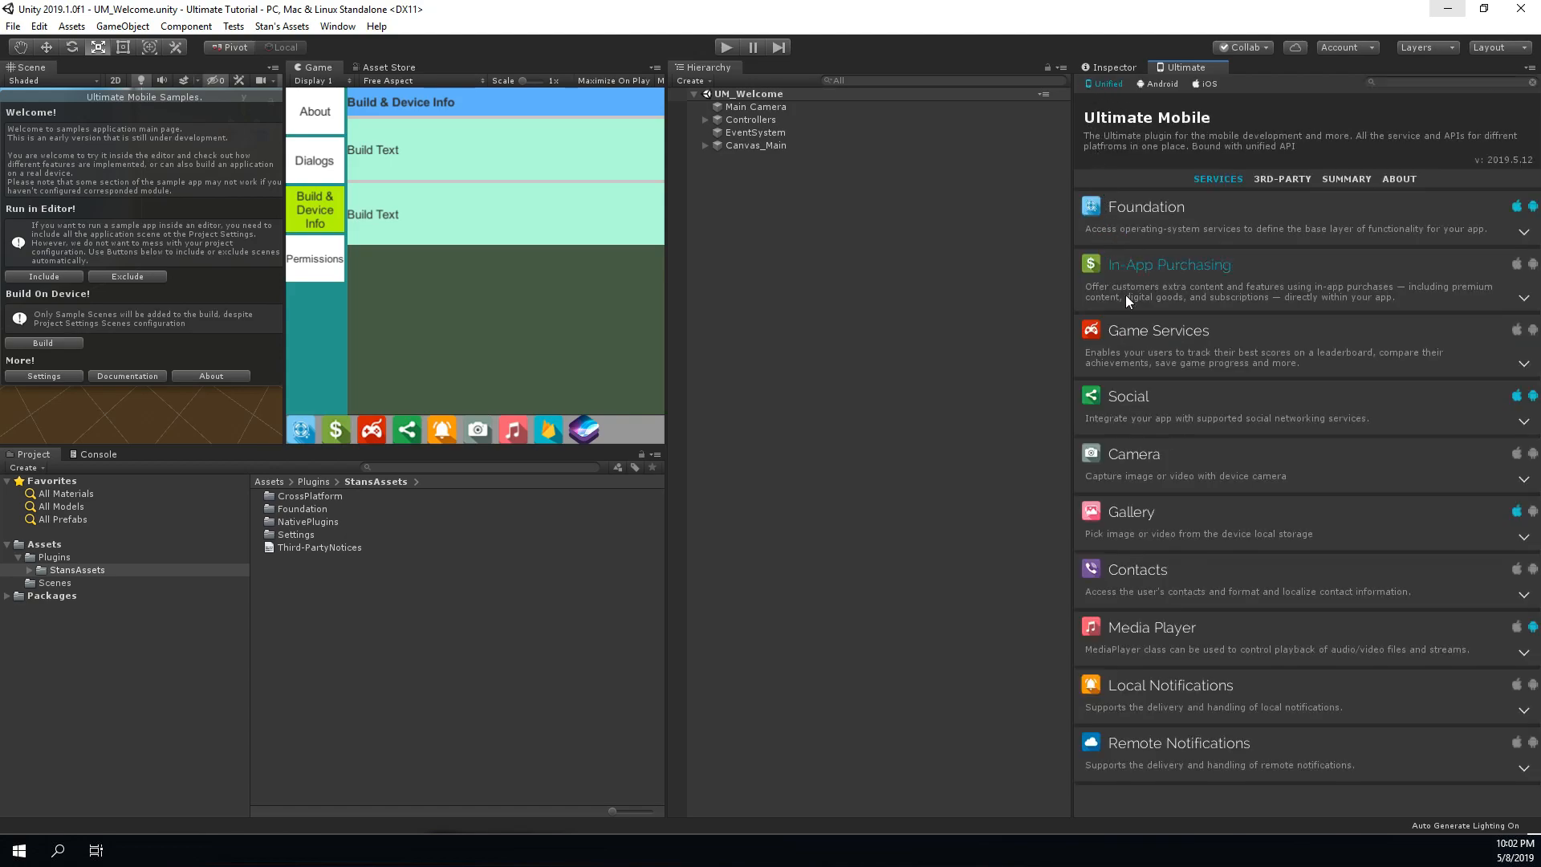
pyautogui.click(1156, 329)
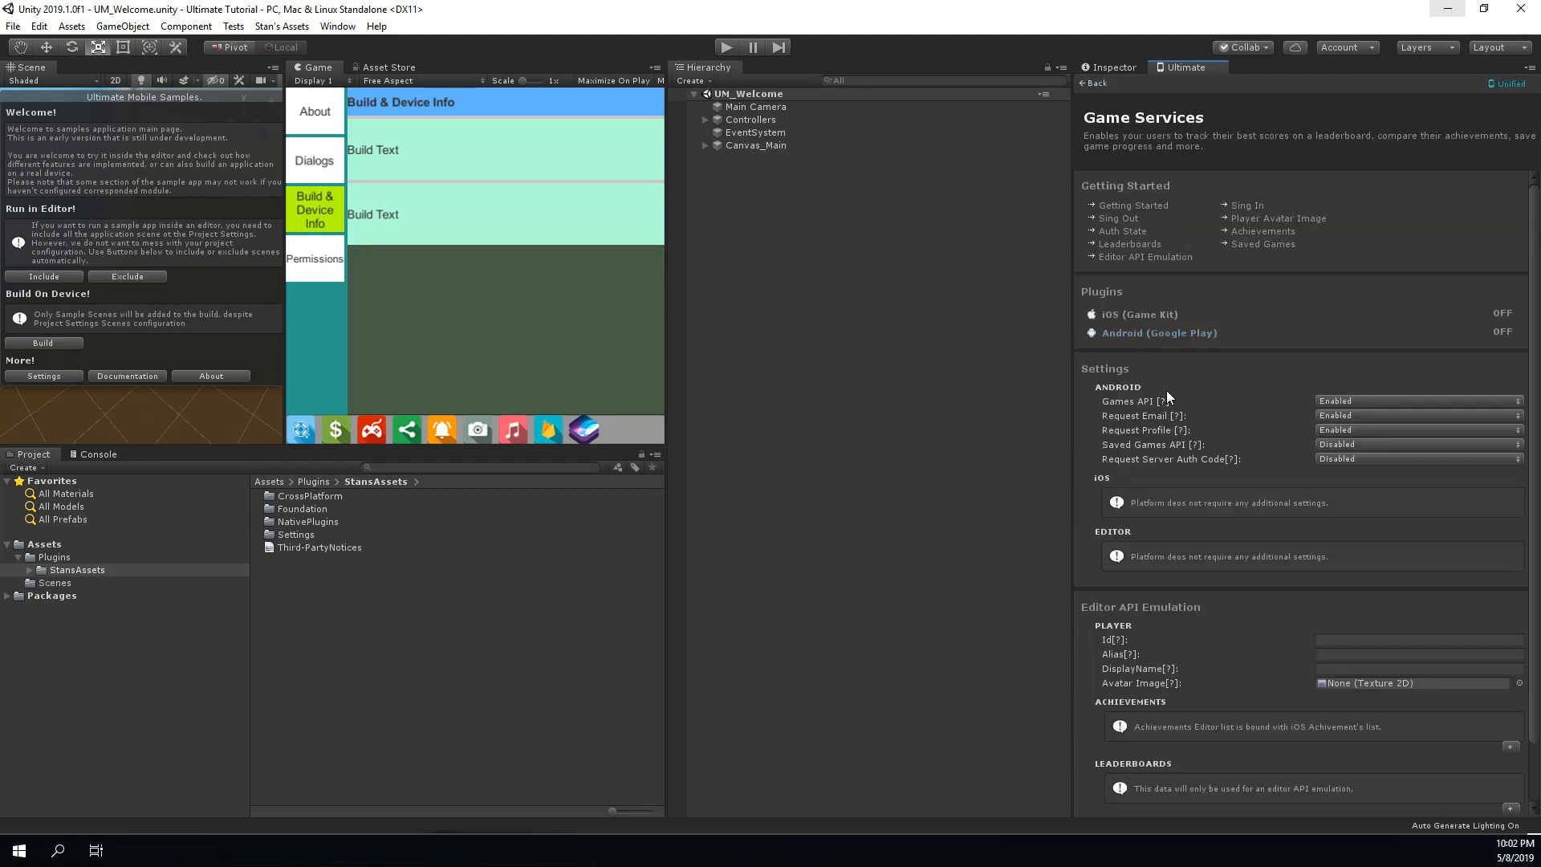
pyautogui.moveTo(1155, 367)
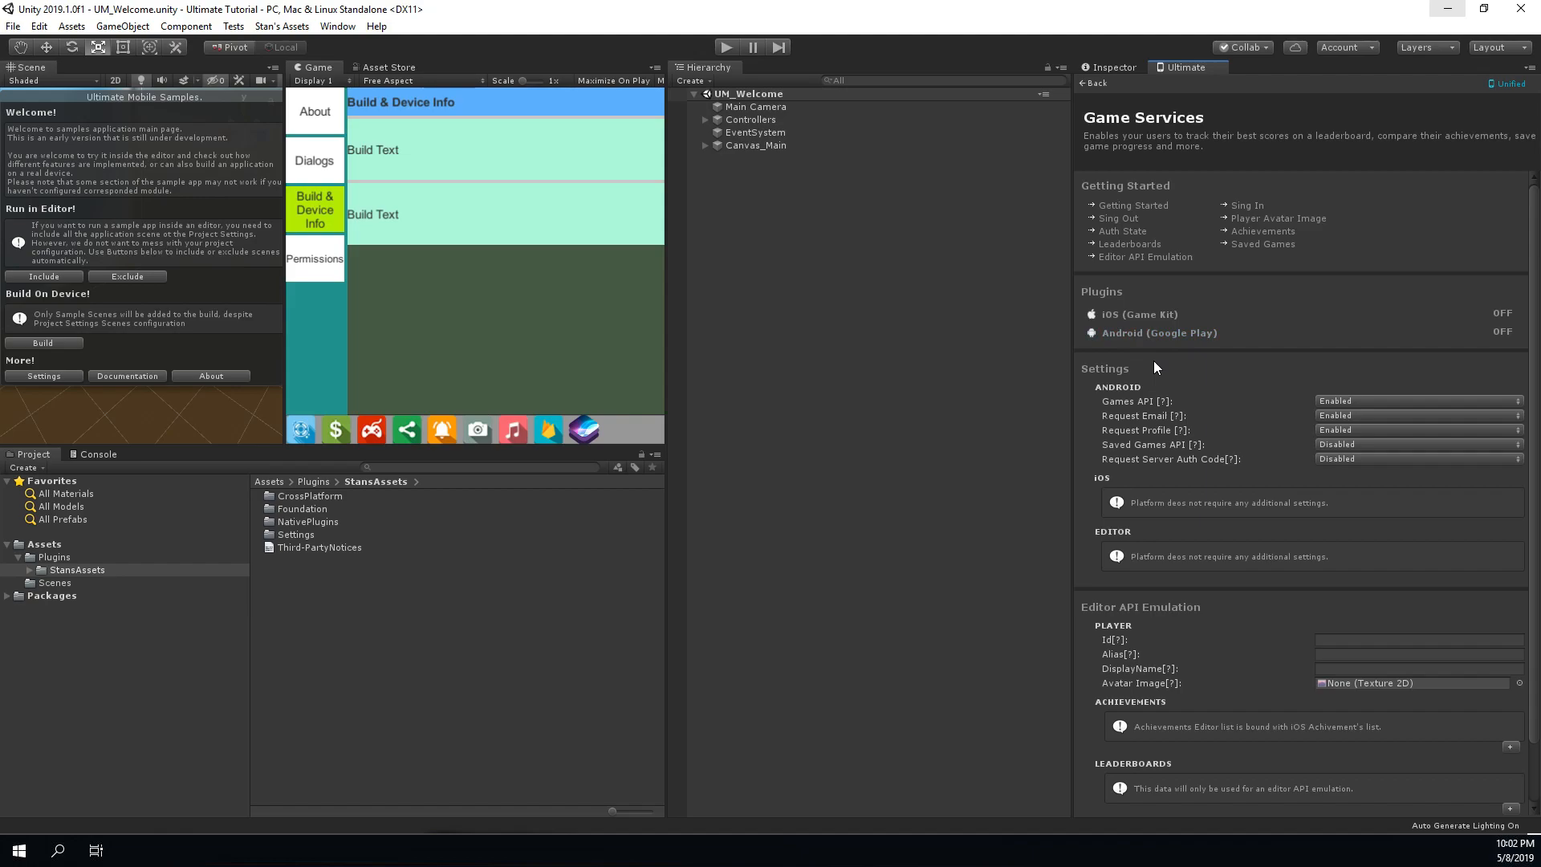
pyautogui.moveTo(1251, 463)
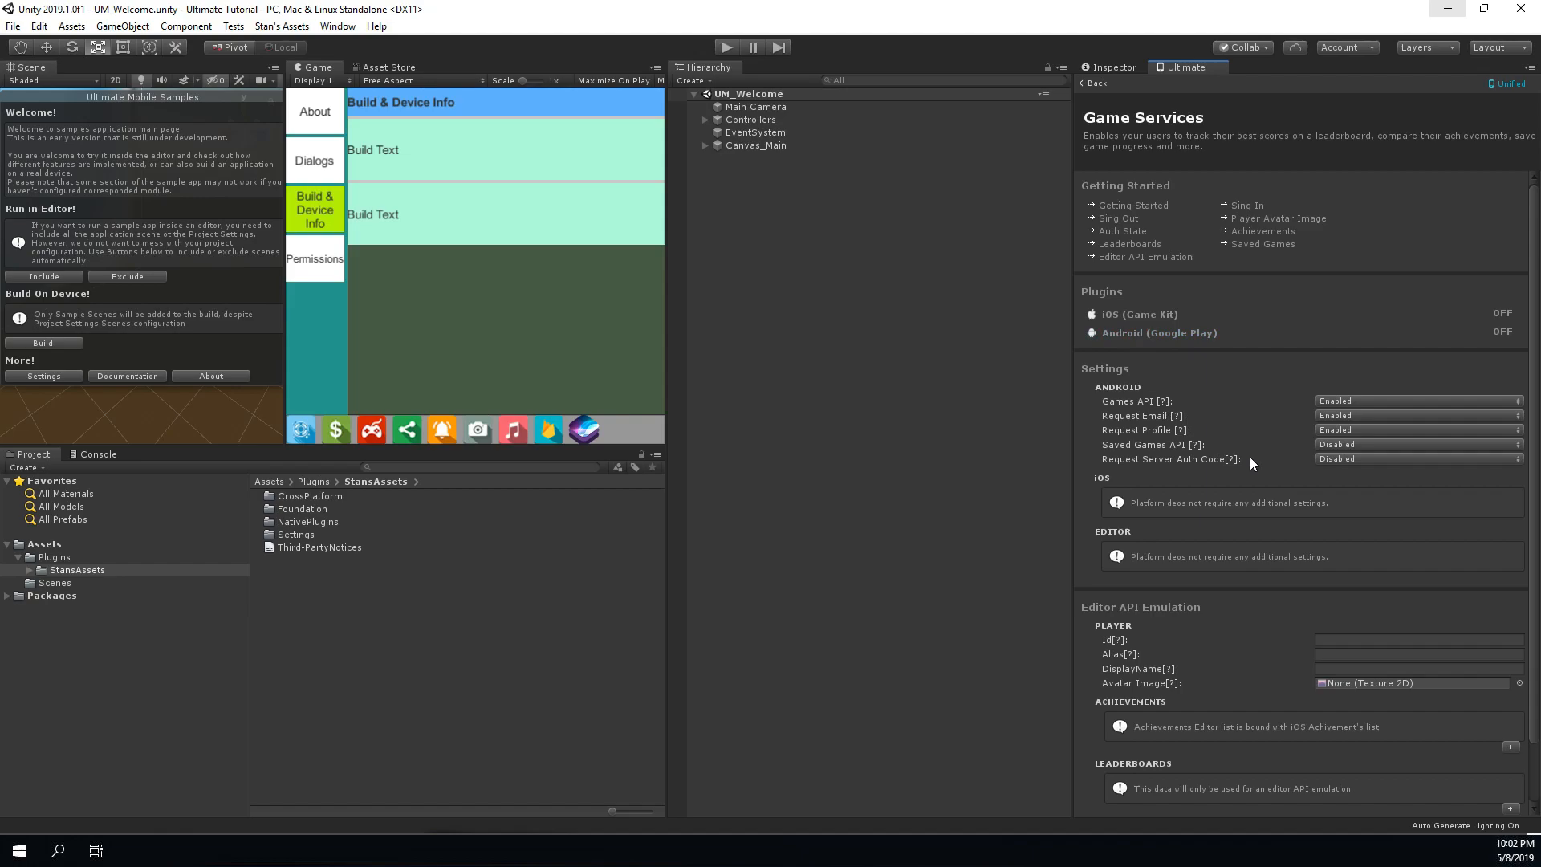
pyautogui.scroll(-3)
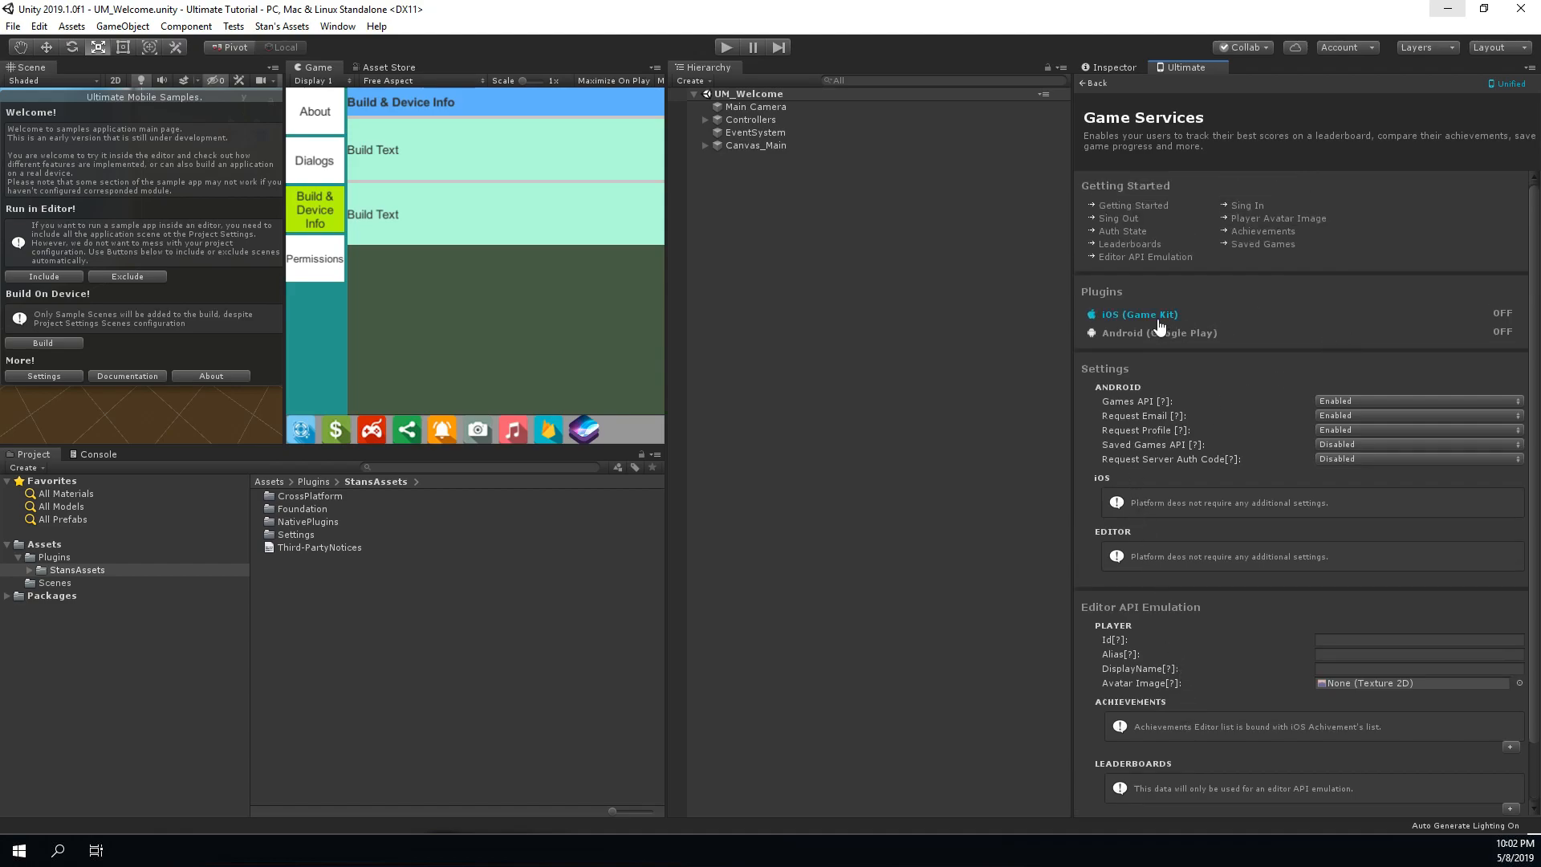
pyautogui.moveTo(1157, 332)
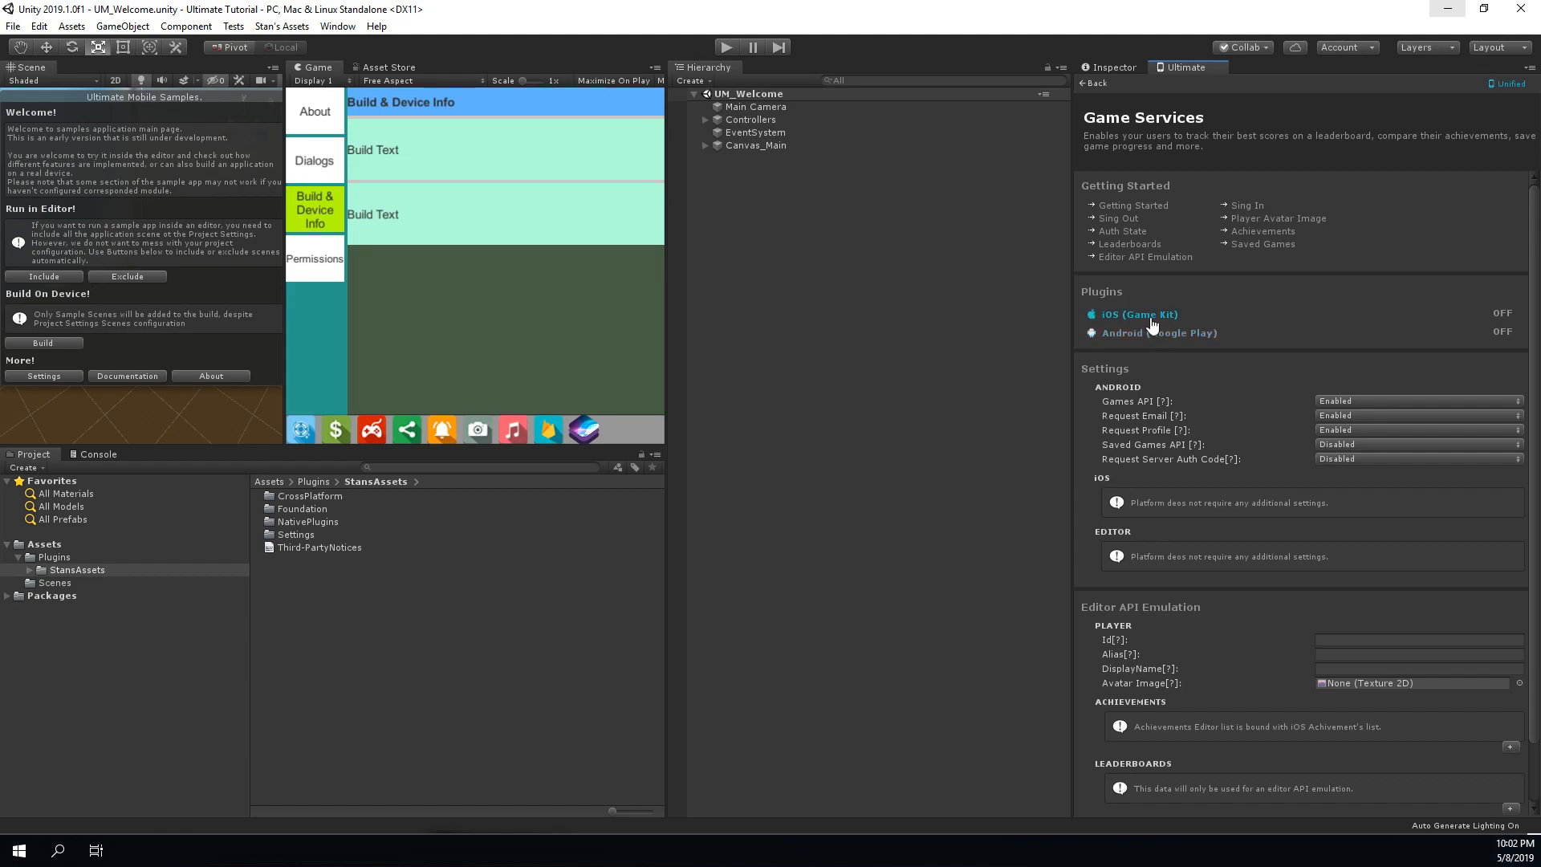
pyautogui.click(1137, 314)
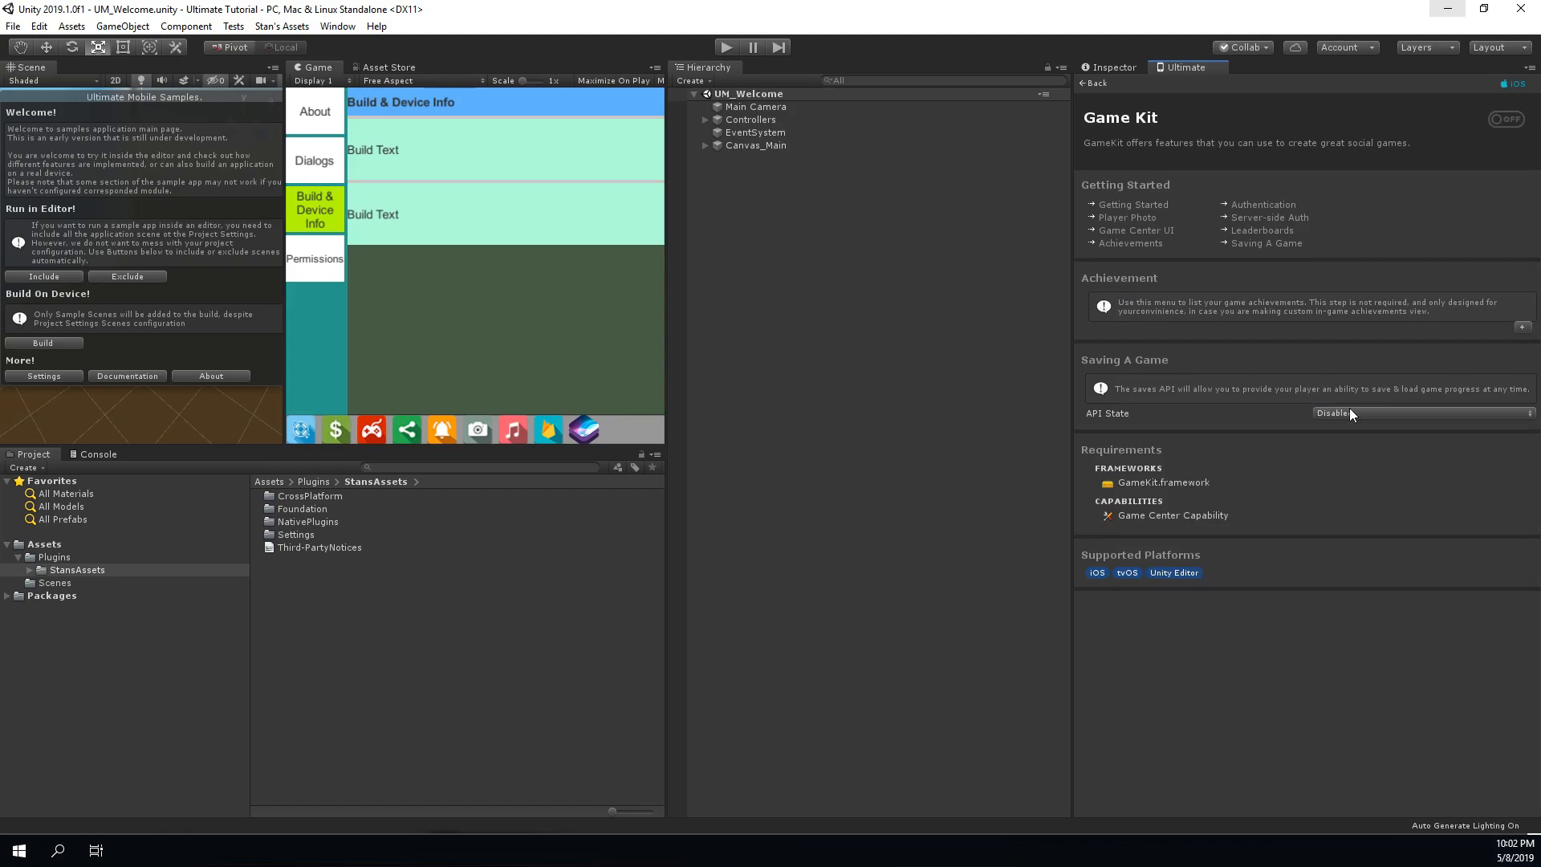
# - Switch Game Kit on with save-game API enabled and add placeholder achievement entries
pyautogui.click(1502, 118)
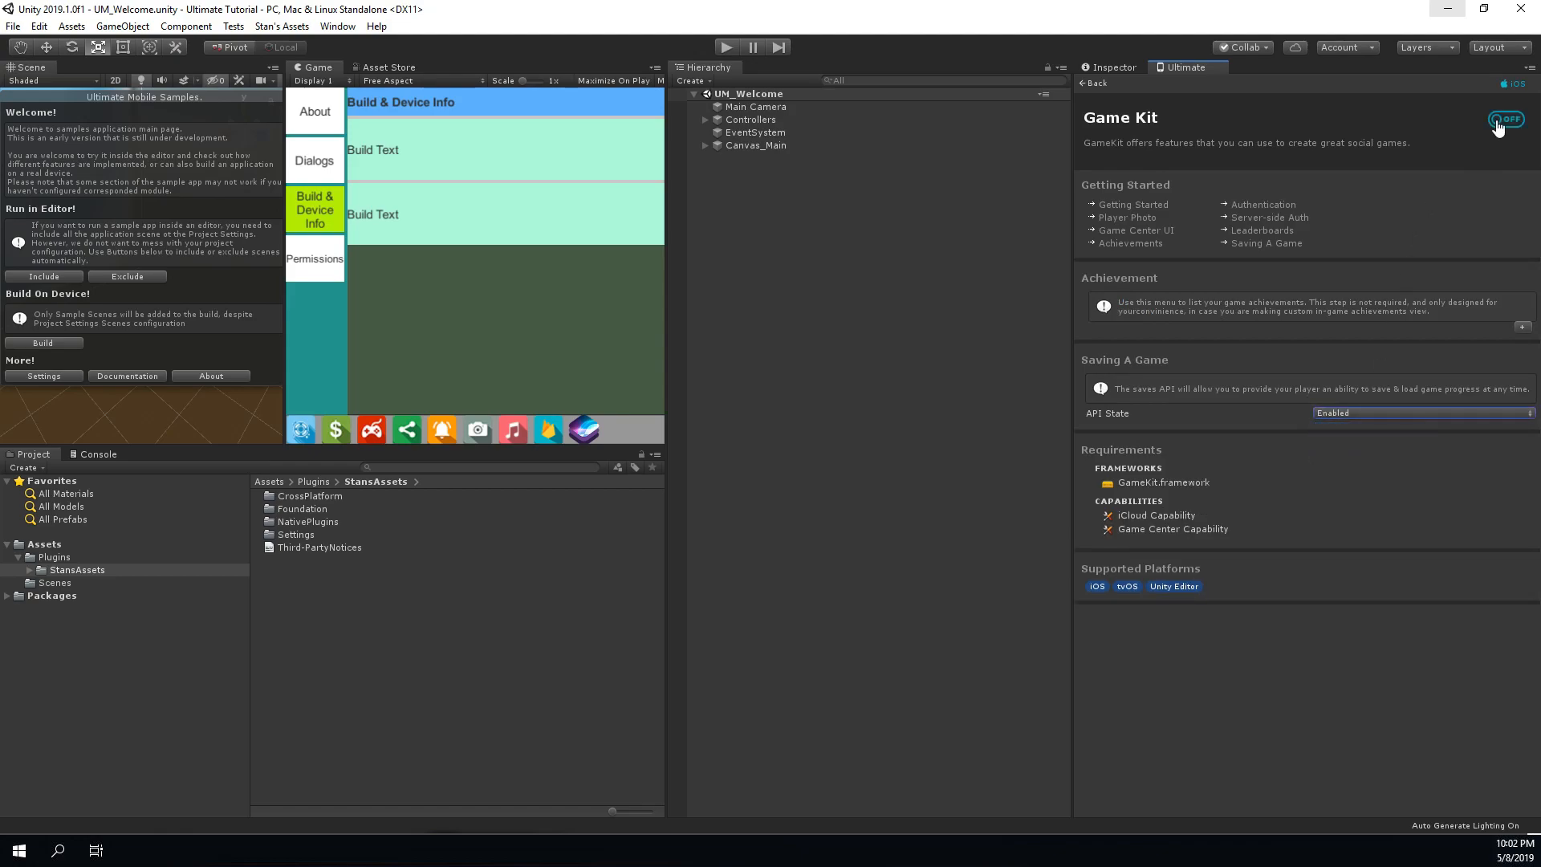
pyautogui.click(1504, 120)
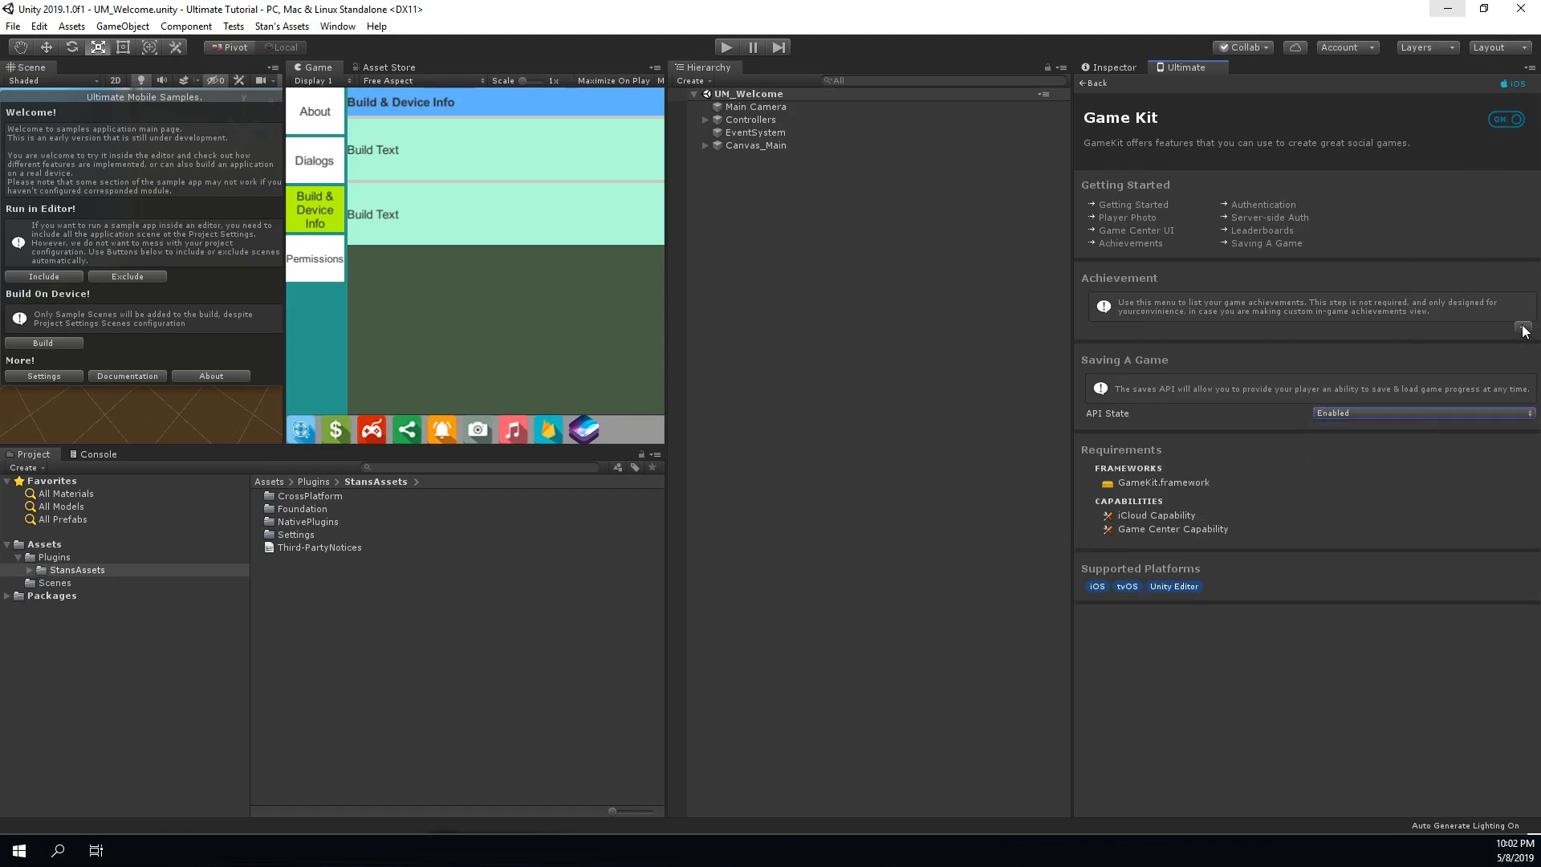
pyautogui.click(1523, 329)
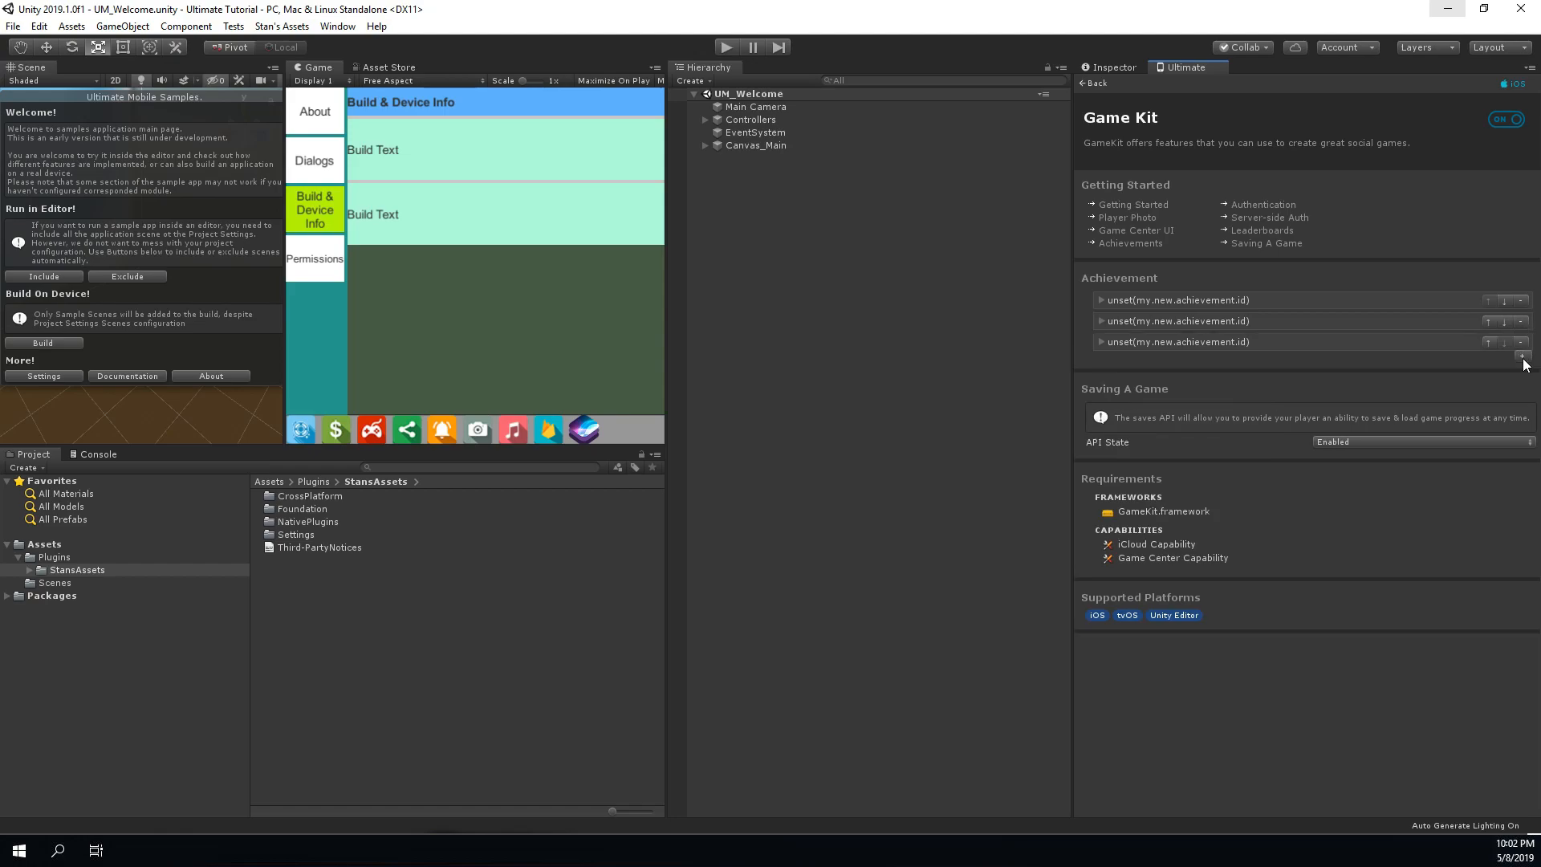
pyautogui.click(1518, 357)
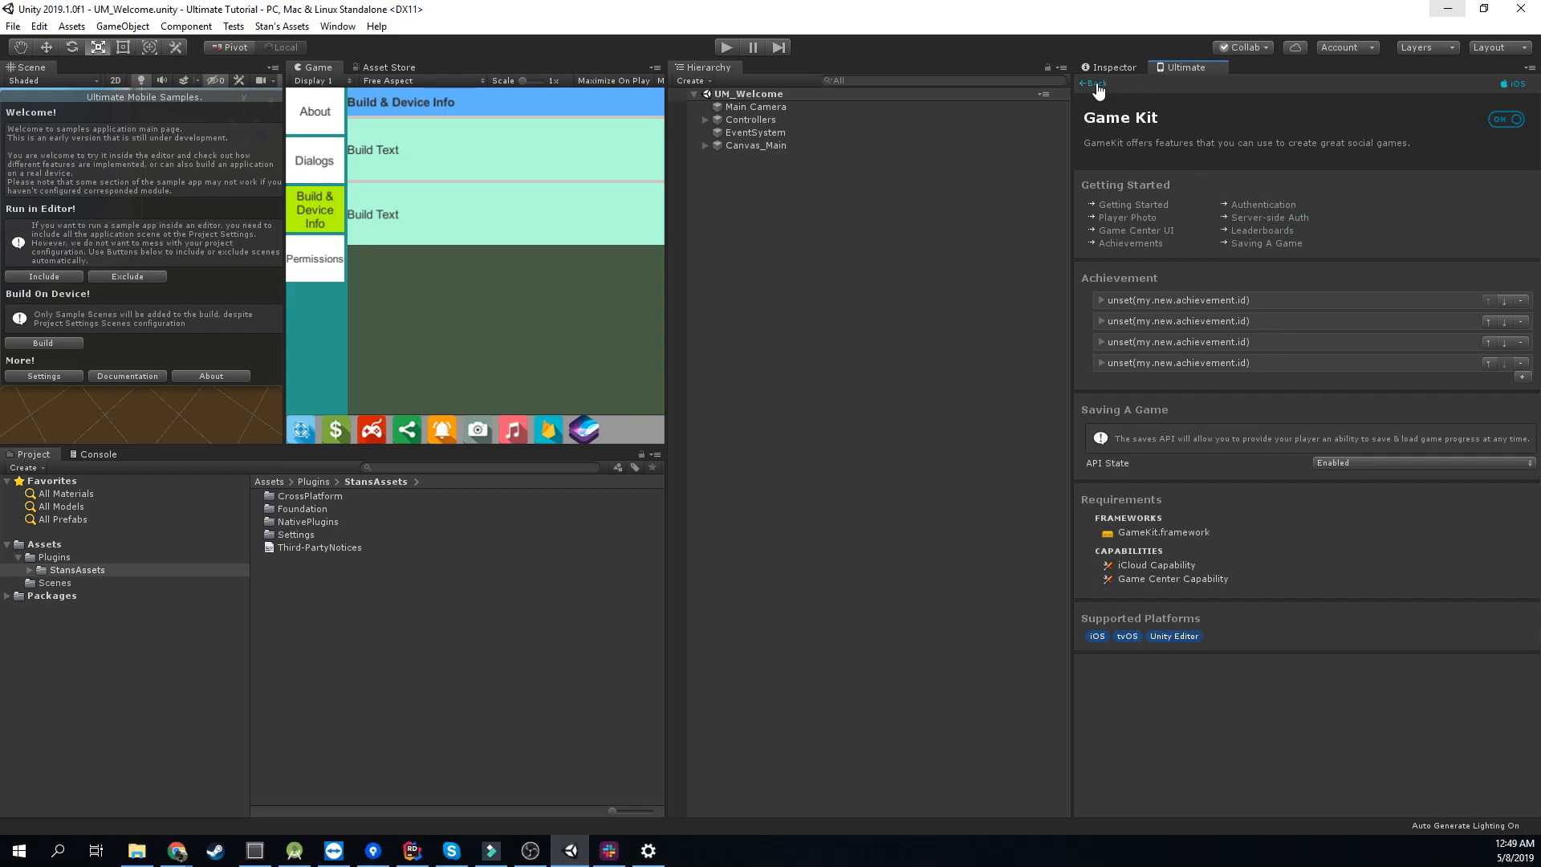
# - Back out to the services overview and view the Summary of platform build requirements
pyautogui.click(1090, 83)
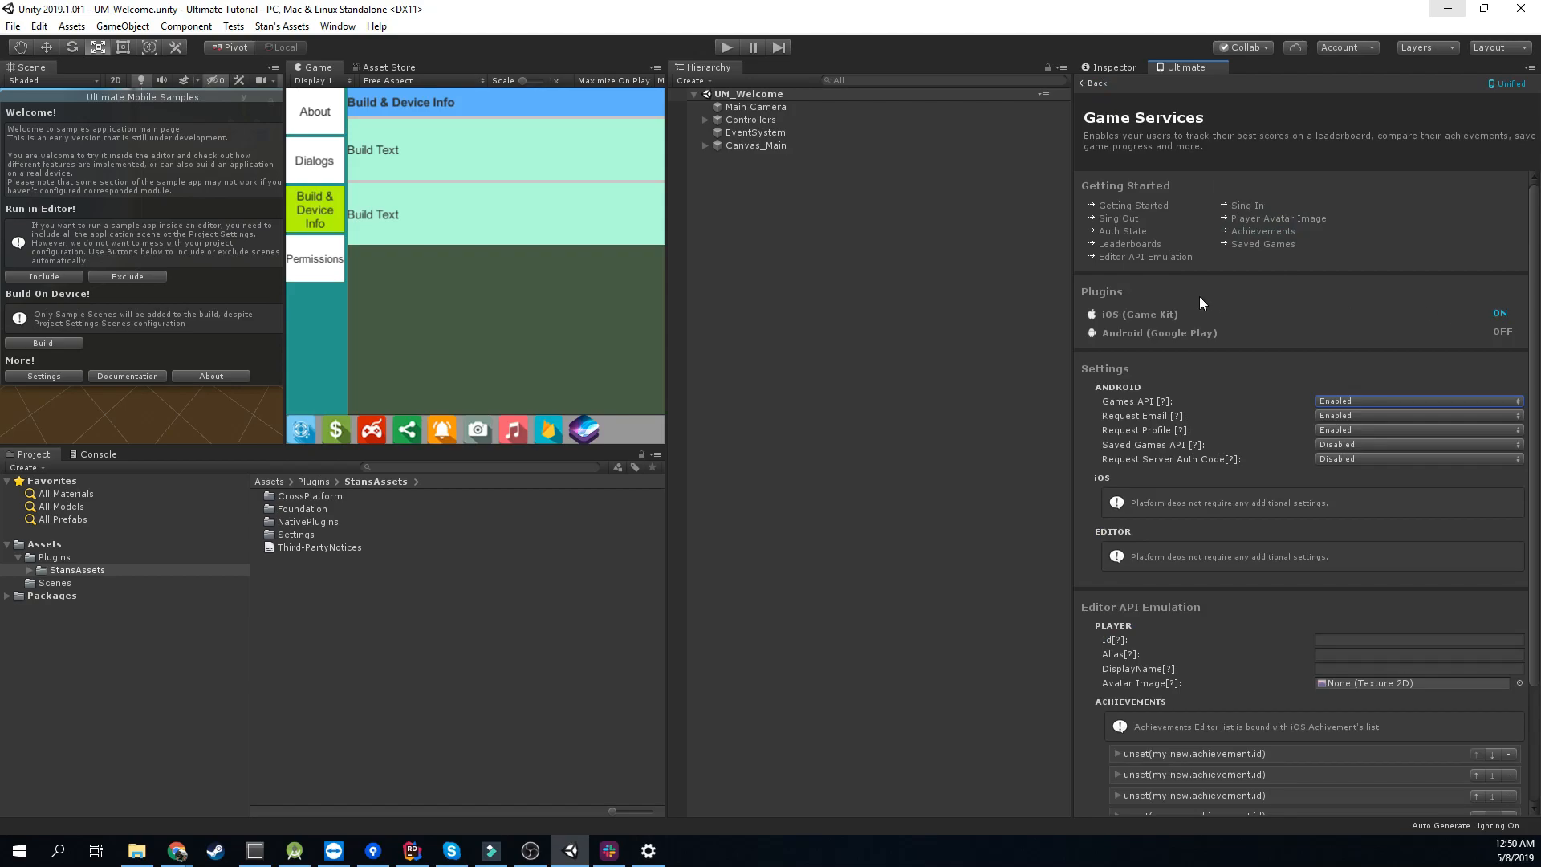
pyautogui.click(1088, 82)
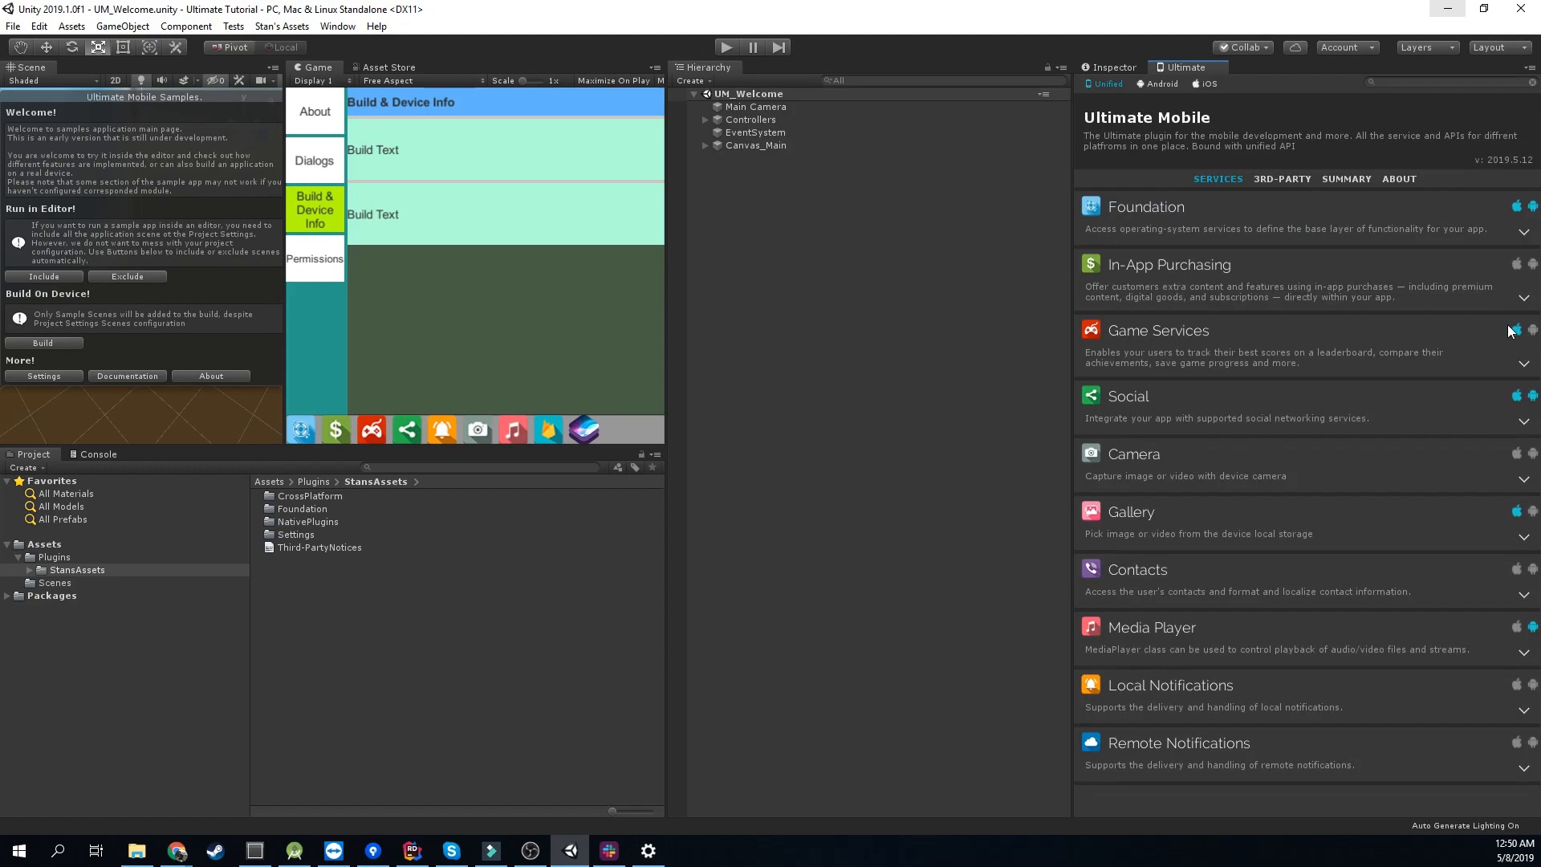
pyautogui.moveTo(1501, 411)
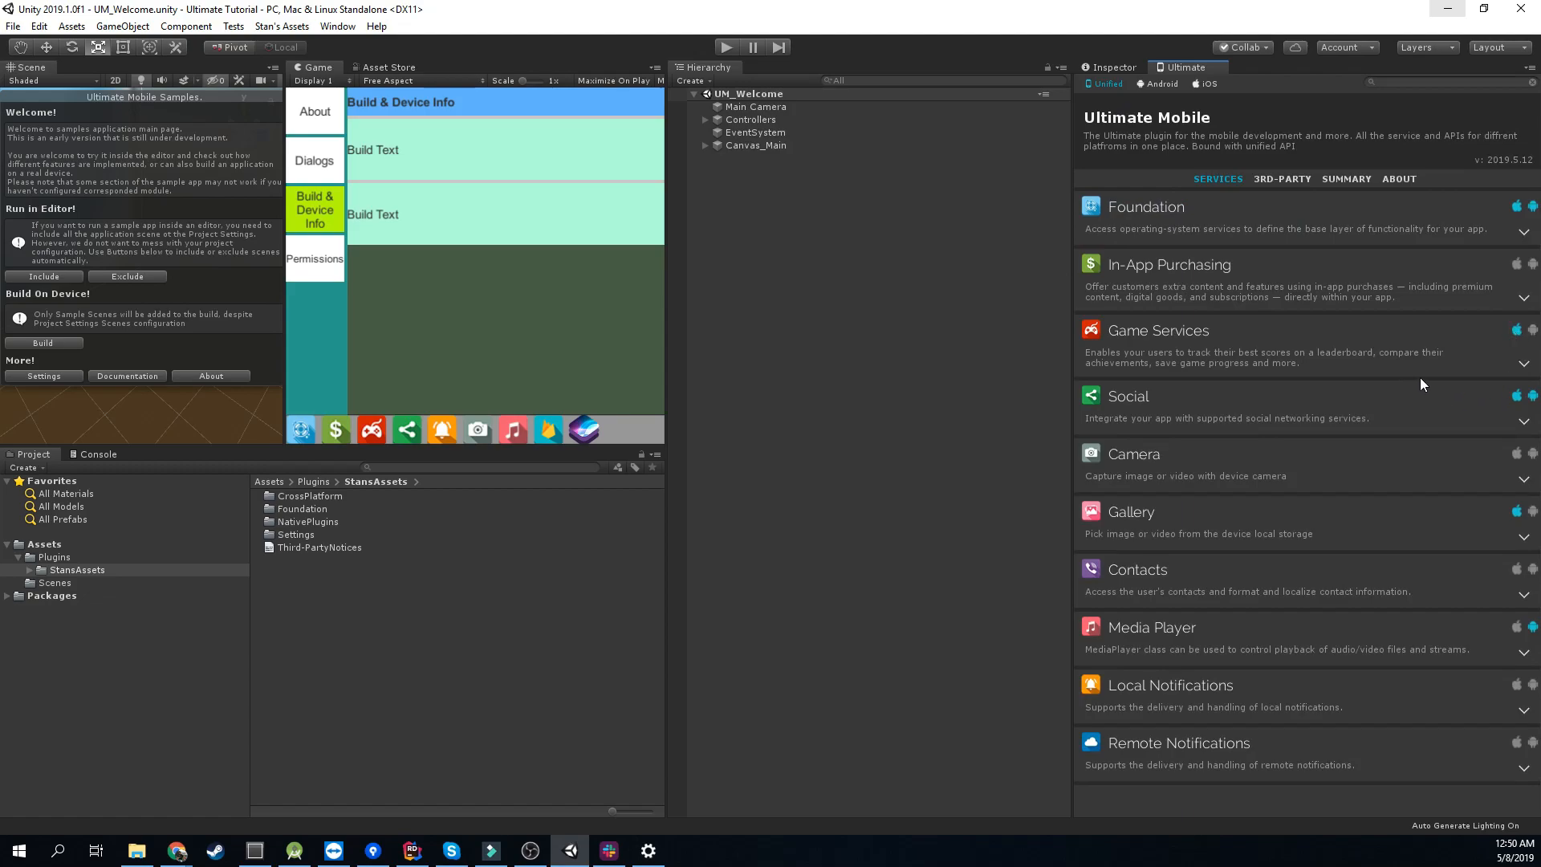
pyautogui.click(1345, 179)
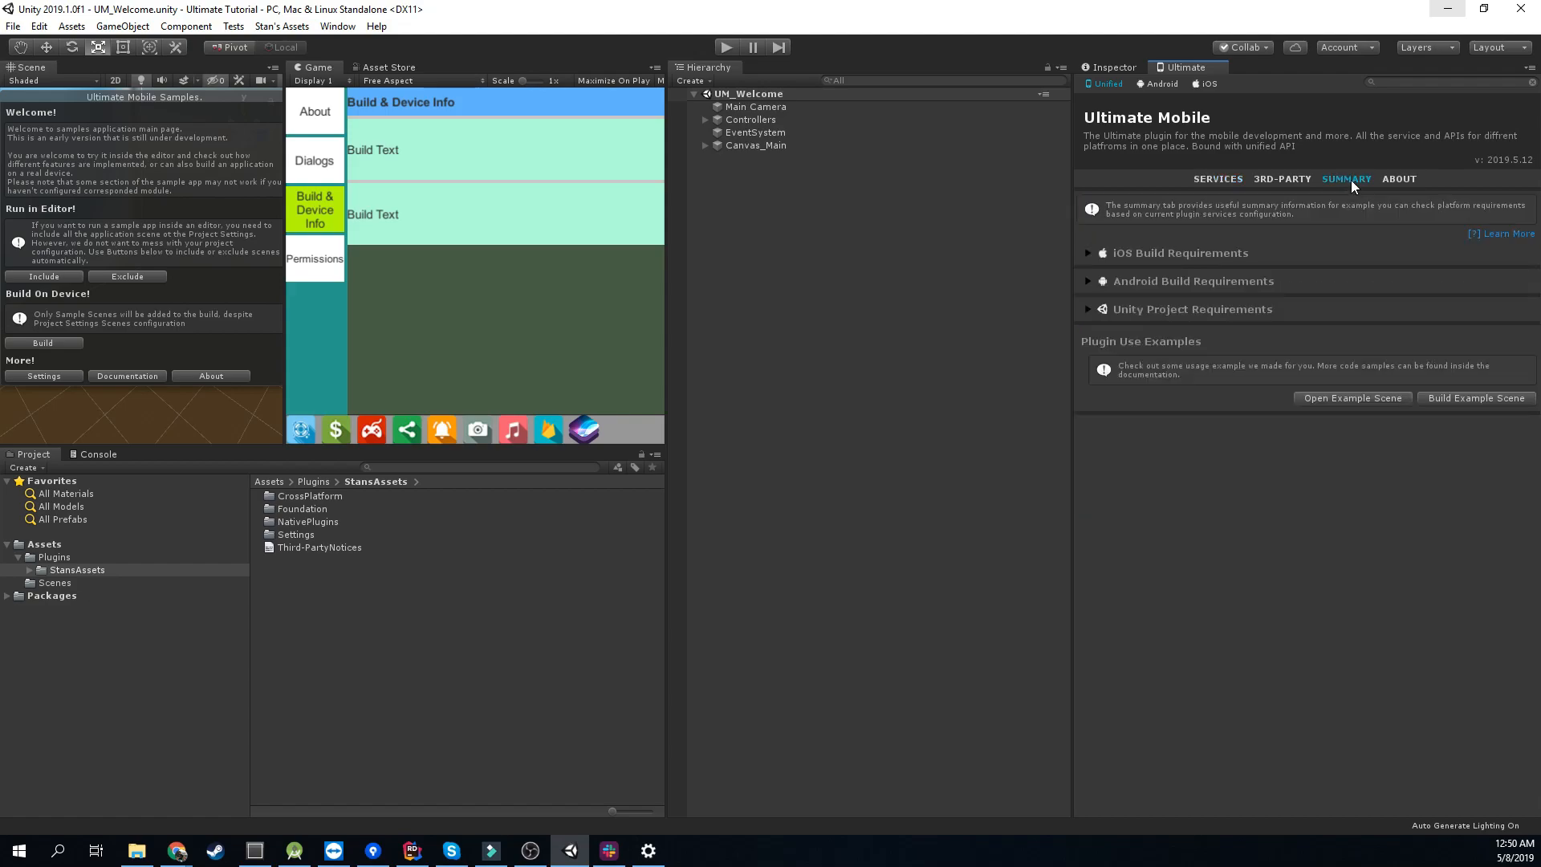
pyautogui.click(1181, 253)
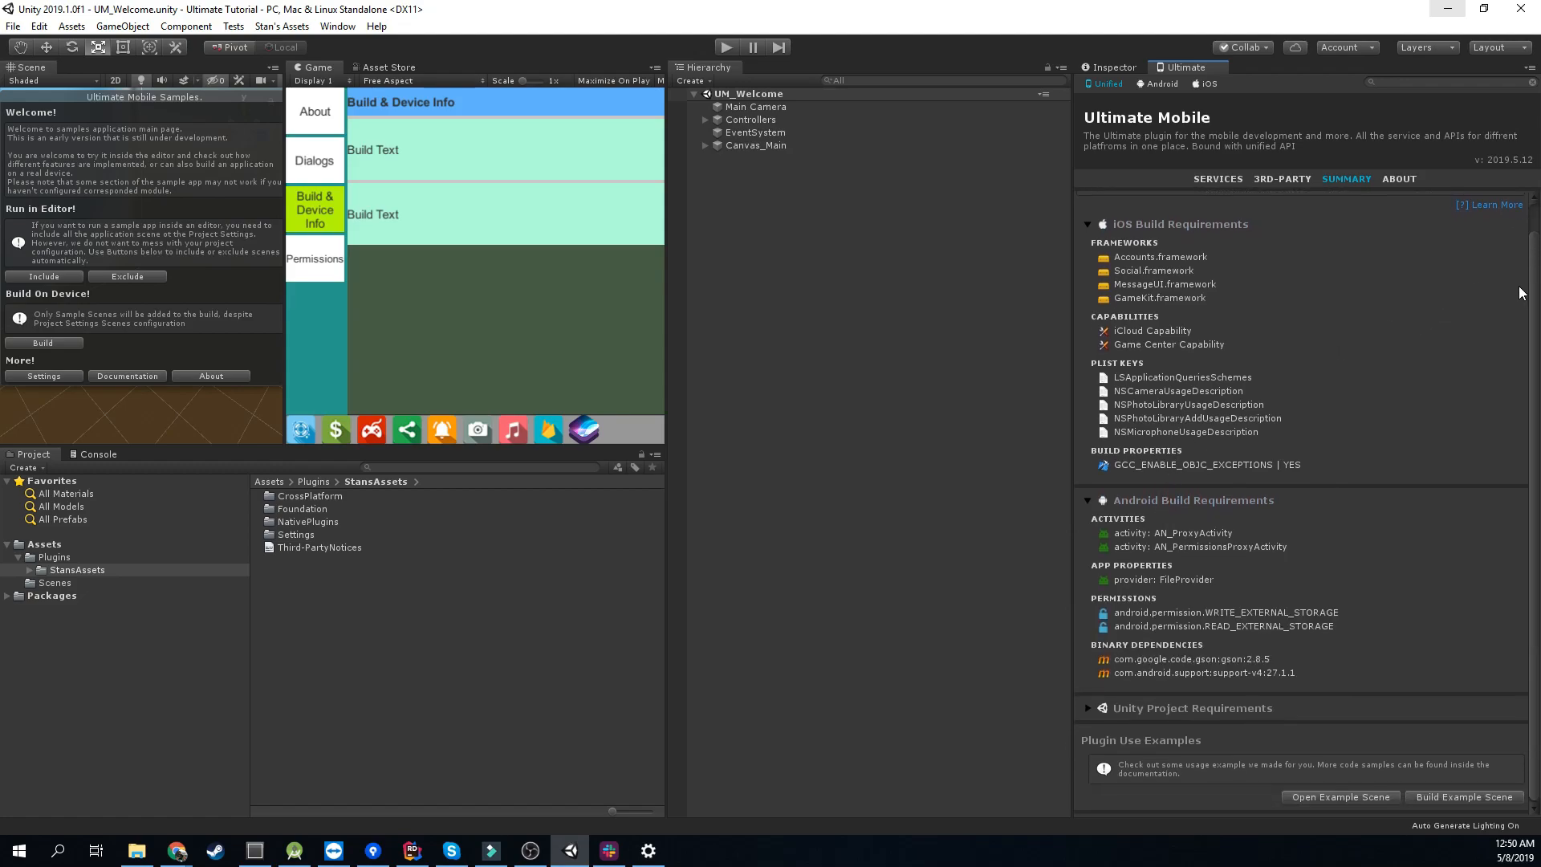
pyautogui.moveTo(1519, 315)
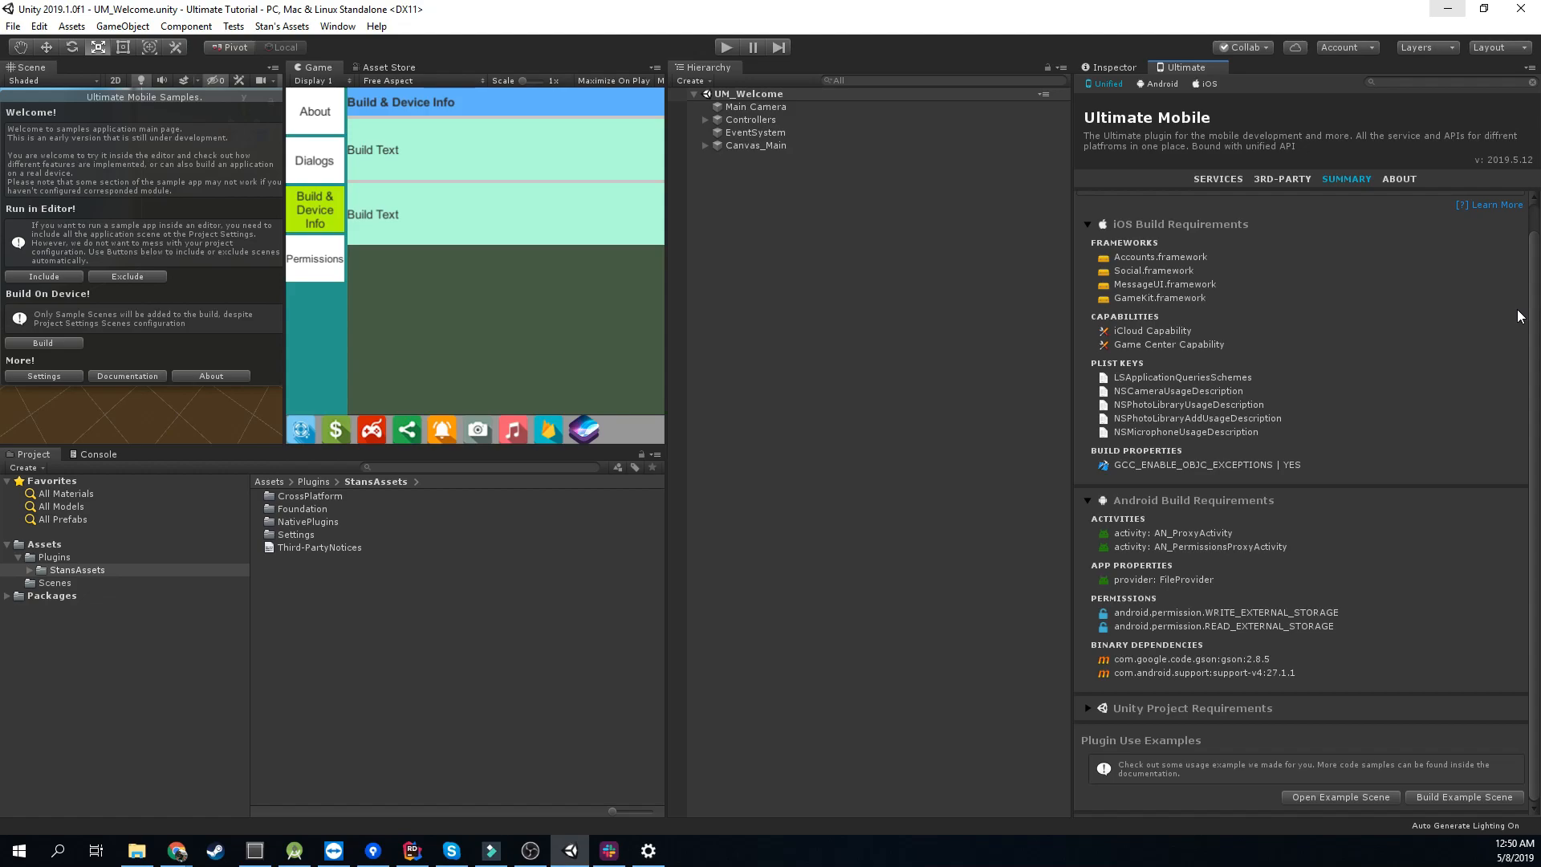
pyautogui.moveTo(1183, 578)
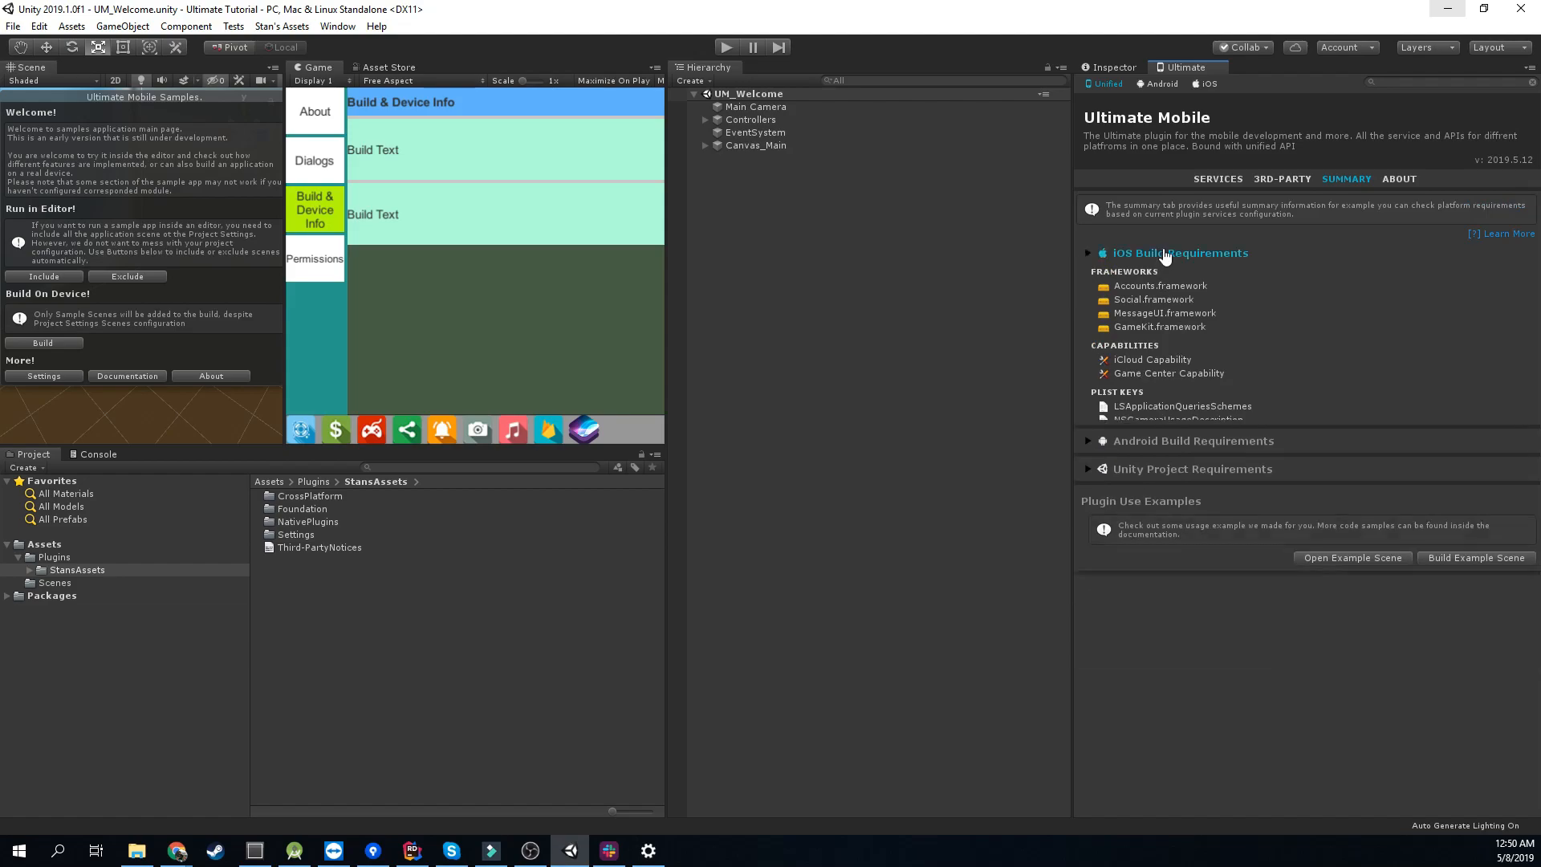
pyautogui.click(1179, 253)
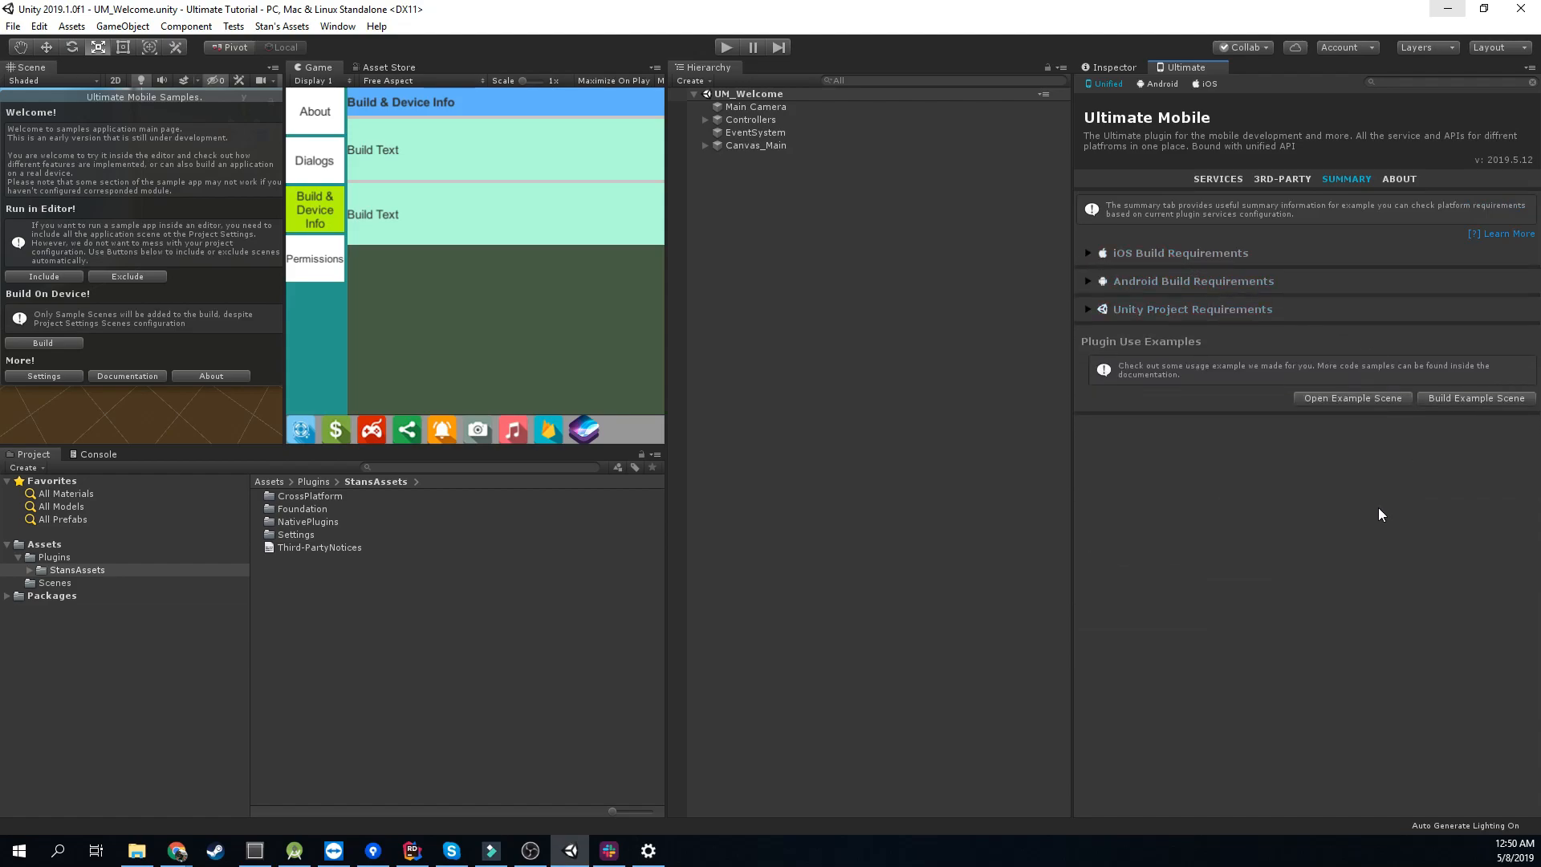
pyautogui.click(1218, 178)
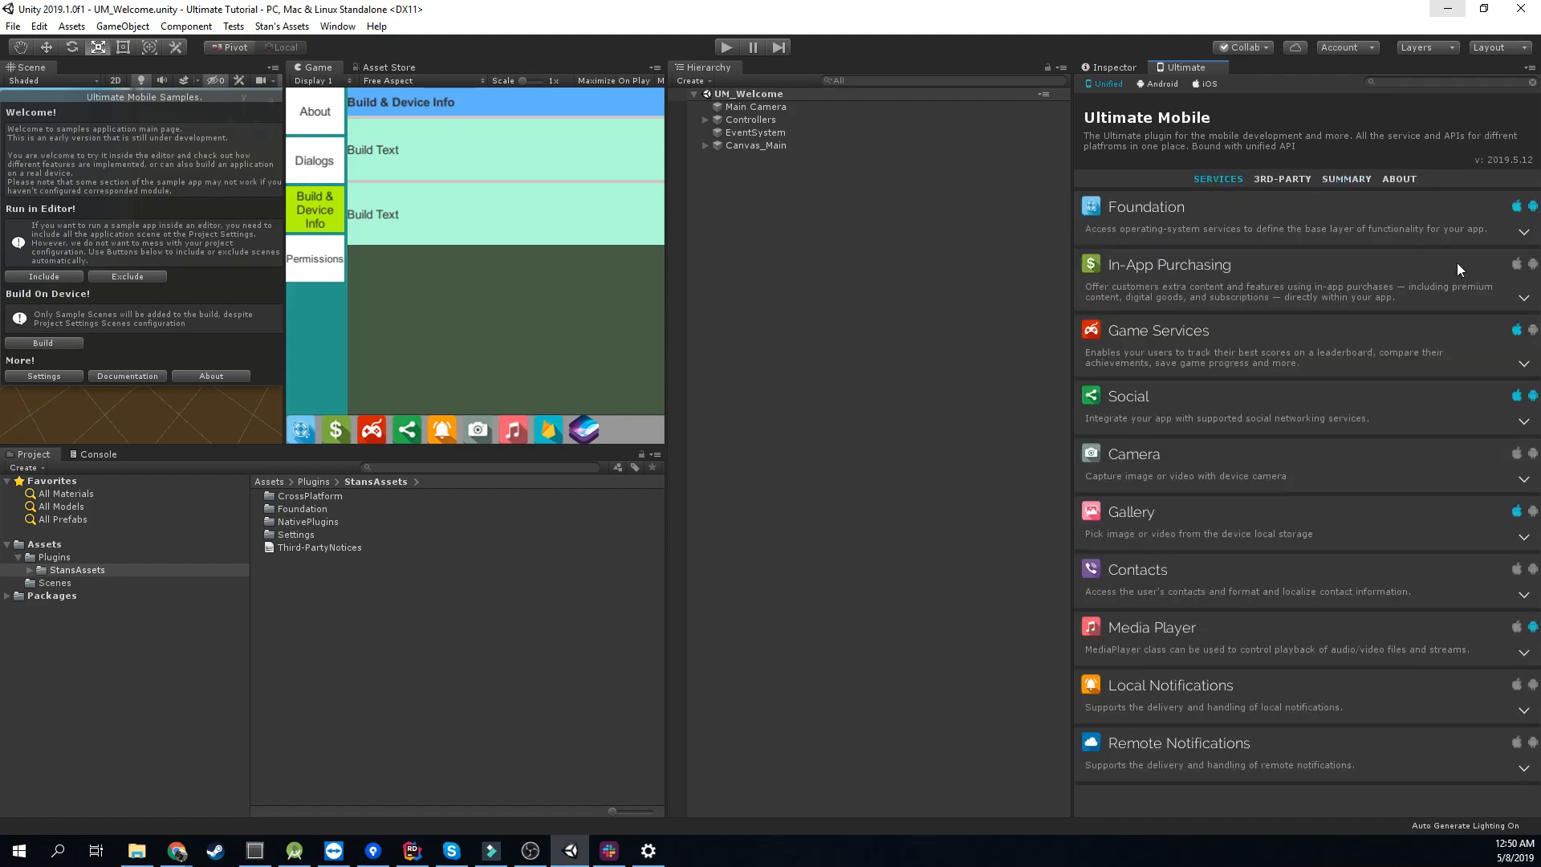
pyautogui.moveTo(1317, 683)
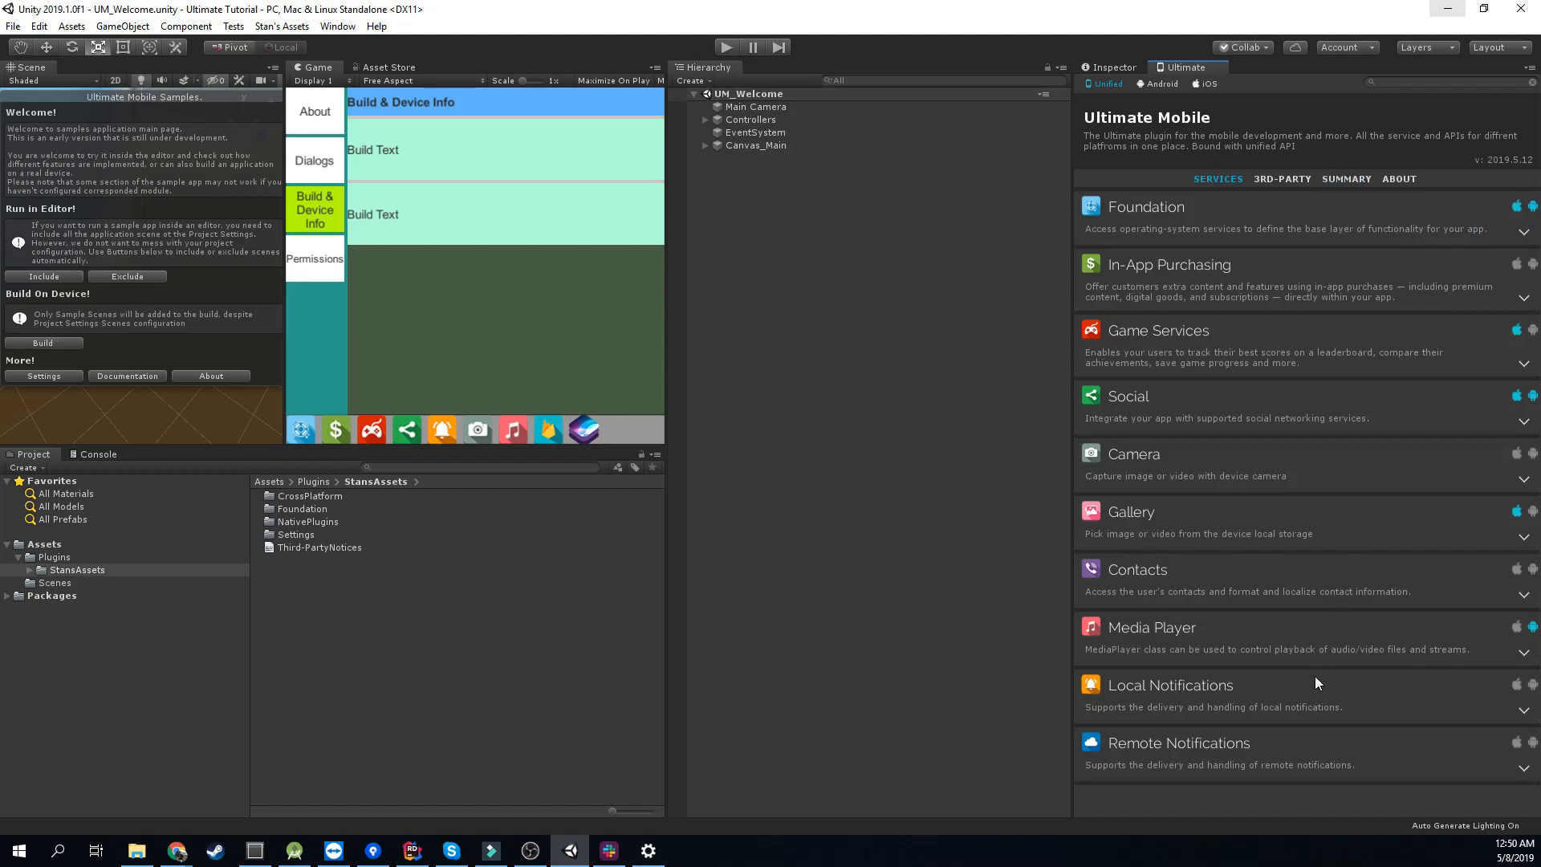
pyautogui.moveTo(1150, 585)
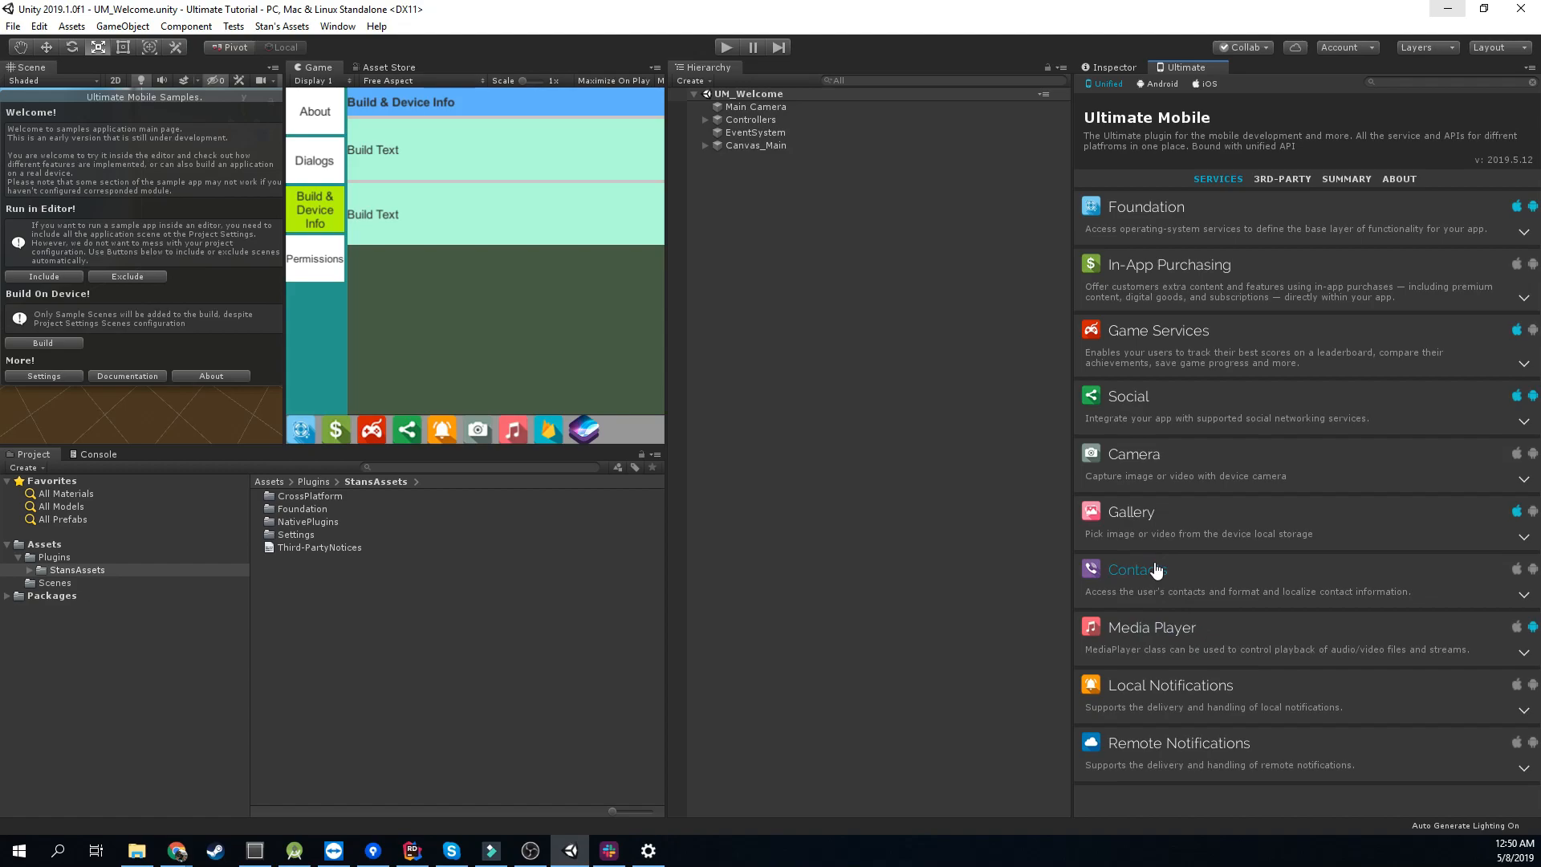
pyautogui.moveTo(1238, 244)
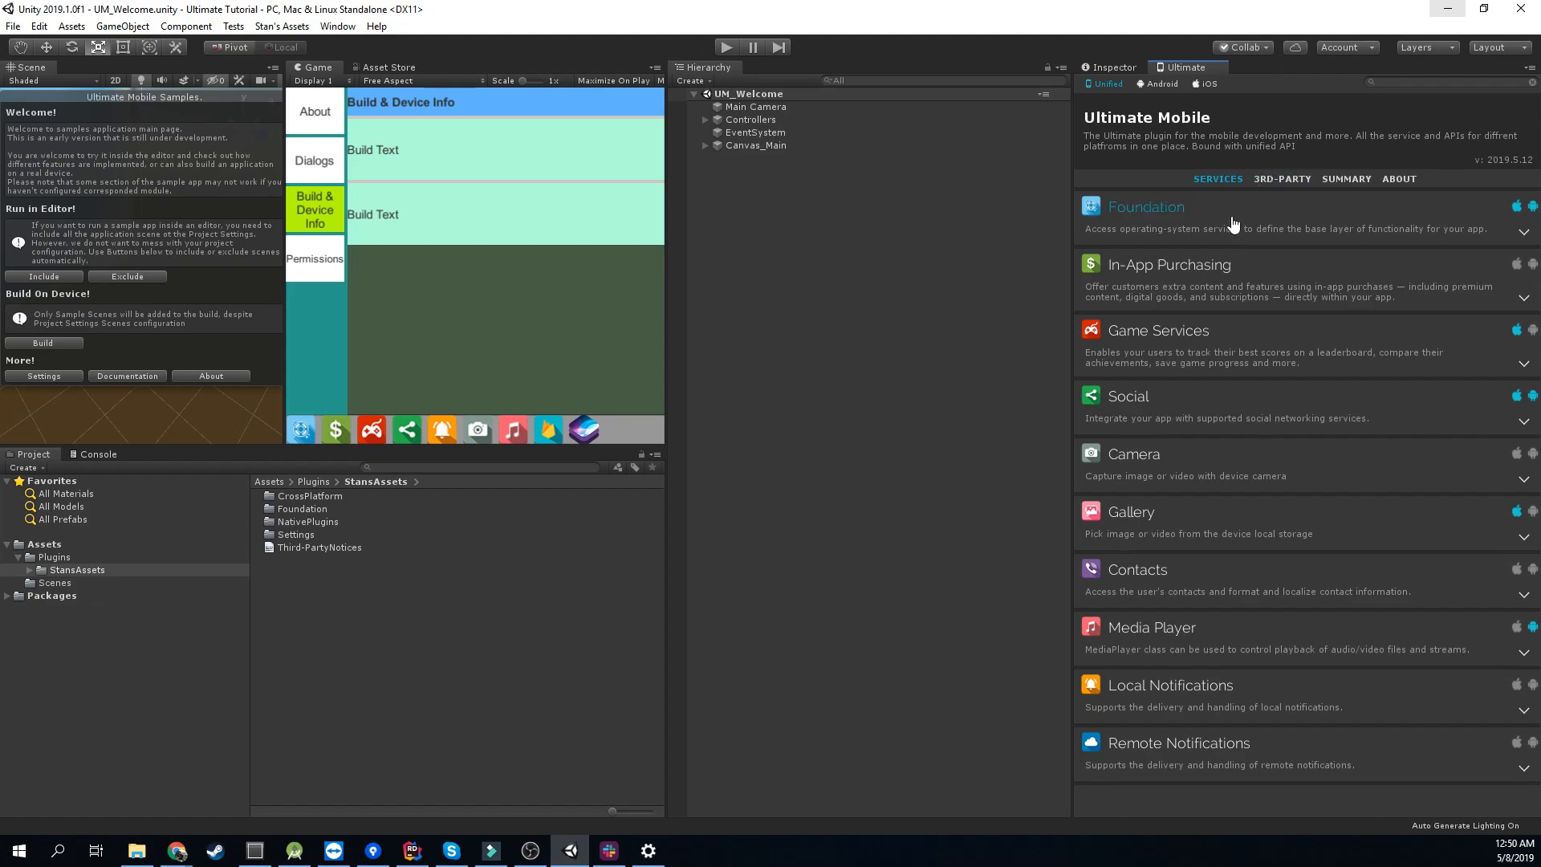
pyautogui.moveTo(1221, 117)
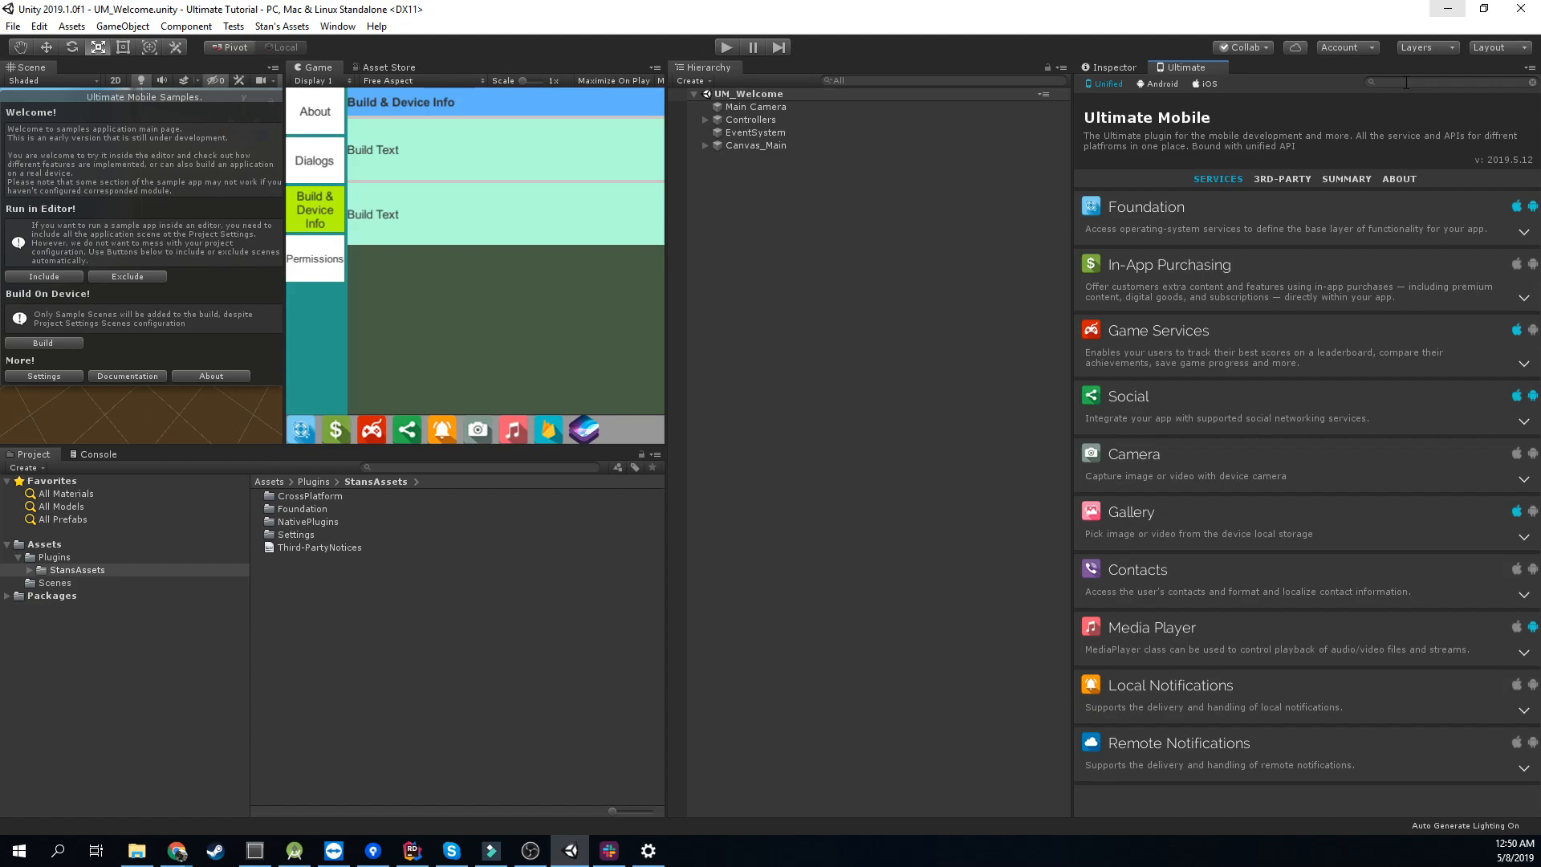
pyautogui.moveTo(1260, 86)
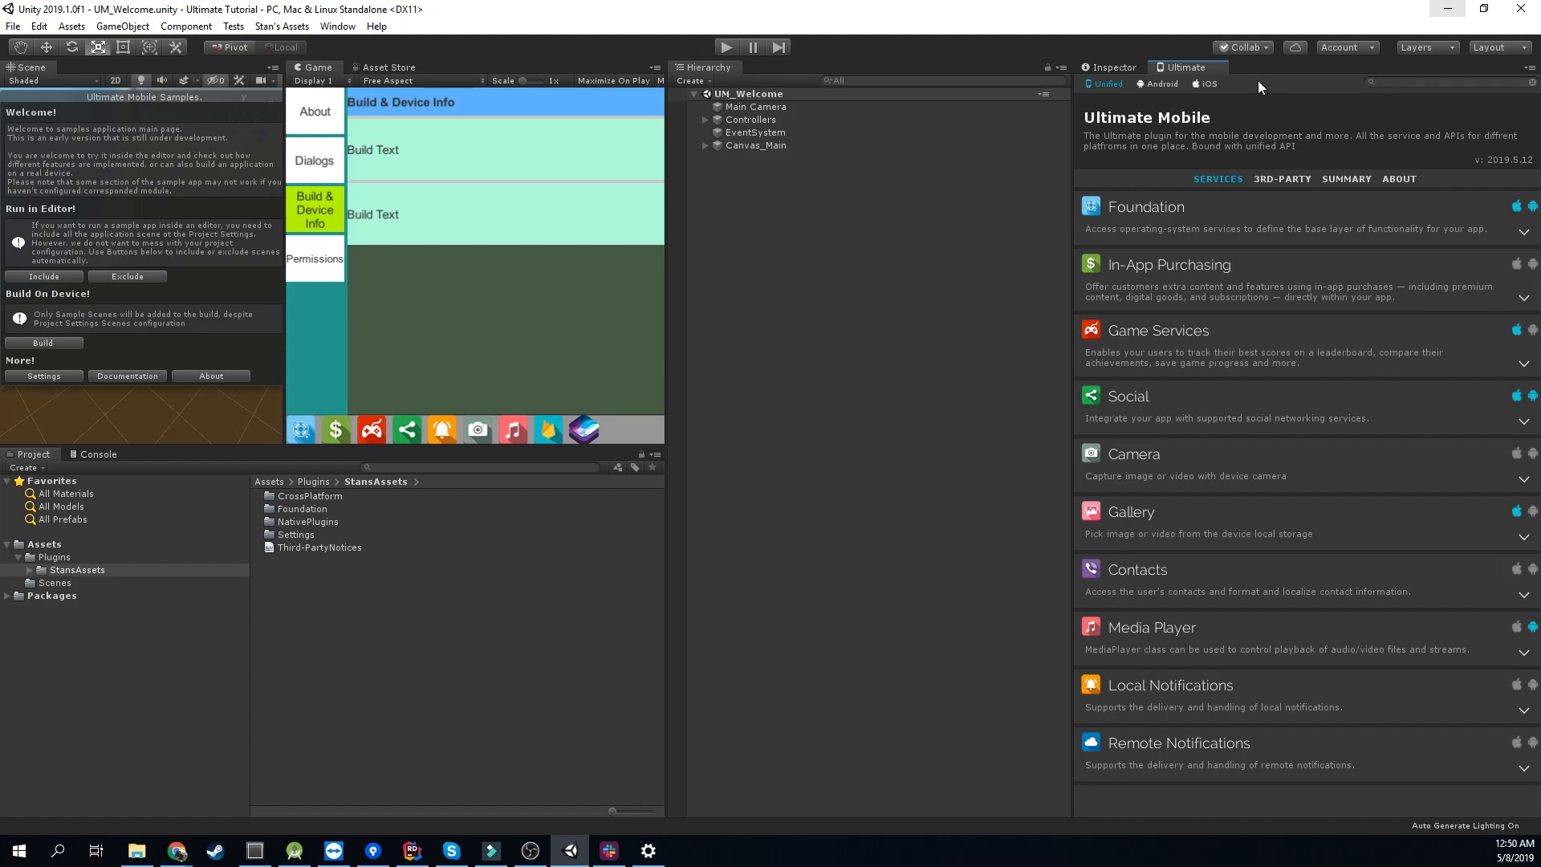
# - Search the iOS native services for 'rep', view Replay Kit details, then go back
pyautogui.click(1208, 84)
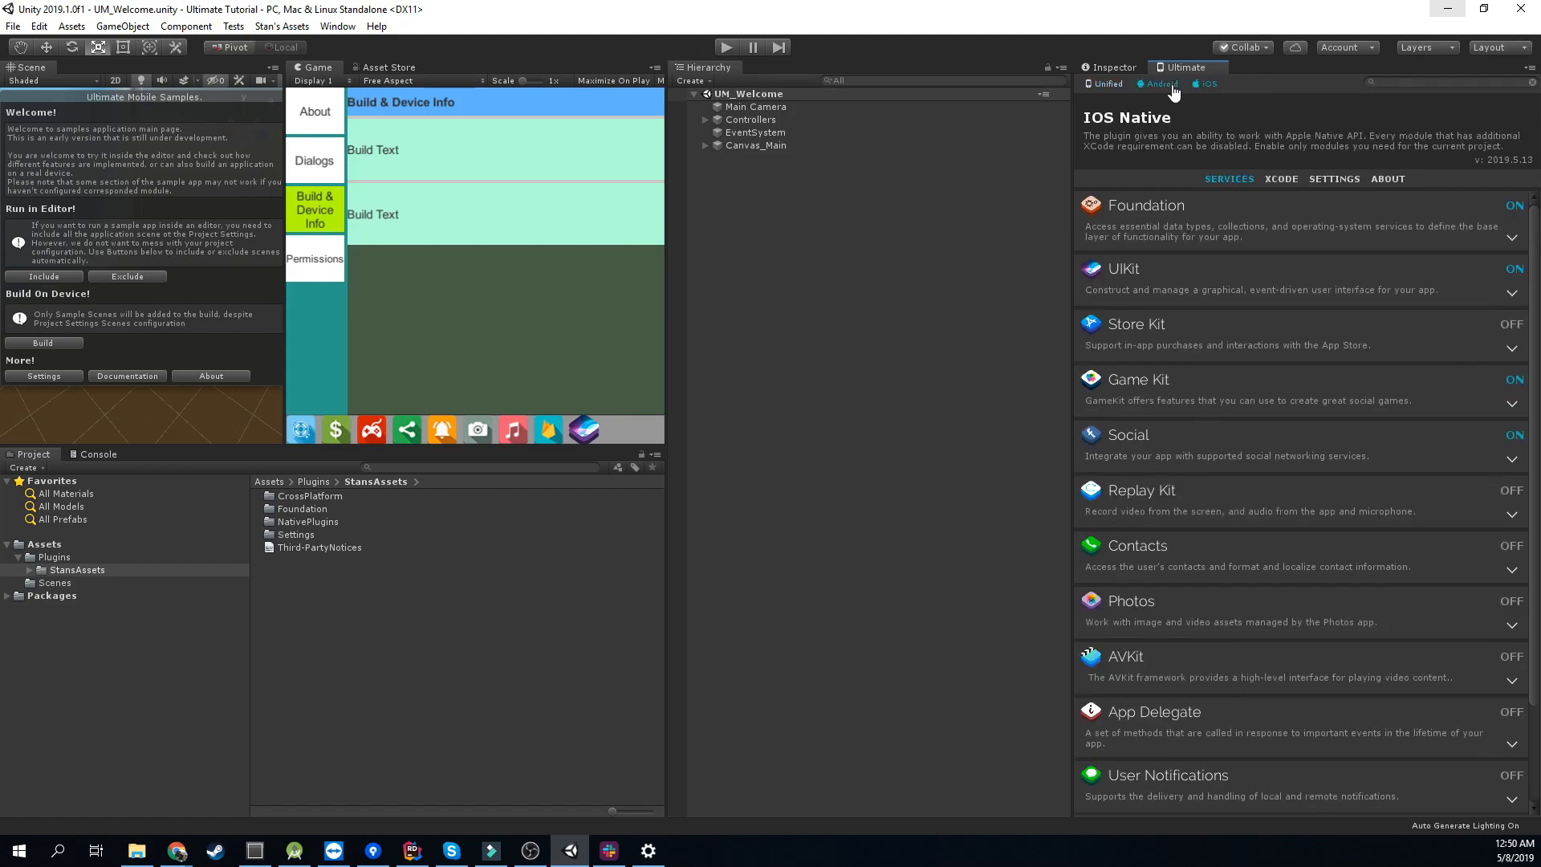
pyautogui.moveTo(1389, 100)
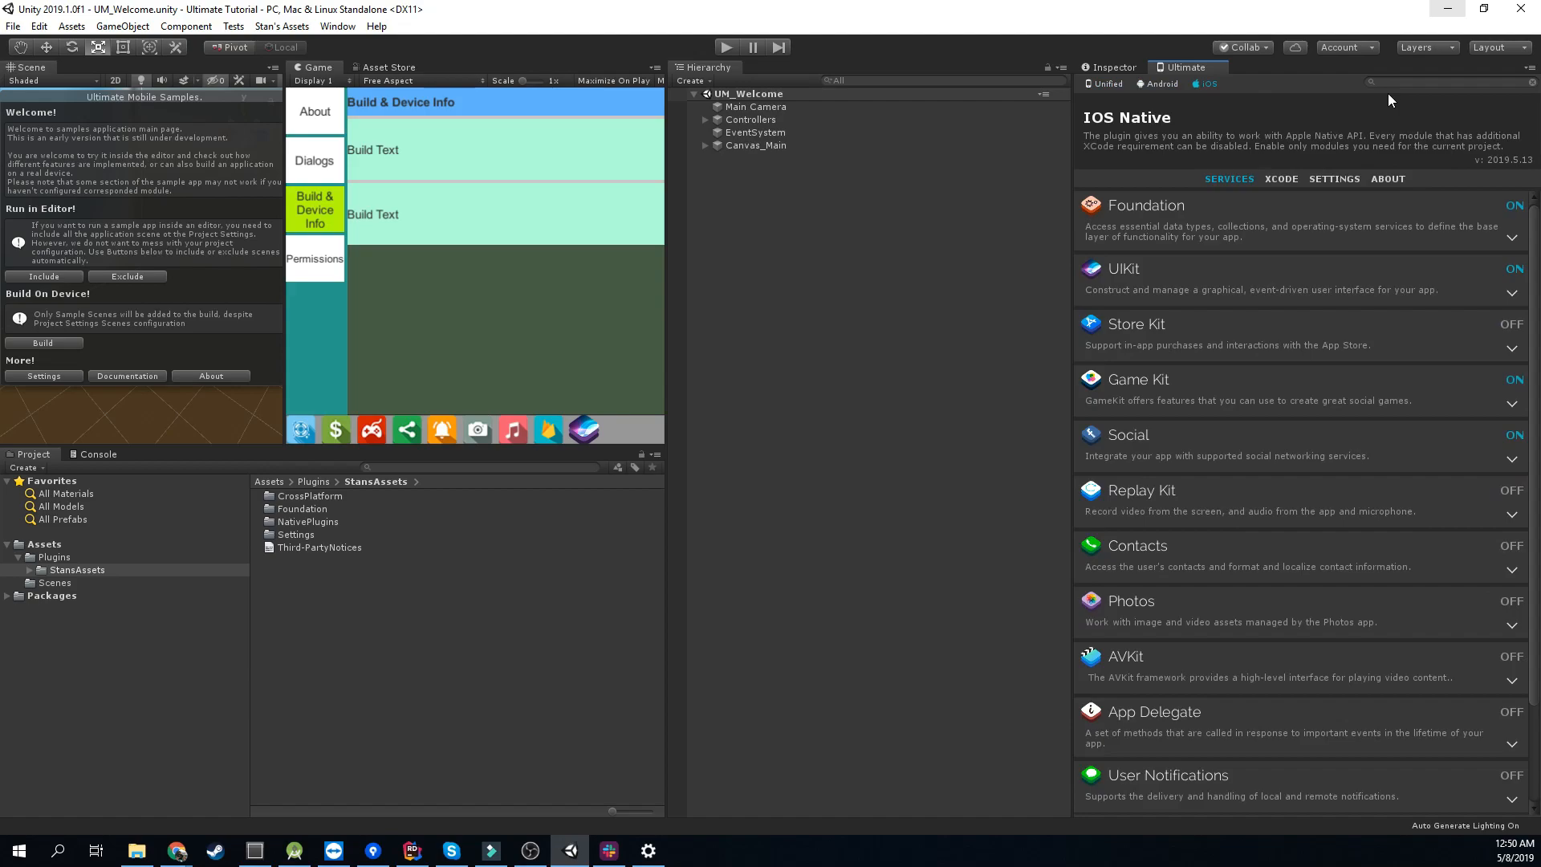
pyautogui.write('rep')
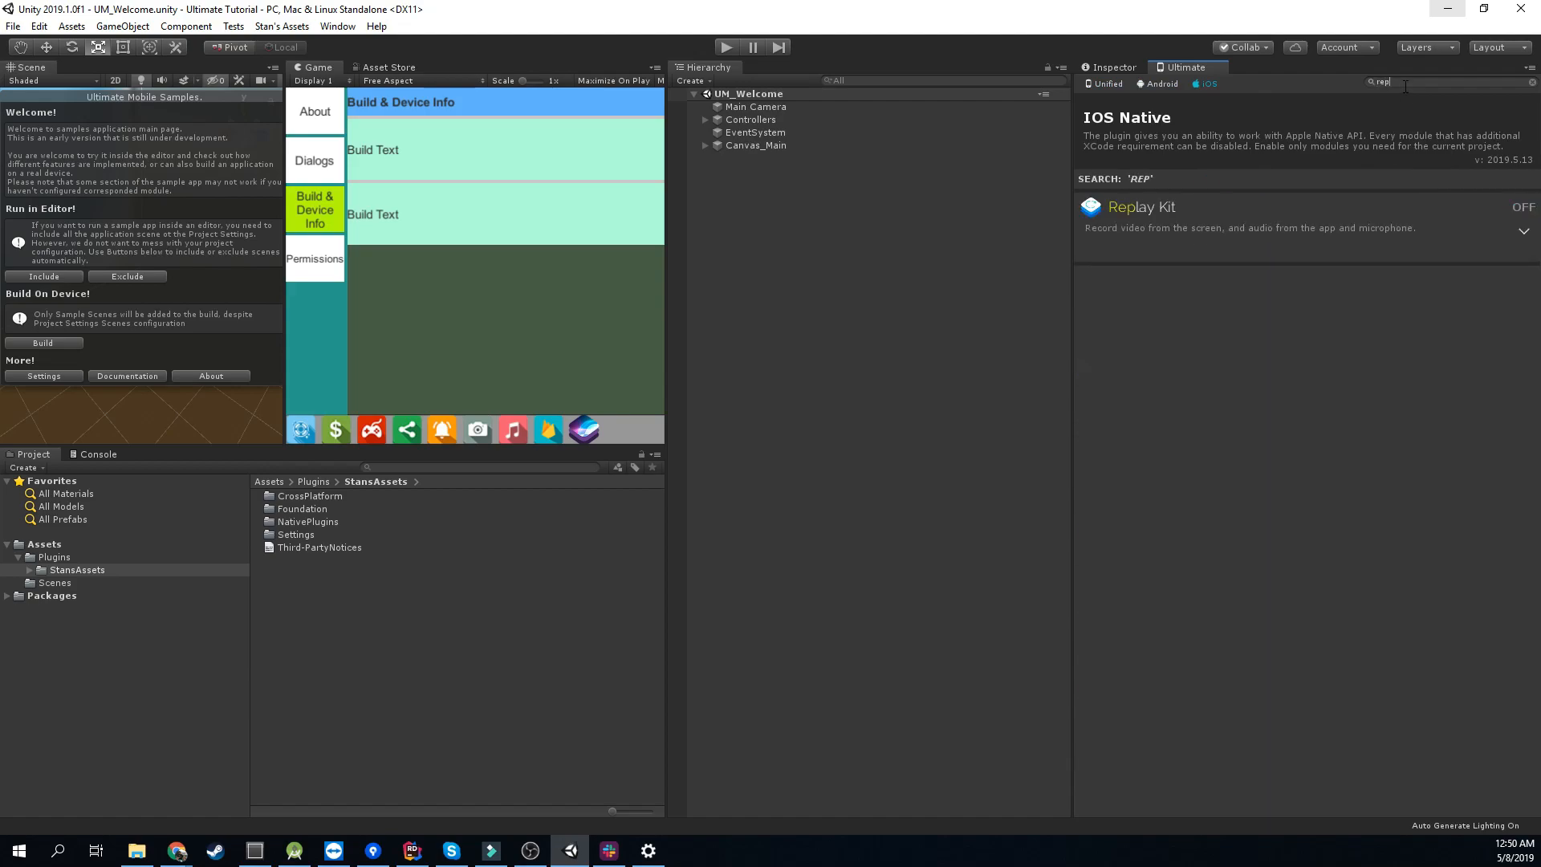
pyautogui.click(1142, 206)
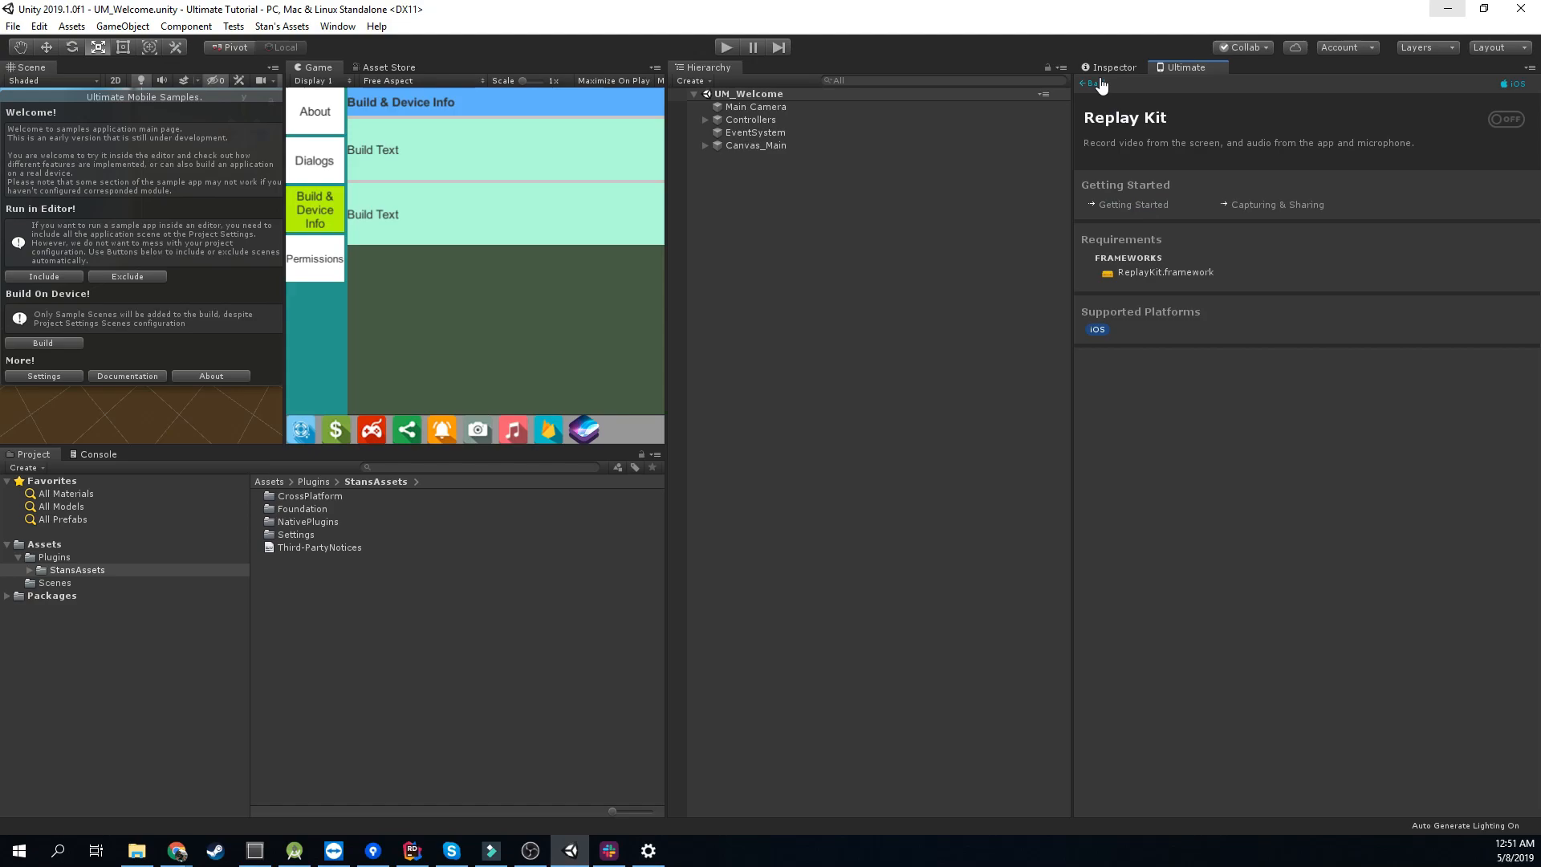
pyautogui.click(1503, 119)
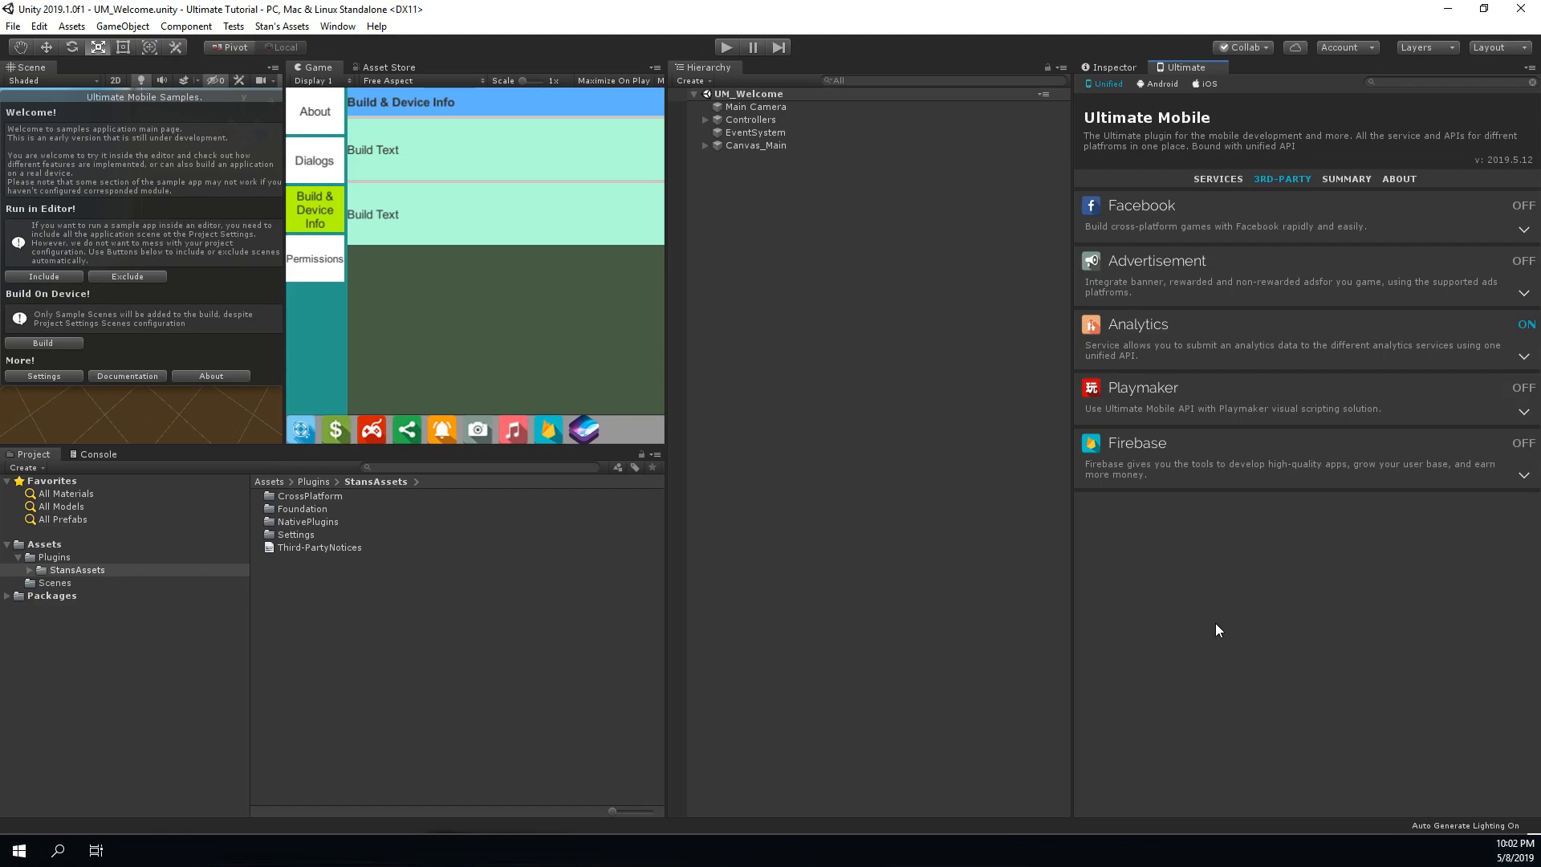
# - Download the Facebook SDK, enable Facebook, and return to the services list
pyautogui.click(1140, 205)
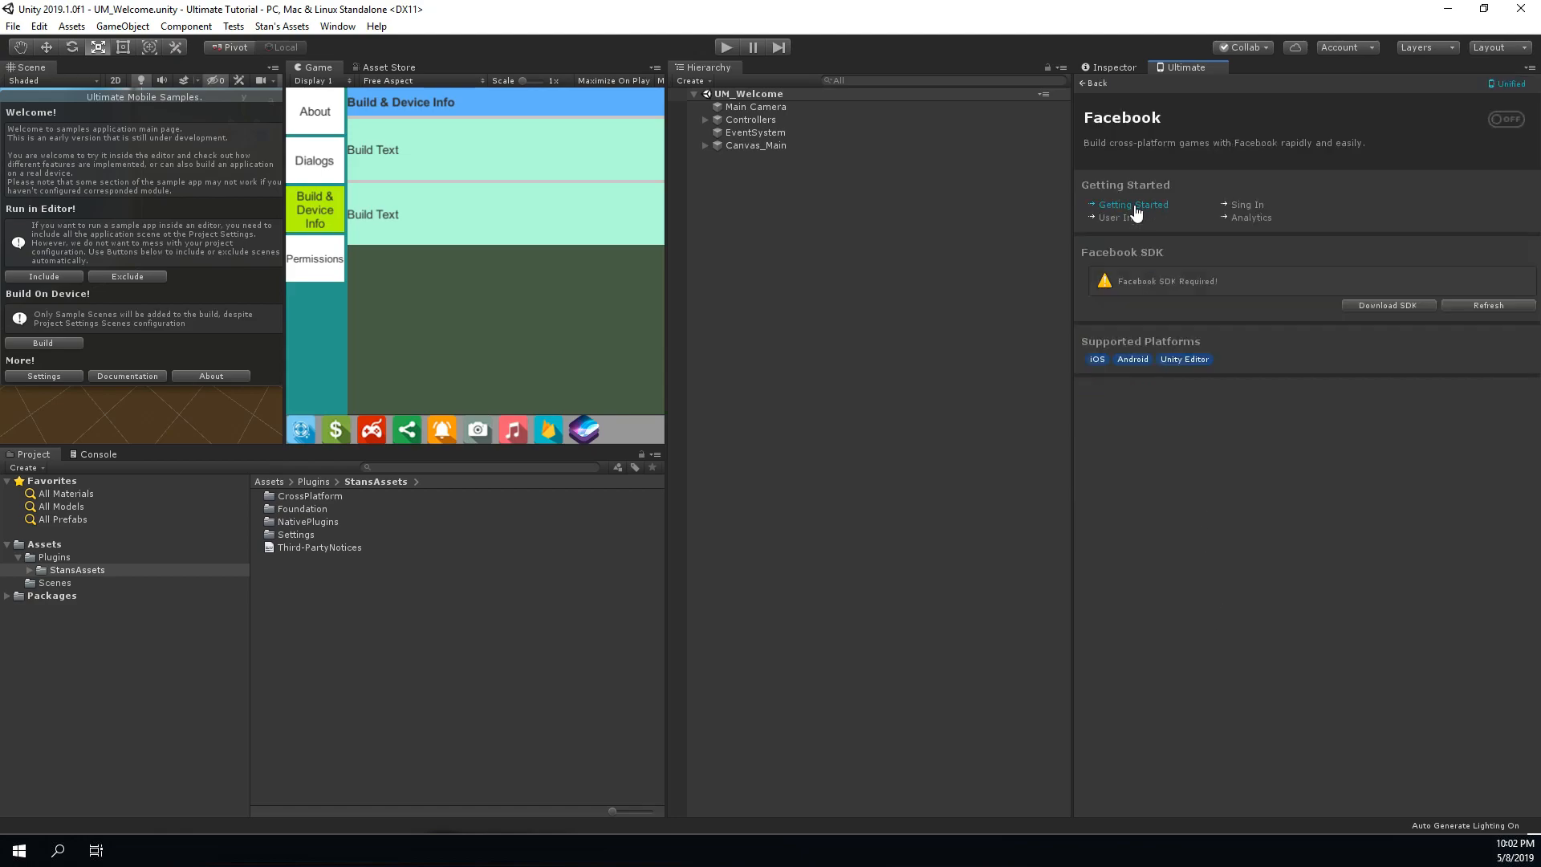
pyautogui.moveTo(1255, 404)
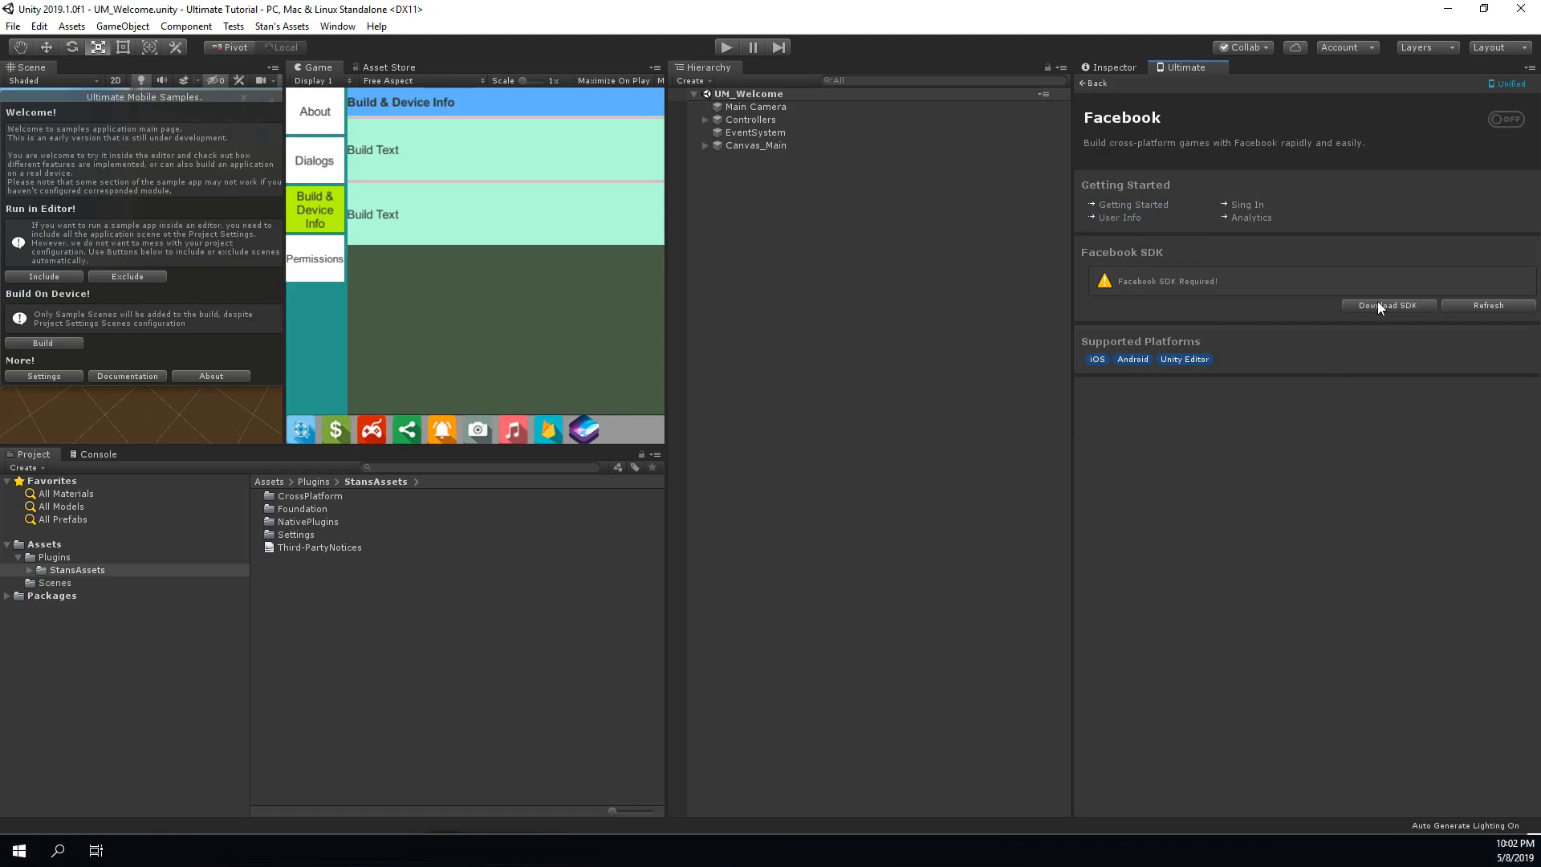
pyautogui.click(1387, 306)
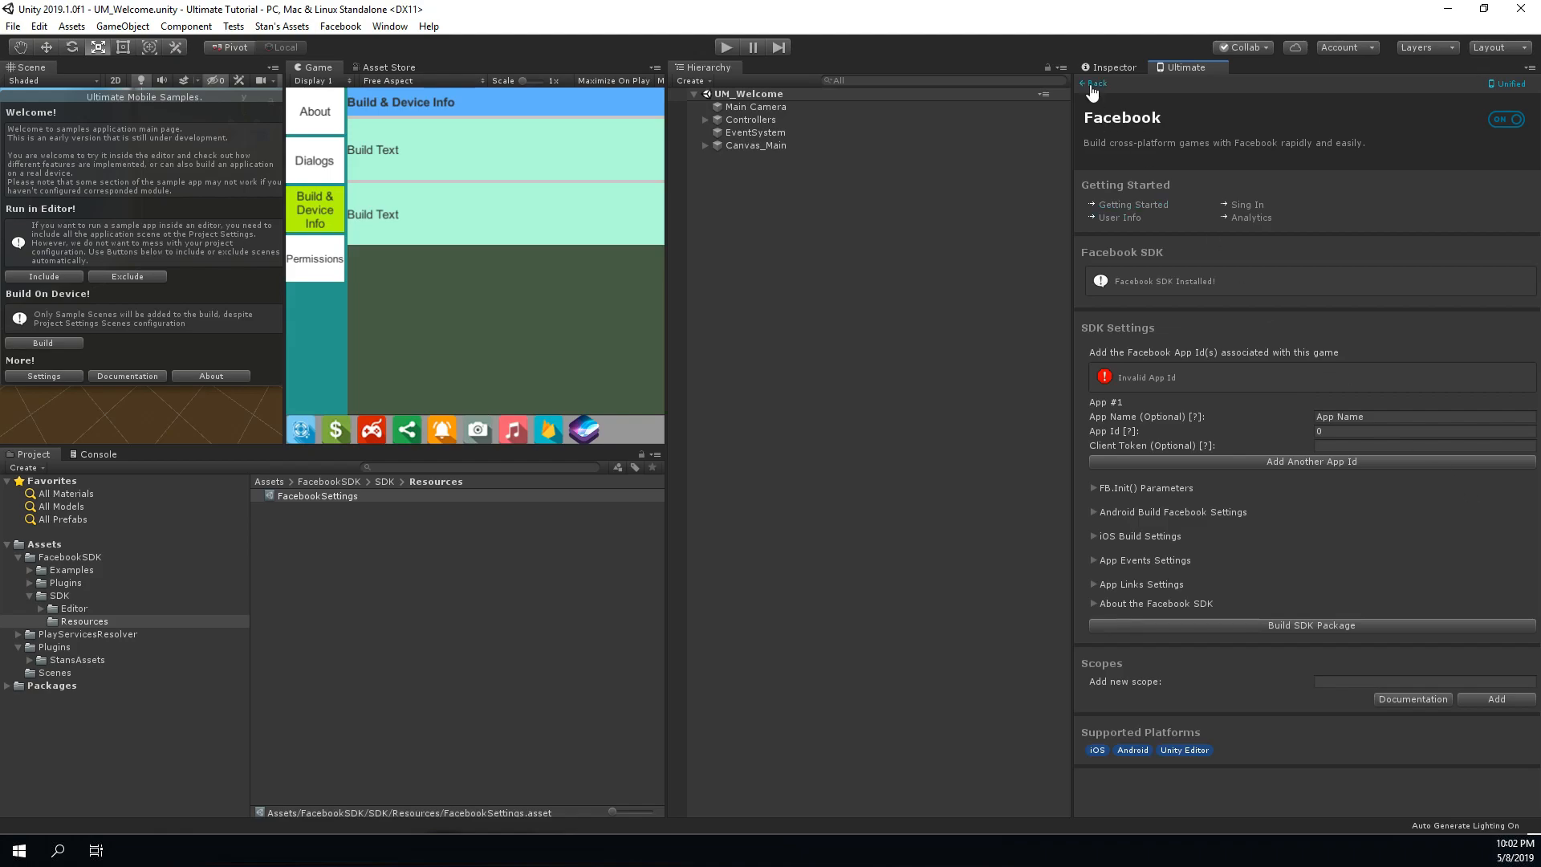
pyautogui.moveTo(1095, 88)
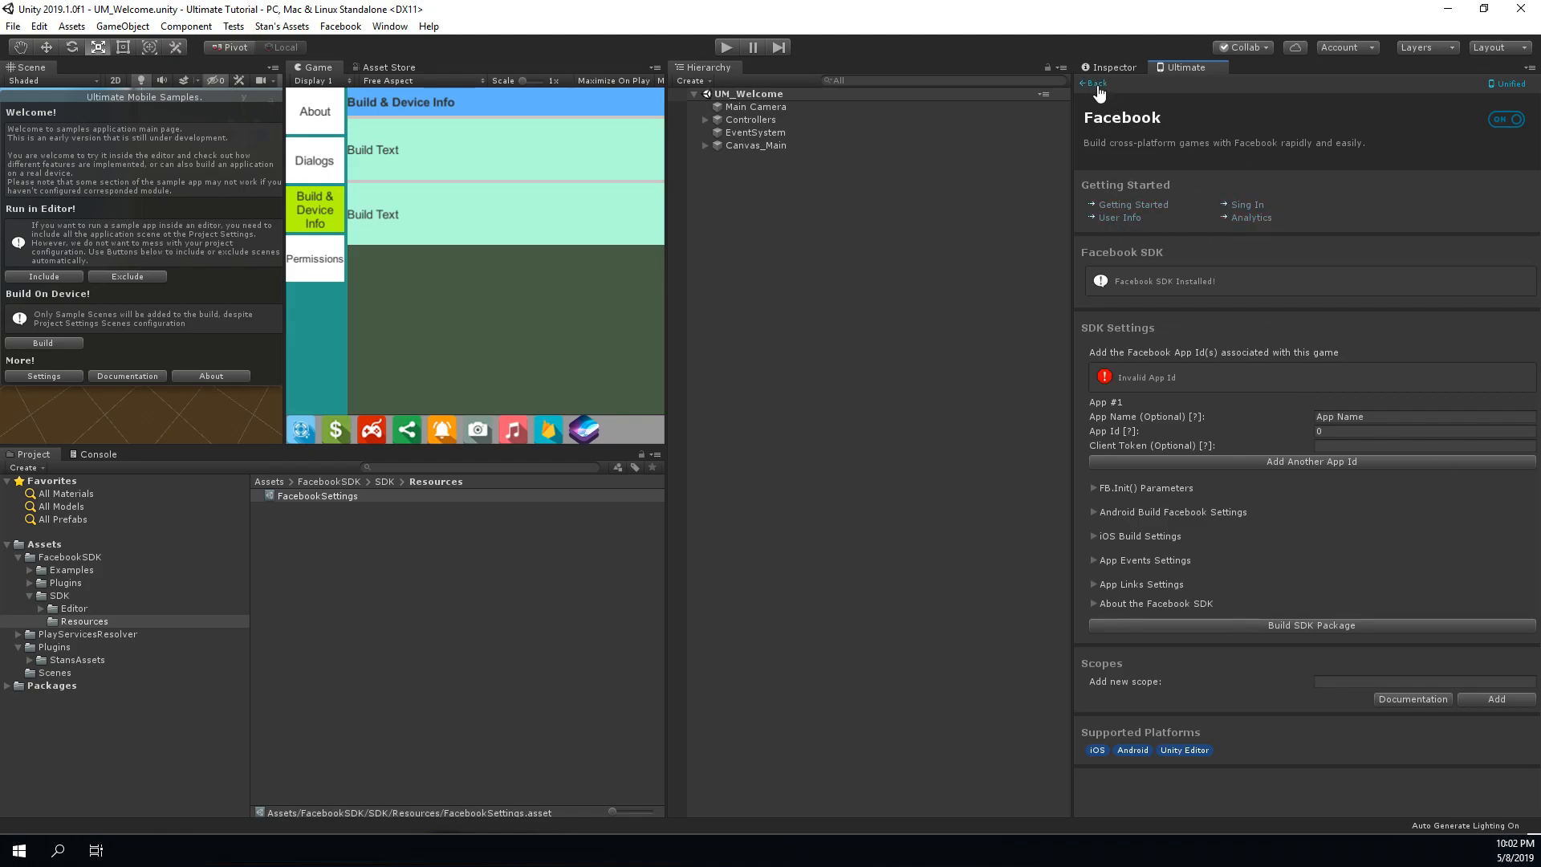
pyautogui.click(1093, 83)
pyautogui.write('android simple sha')
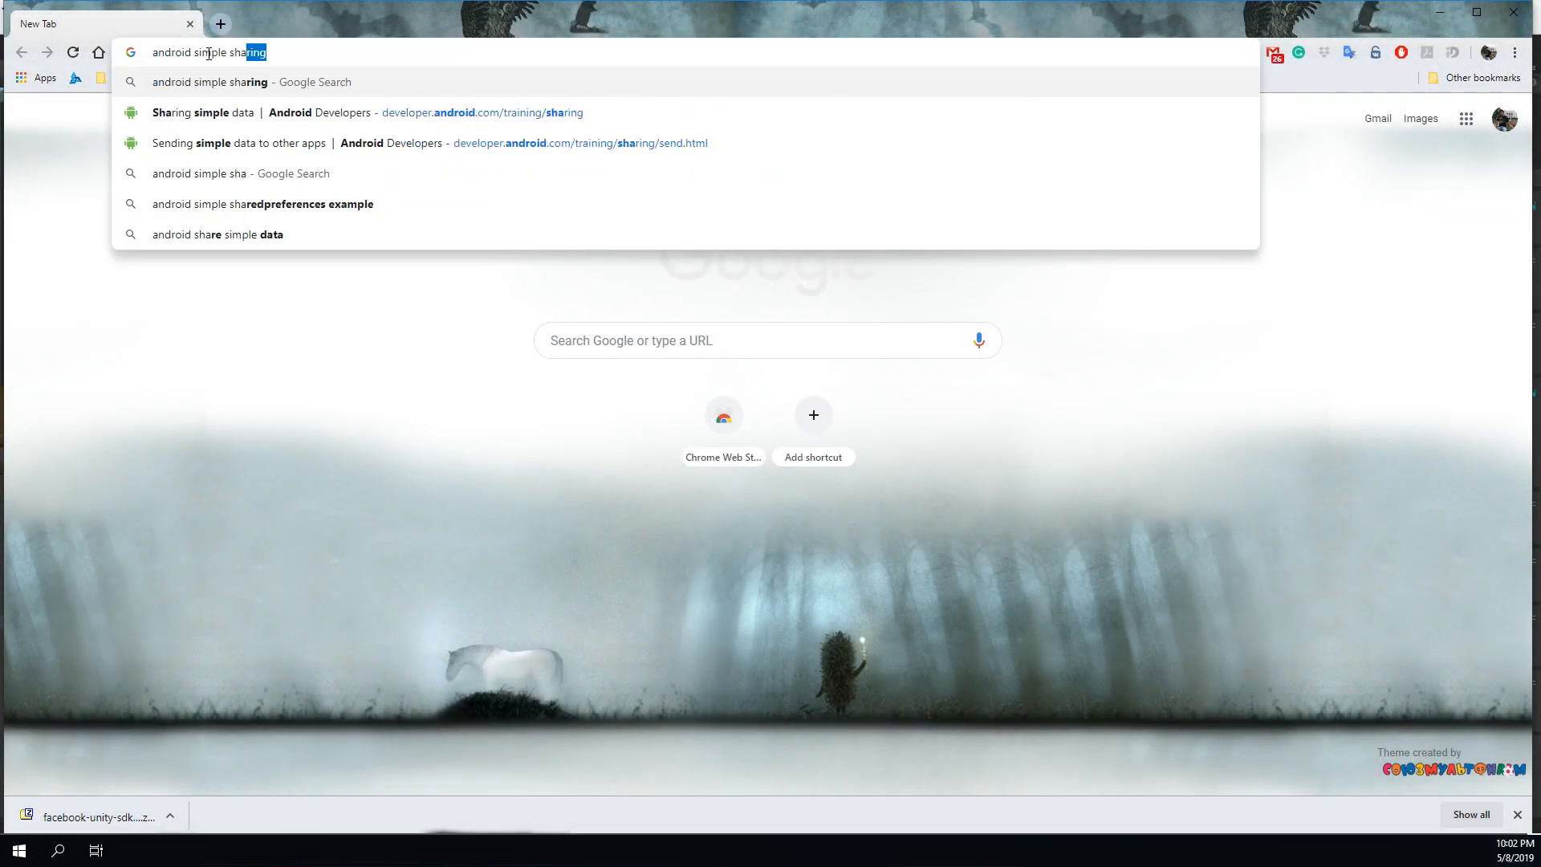
# - Compare Android's simple-data sharing guide with the Android Default Sharing Dialog docs
pyautogui.click(202, 112)
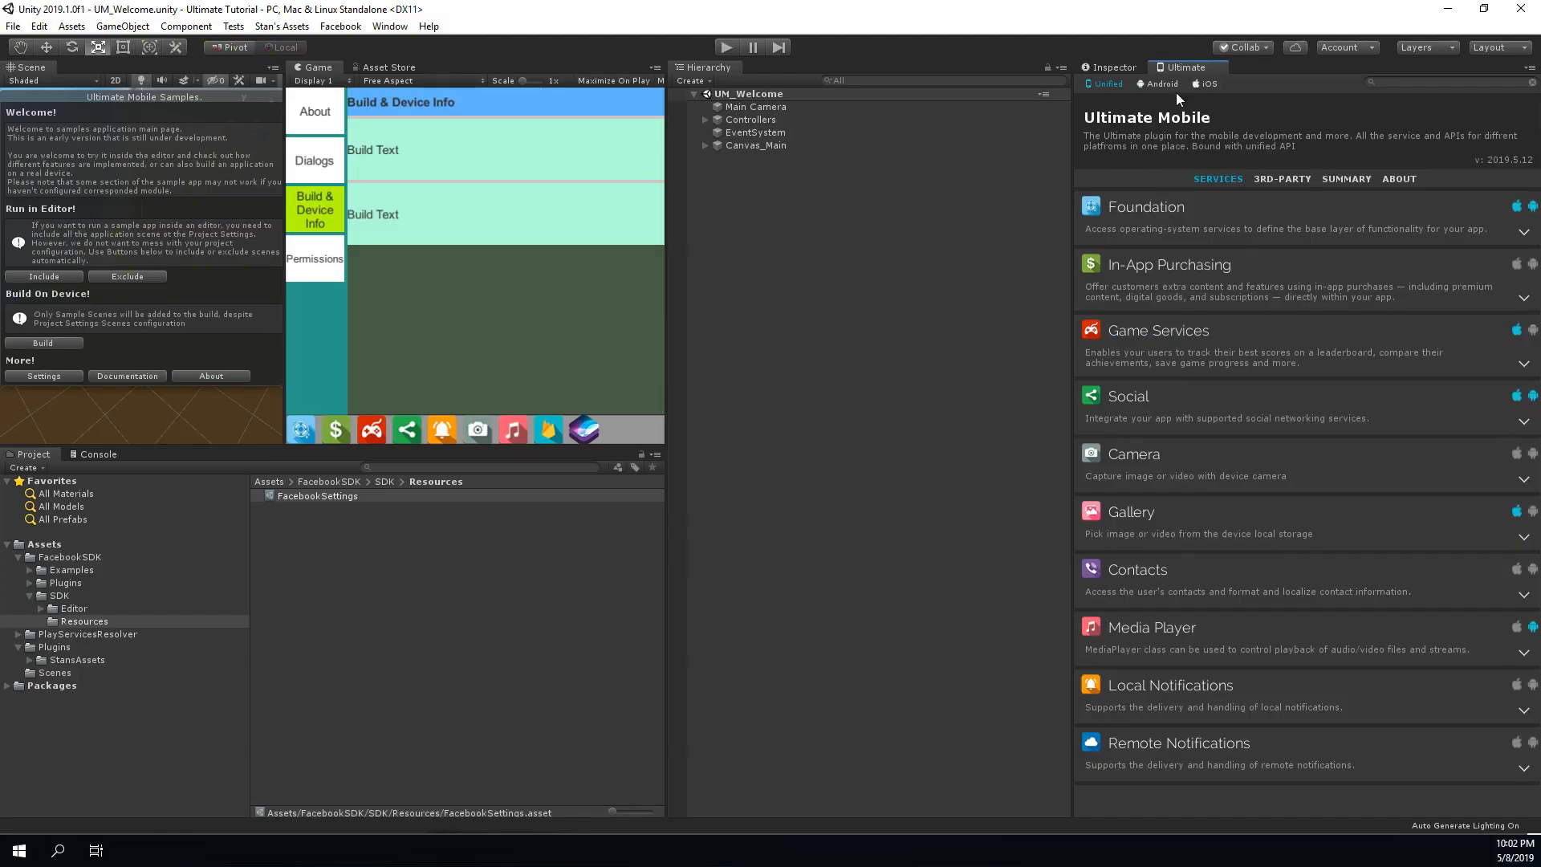
pyautogui.click(1160, 84)
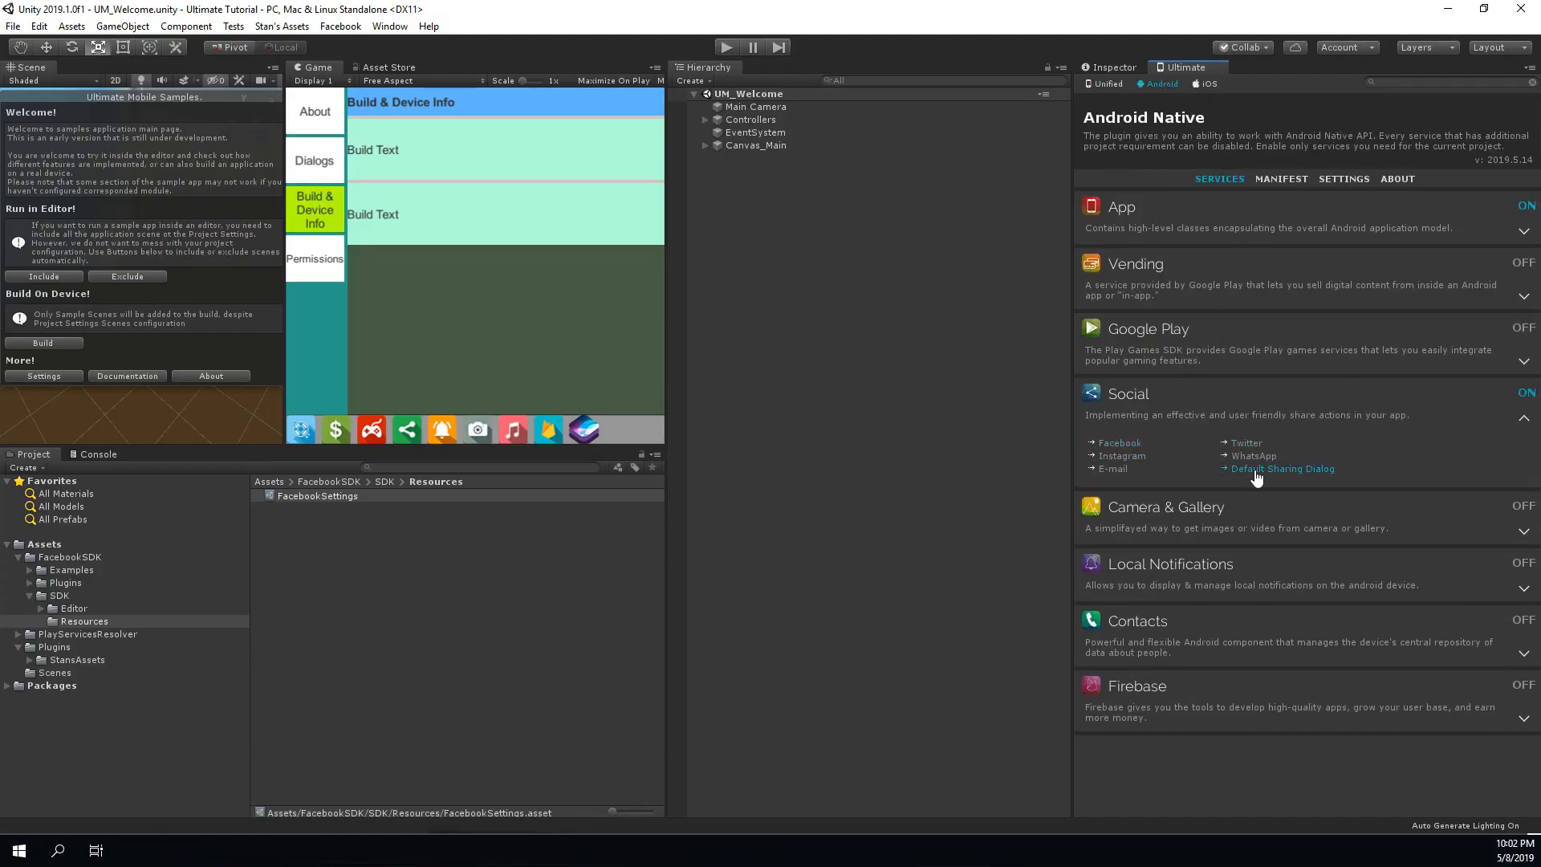
pyautogui.click(1282, 469)
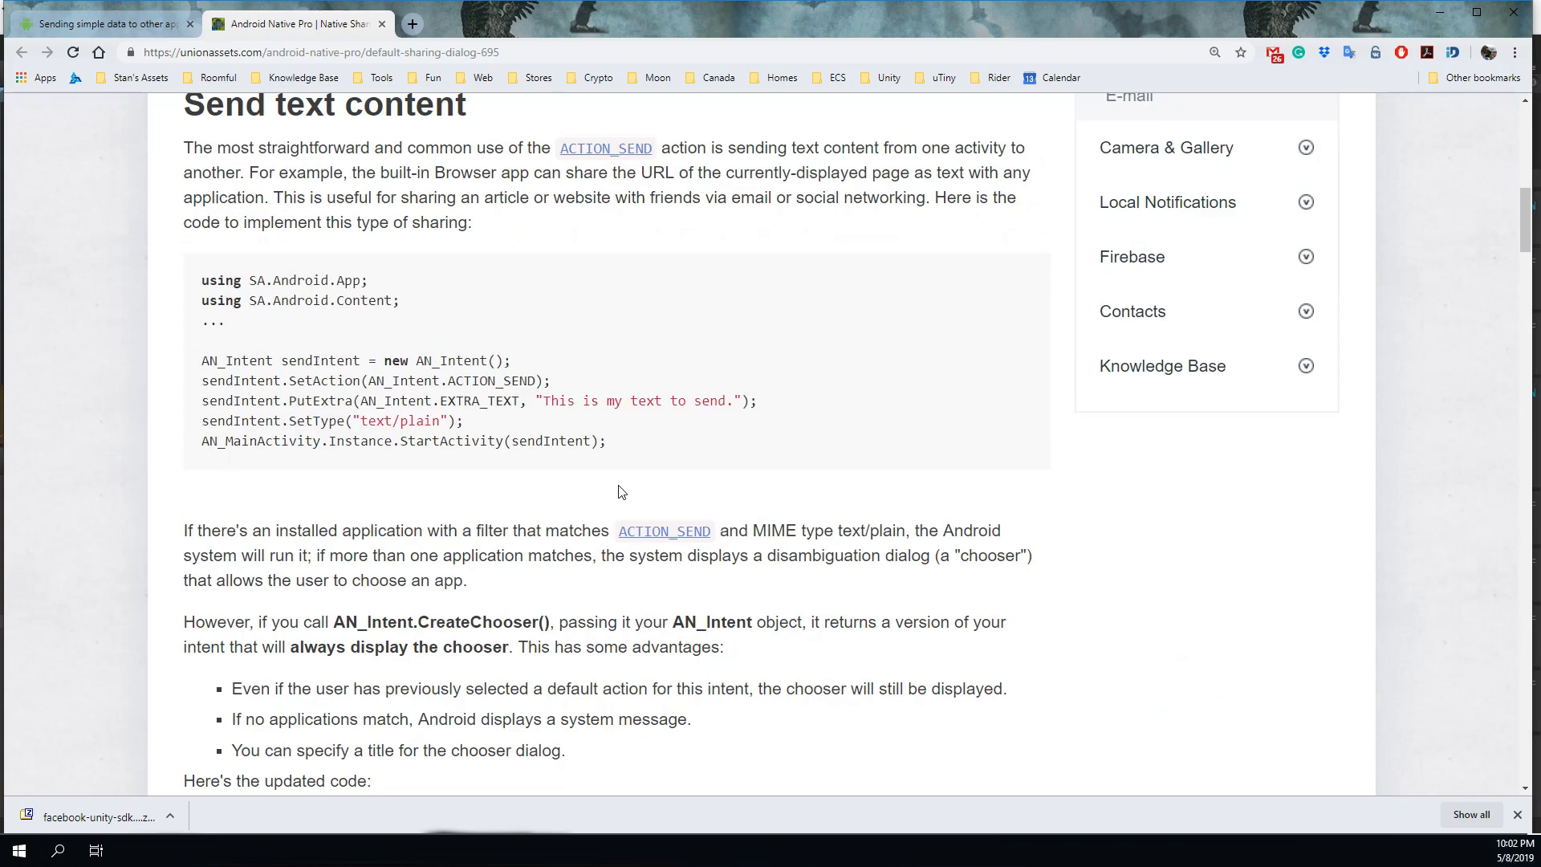
pyautogui.moveTo(200, 279); pyautogui.dragTo(606, 440)
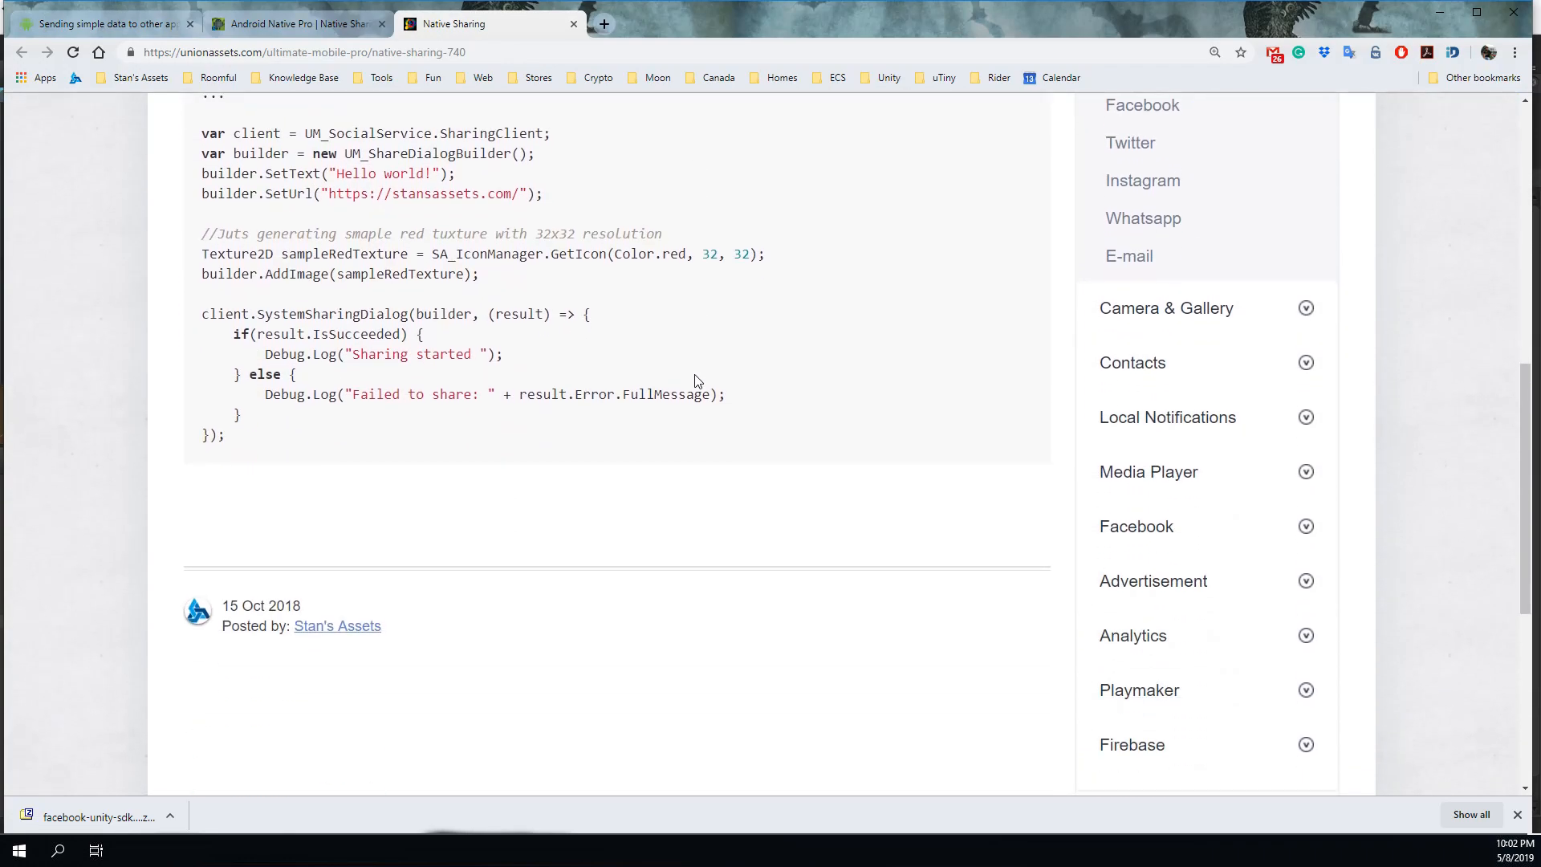
pyautogui.scroll(3)
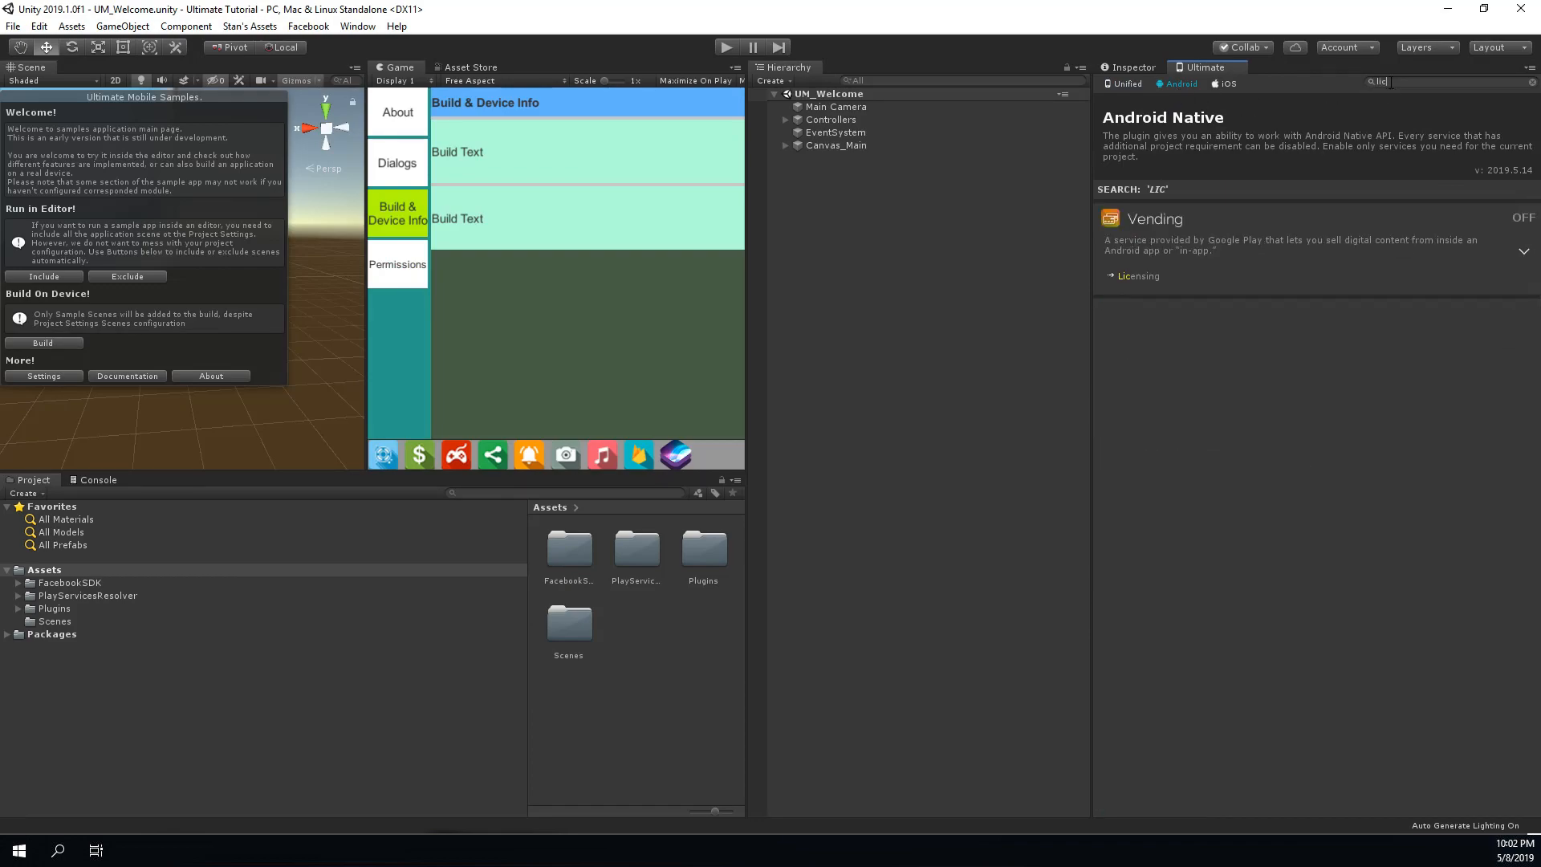
# - Open the Android Native Vending licensing docs in Chrome and scroll to the license-check code sample
pyautogui.click(1152, 218)
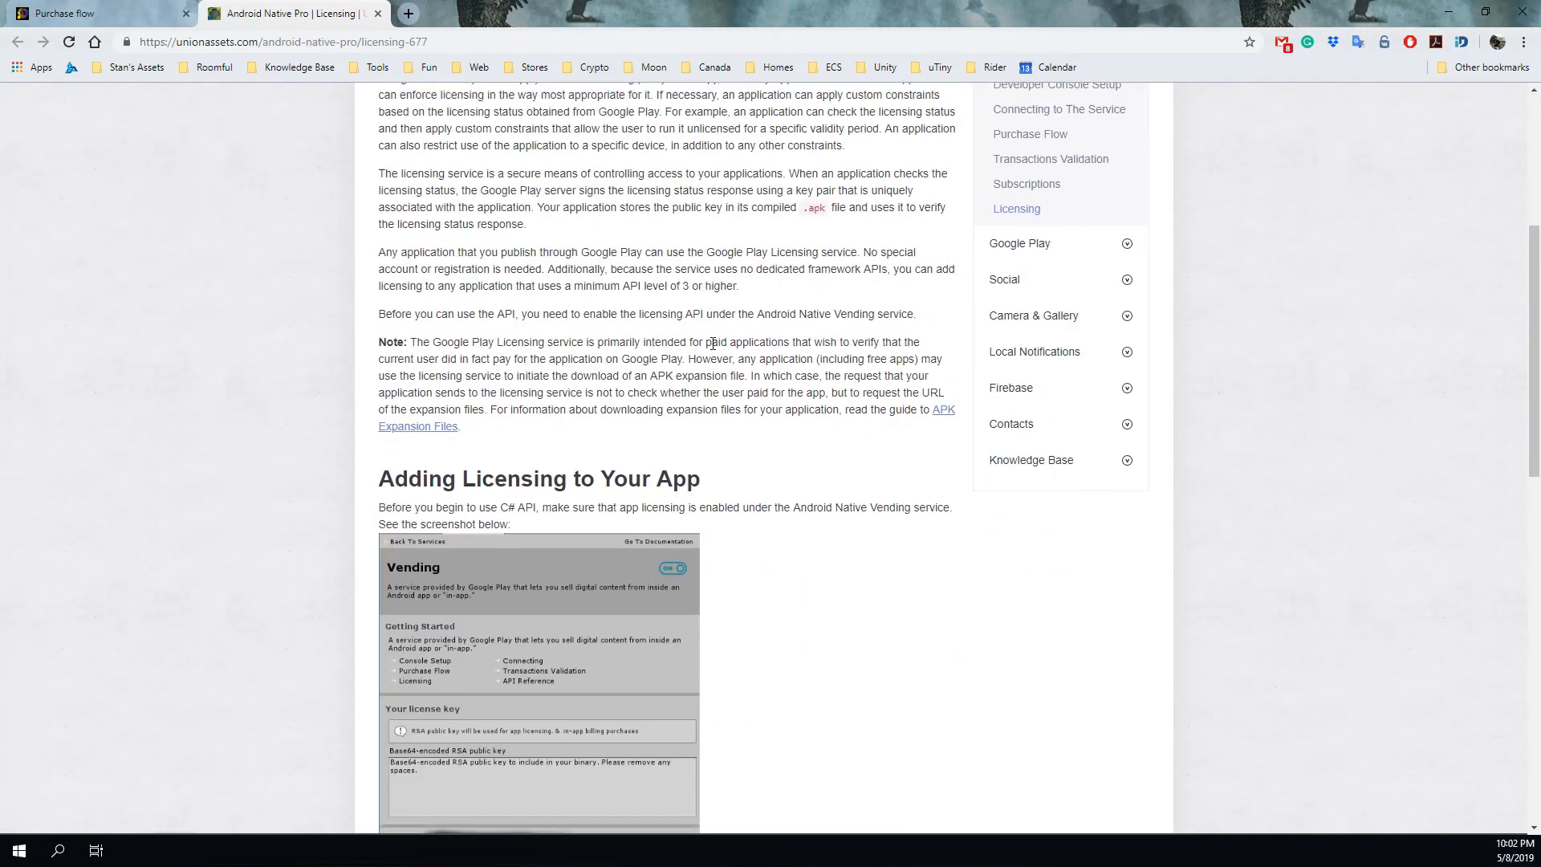
pyautogui.scroll(-3)
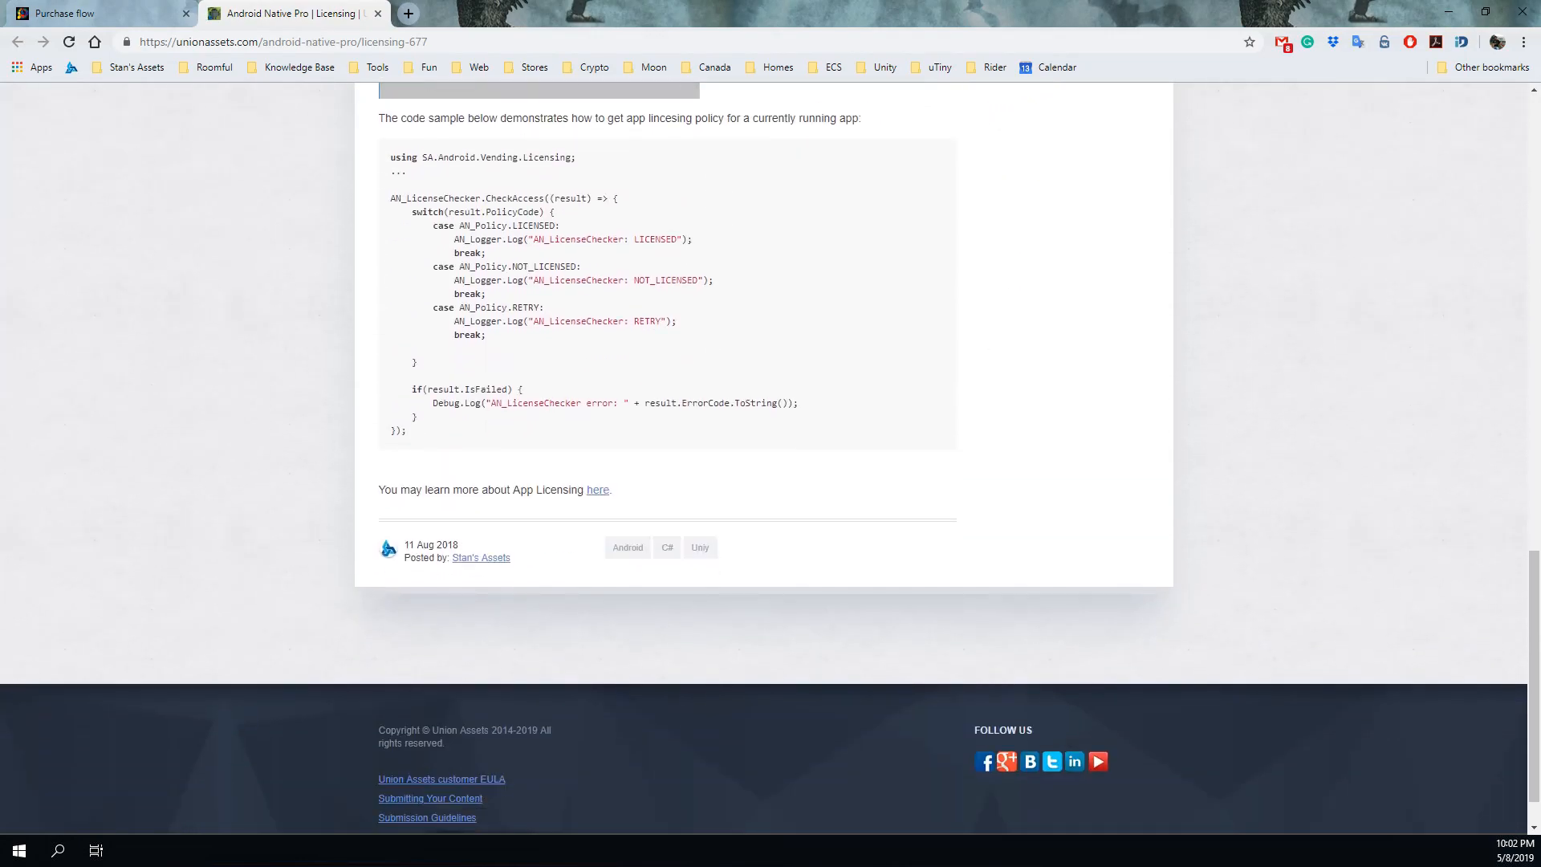